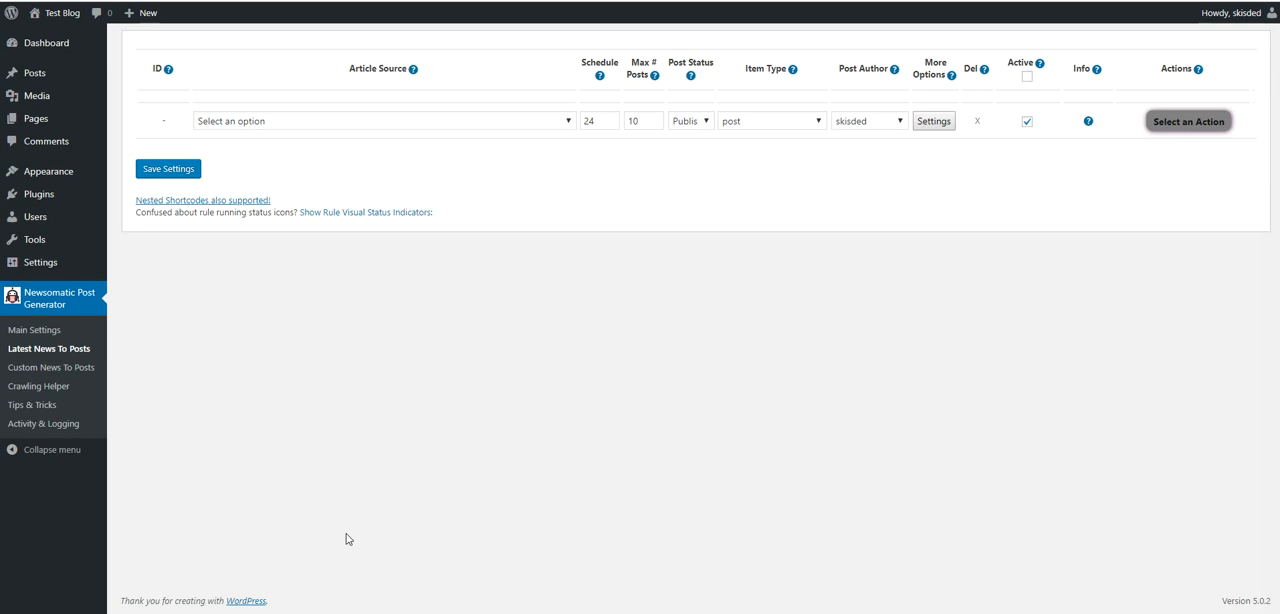
{"action": "mouse_move", "coordinate": [36, 330]}
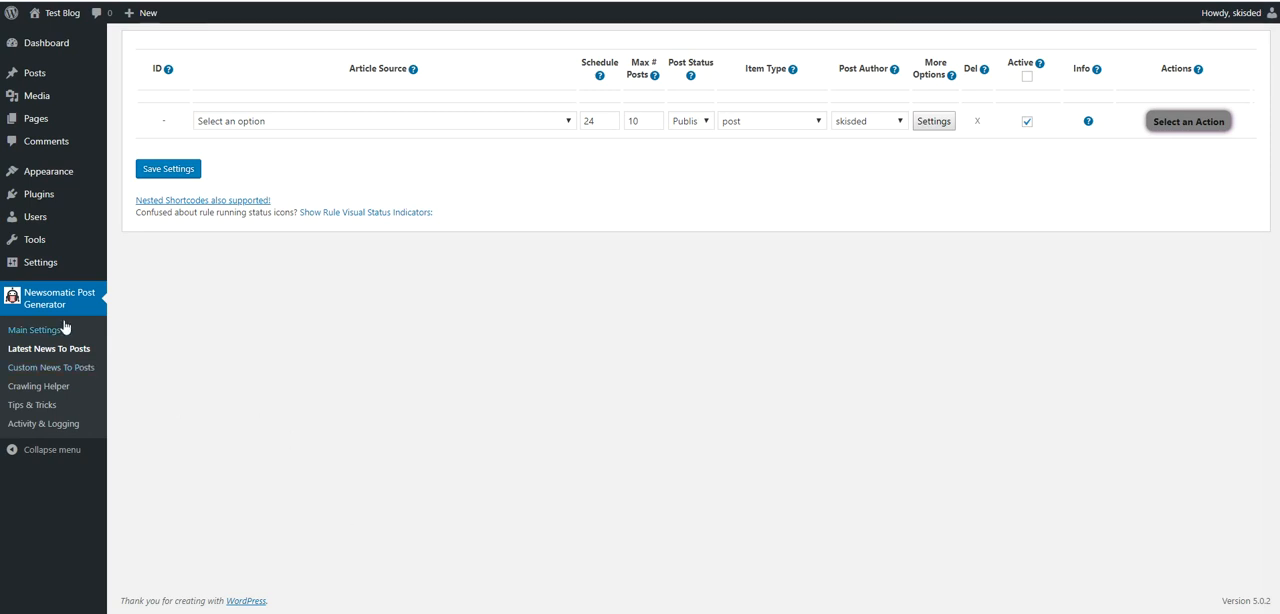
{"action": "mouse_move", "coordinate": [428, 272]}
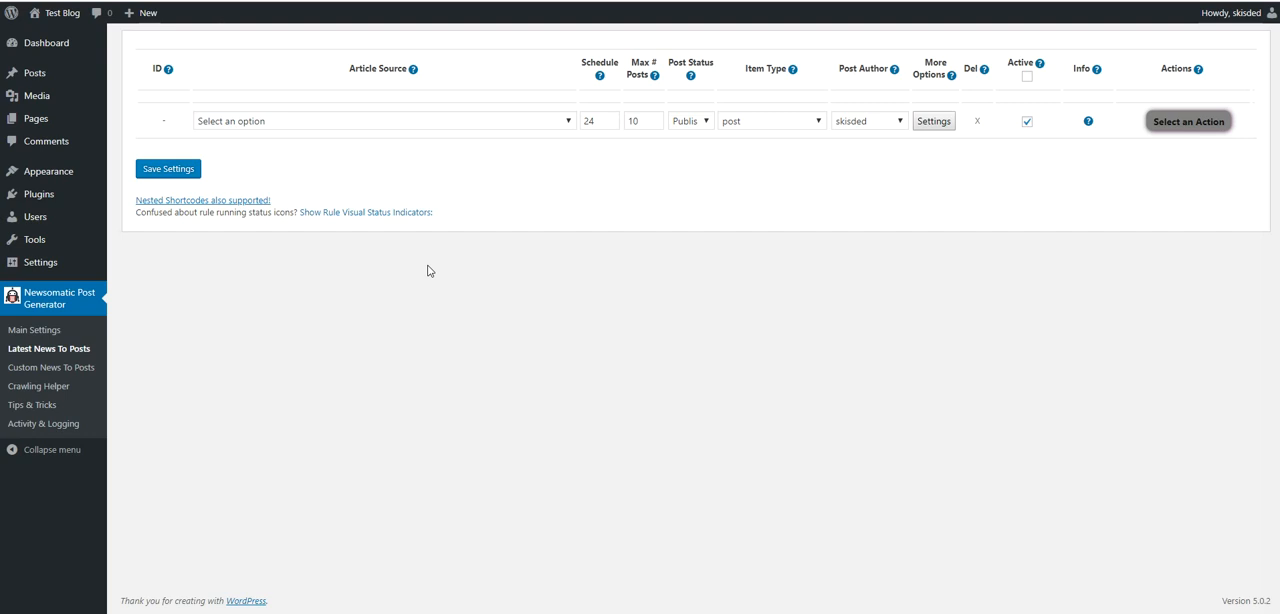
{"action": "mouse_move", "coordinate": [240, 420]}
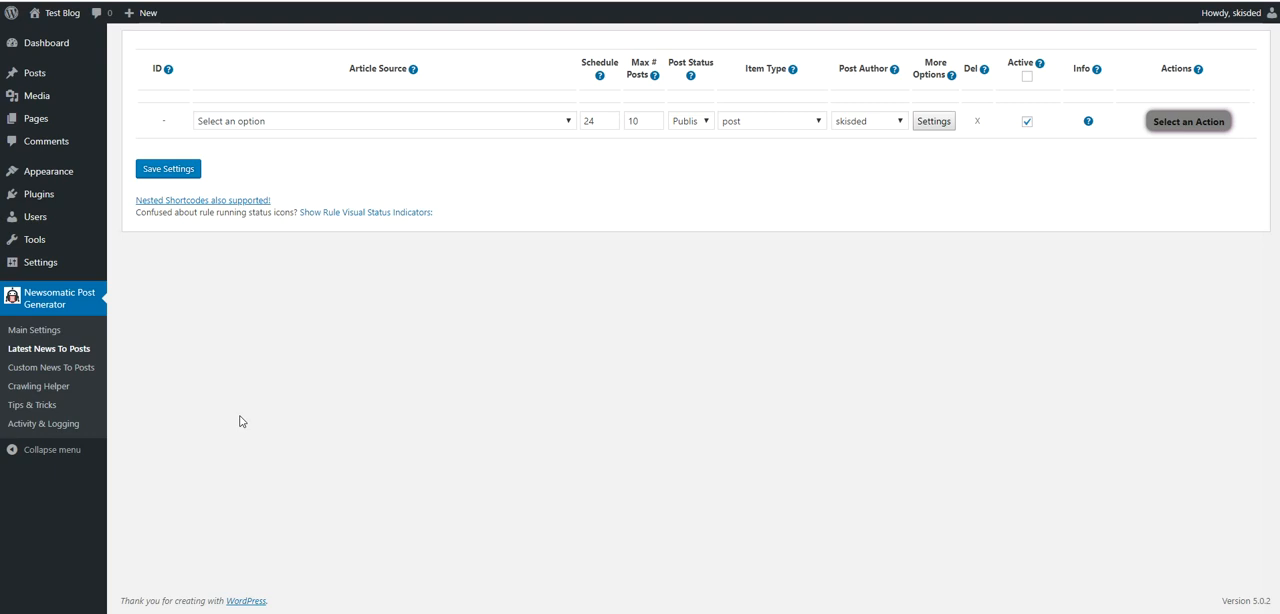
{"action": "mouse_move", "coordinate": [432, 244]}
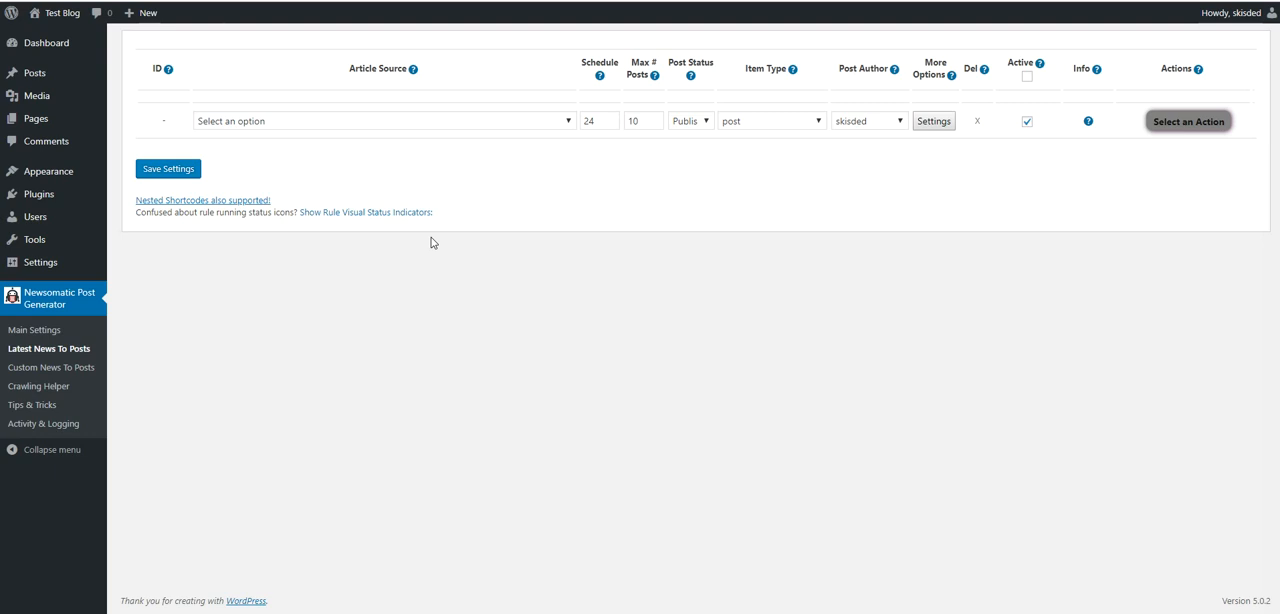
{"action": "mouse_move", "coordinate": [540, 260]}
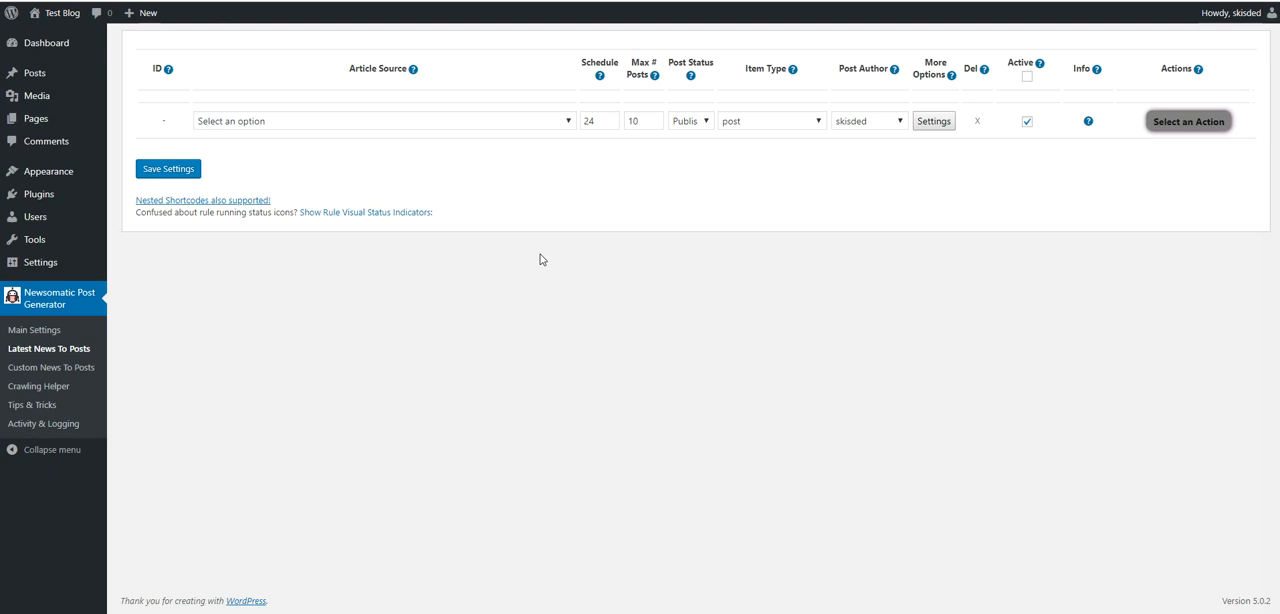
{"action": "mouse_move", "coordinate": [538, 256]}
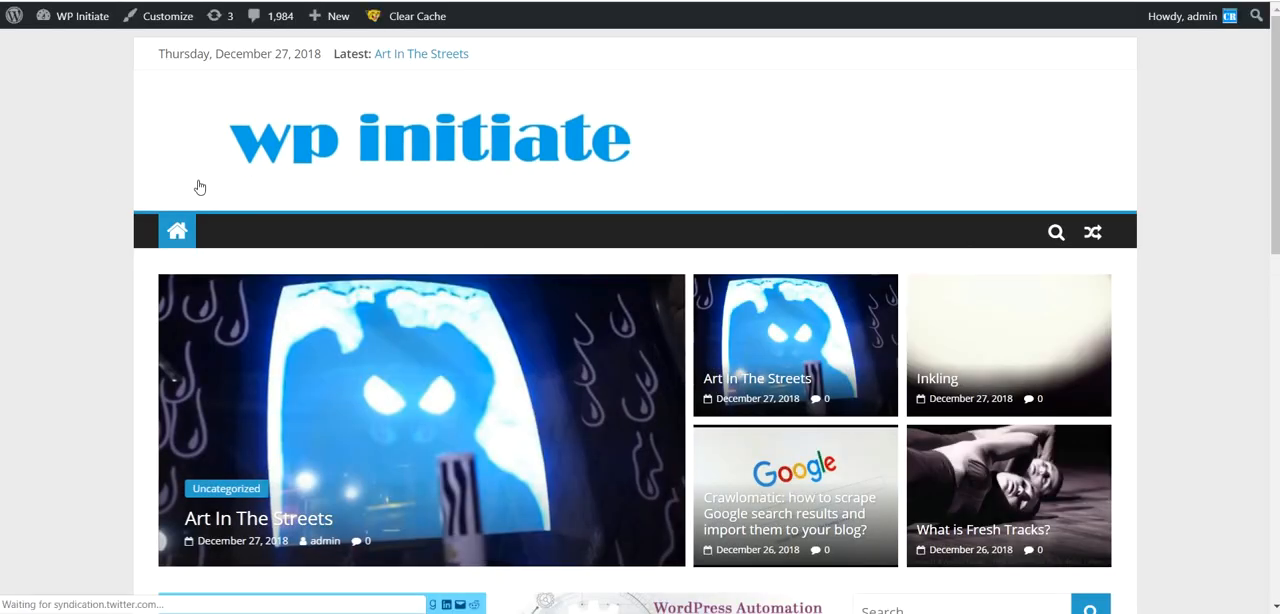
From the front page, open the '22 Best WordPress Themes for Recipe Blogs' post and read down to Gourmet.
{"action": "scroll", "scroll_direction": "down", "scroll_amount": 3}
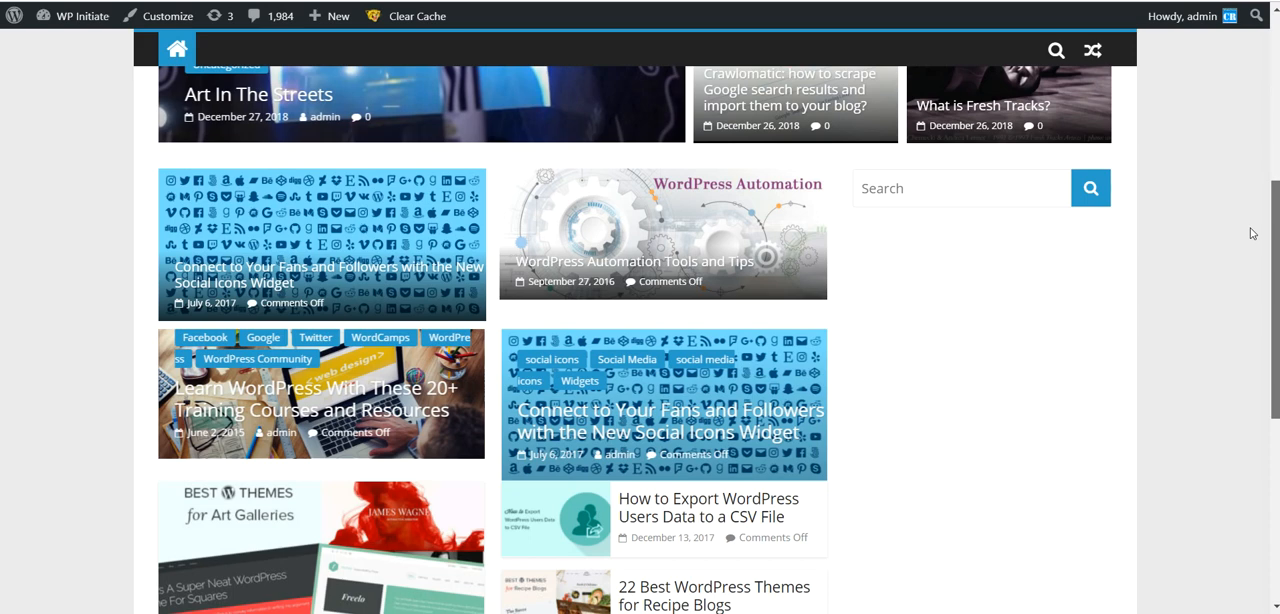
{"action": "scroll", "scroll_direction": "down", "scroll_amount": 3}
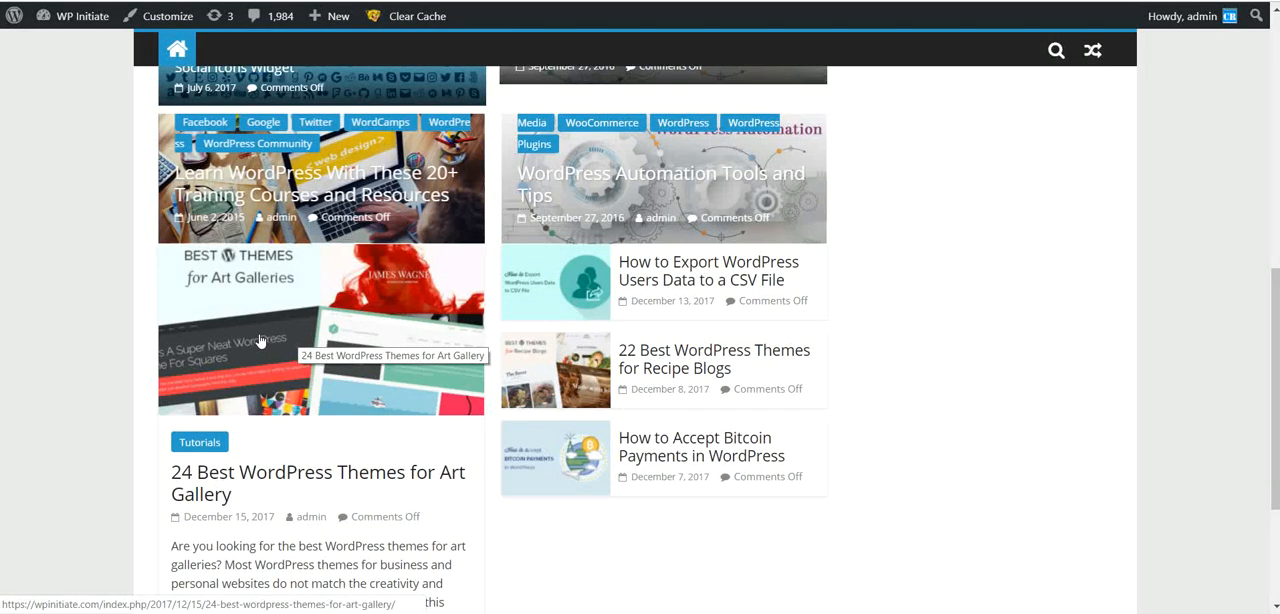
{"action": "scroll", "scroll_direction": "down", "scroll_amount": 3}
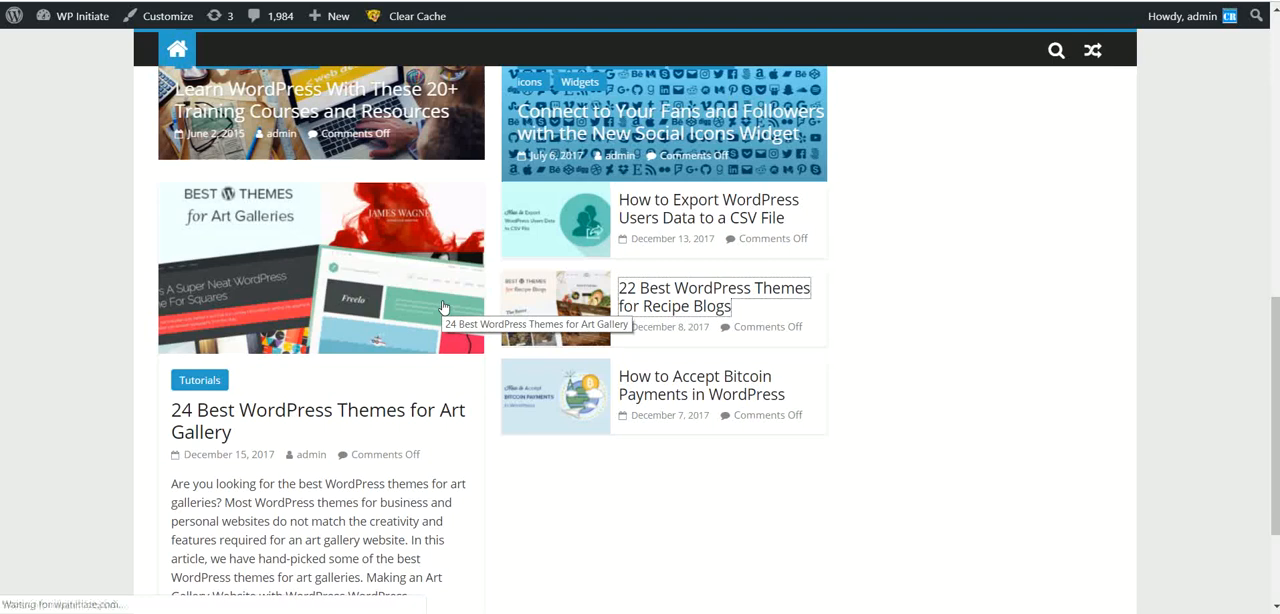
{"action": "left_click", "coordinate": [714, 296]}
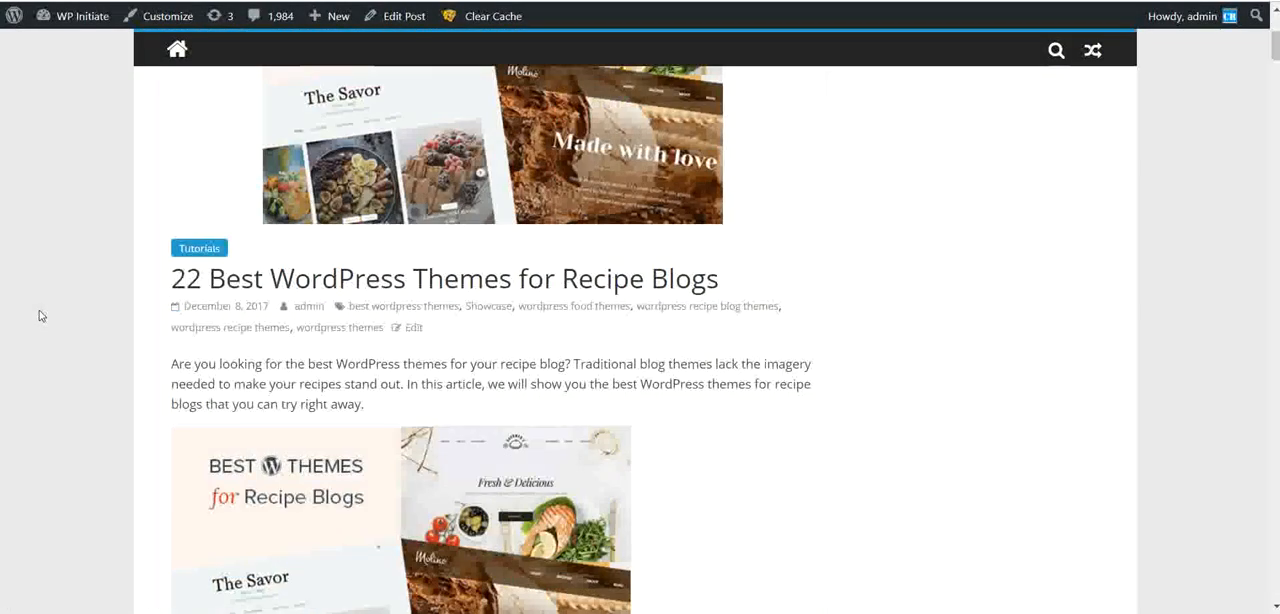
{"action": "scroll", "scroll_direction": "down", "scroll_amount": 3}
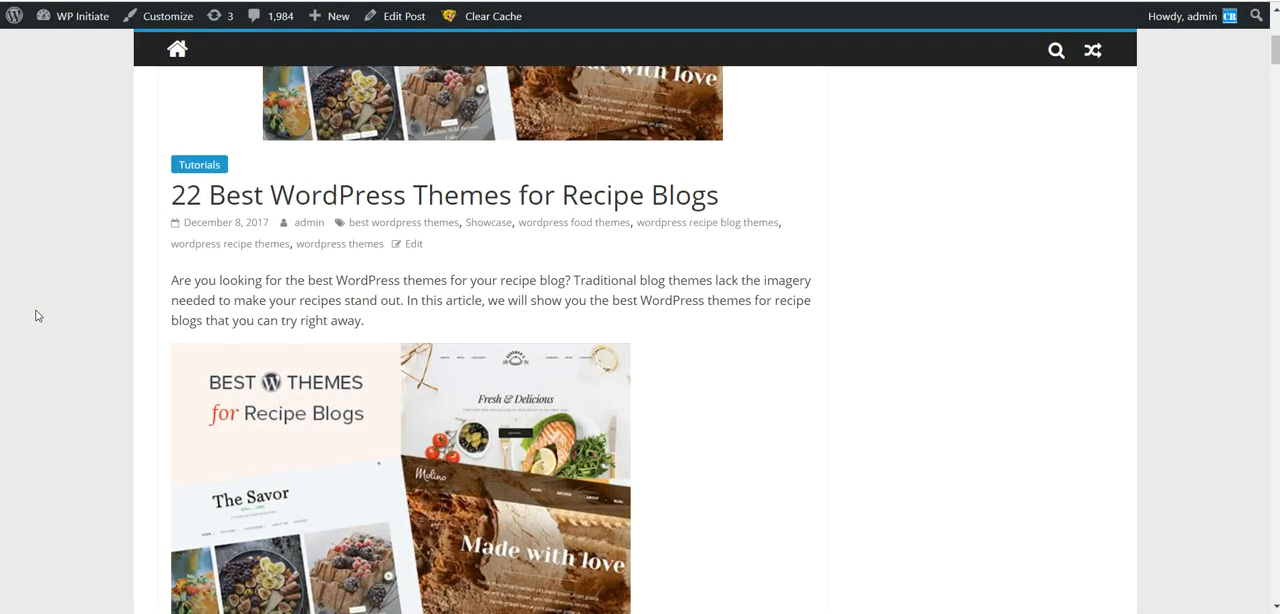
{"action": "scroll", "scroll_direction": "down", "scroll_amount": 3}
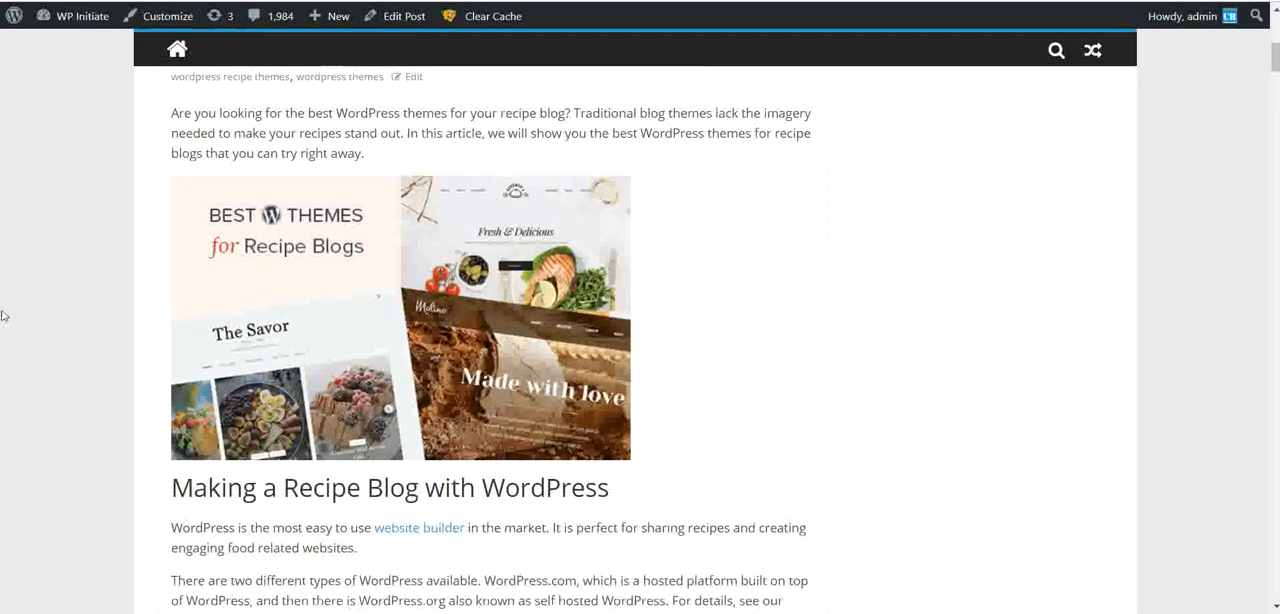
{"action": "scroll", "scroll_direction": "down", "scroll_amount": 3}
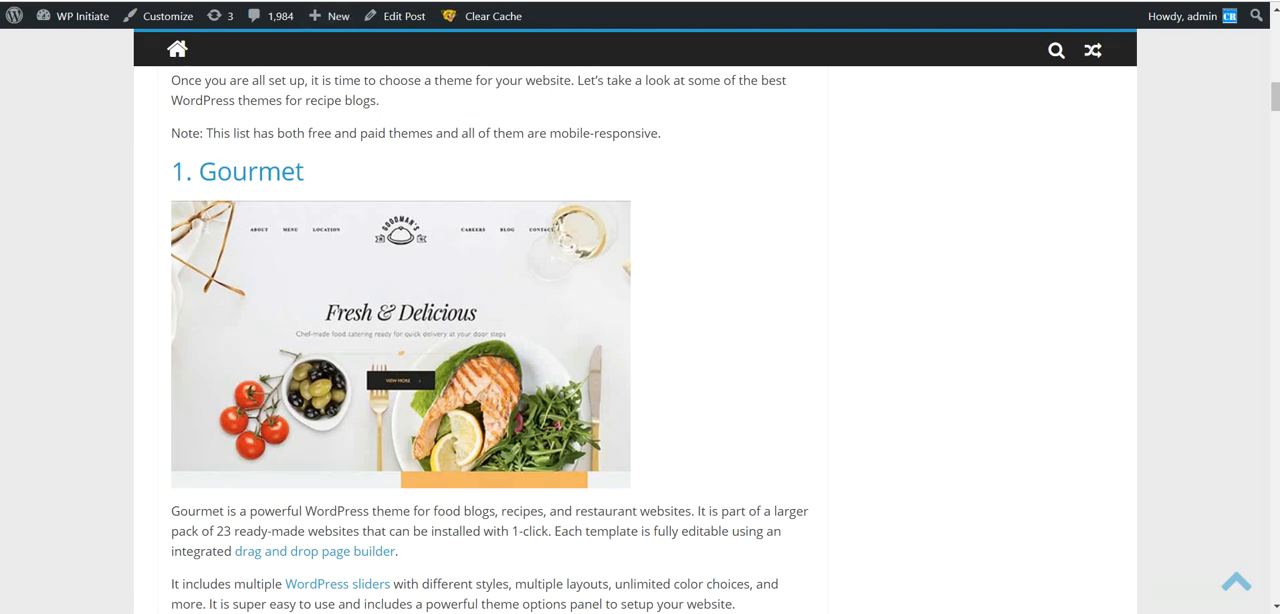
{"action": "mouse_move", "coordinate": [4, 548]}
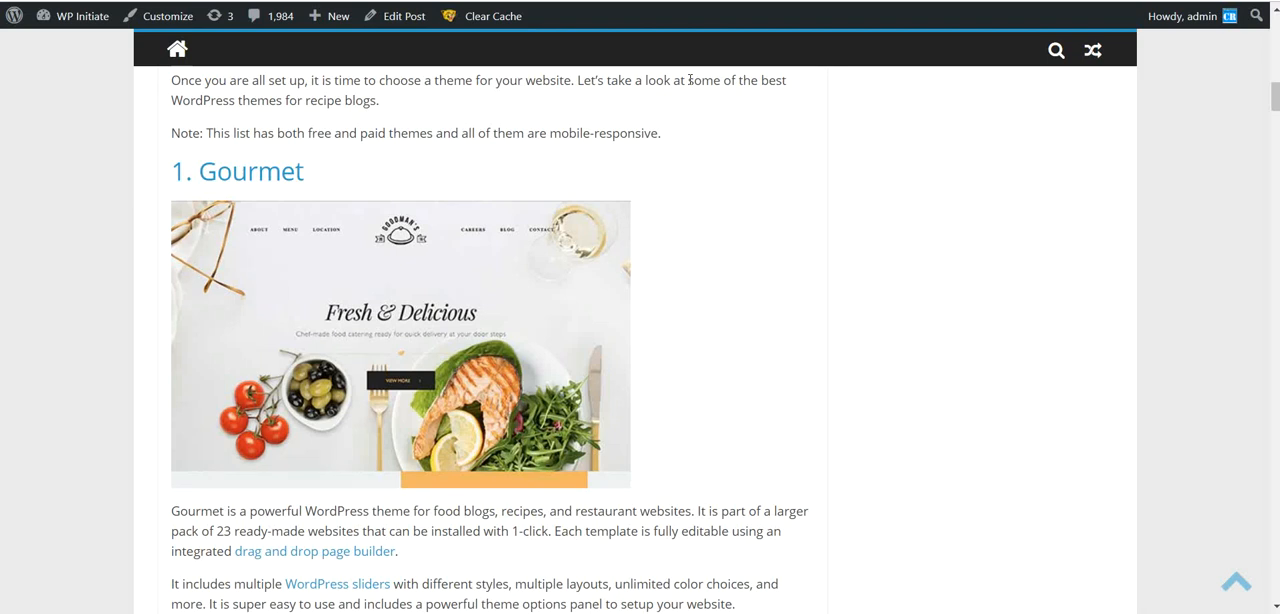
{"action": "mouse_move", "coordinate": [160, 104]}
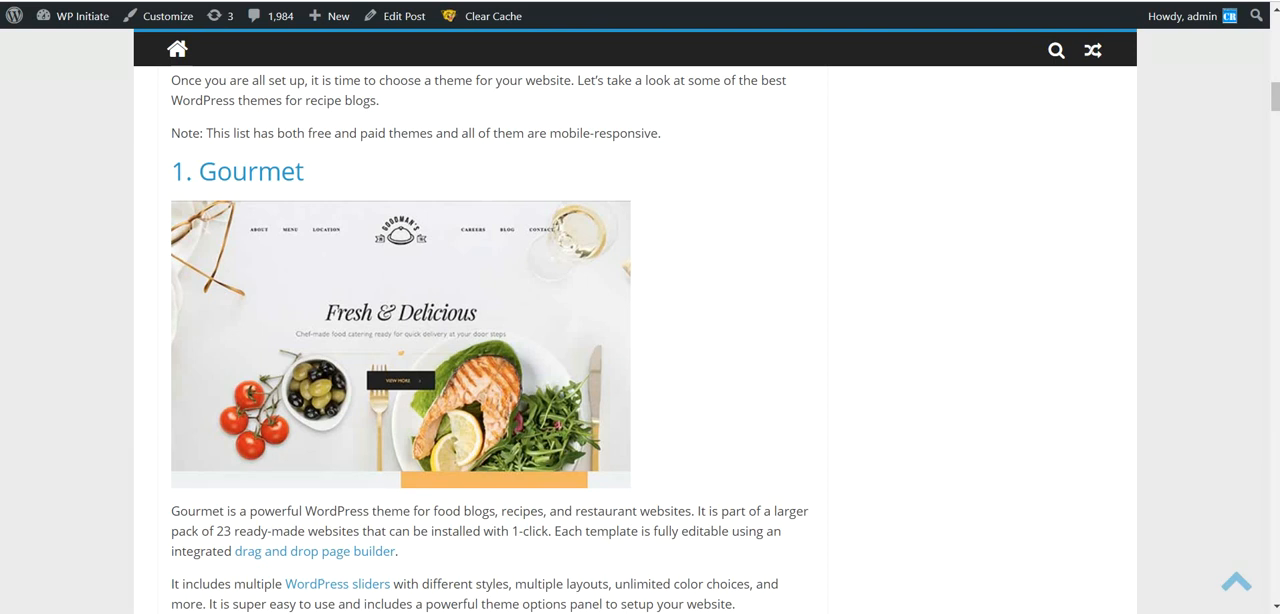
{"action": "mouse_move", "coordinate": [648, 118]}
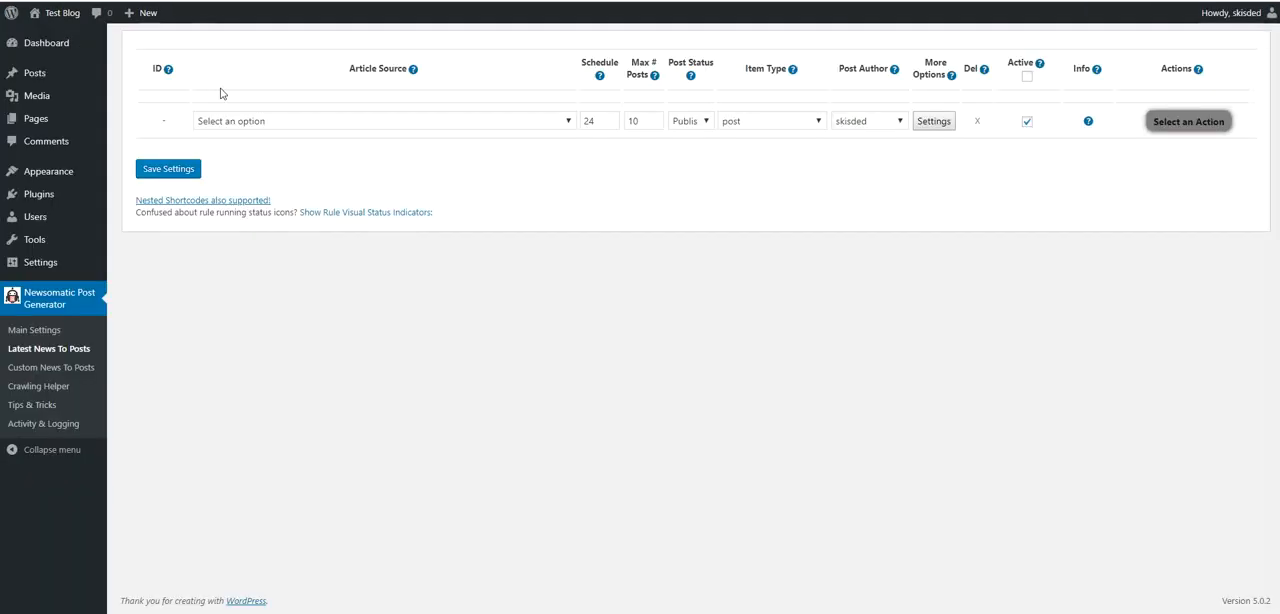
{"action": "mouse_move", "coordinate": [210, 122]}
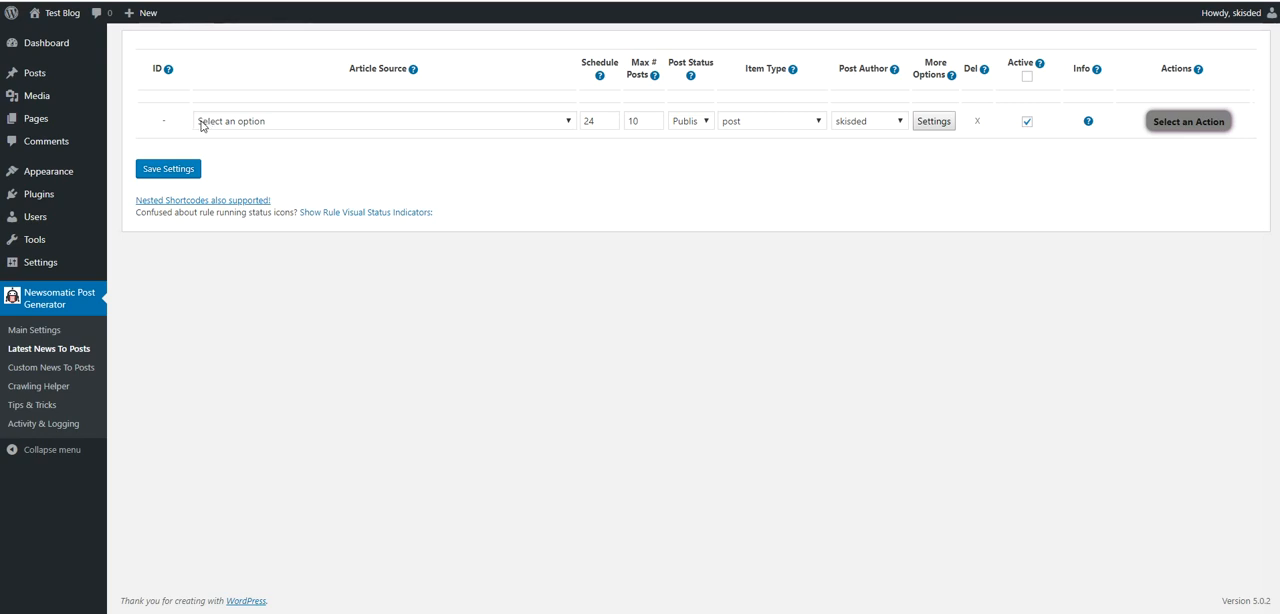
{"action": "mouse_move", "coordinate": [184, 128]}
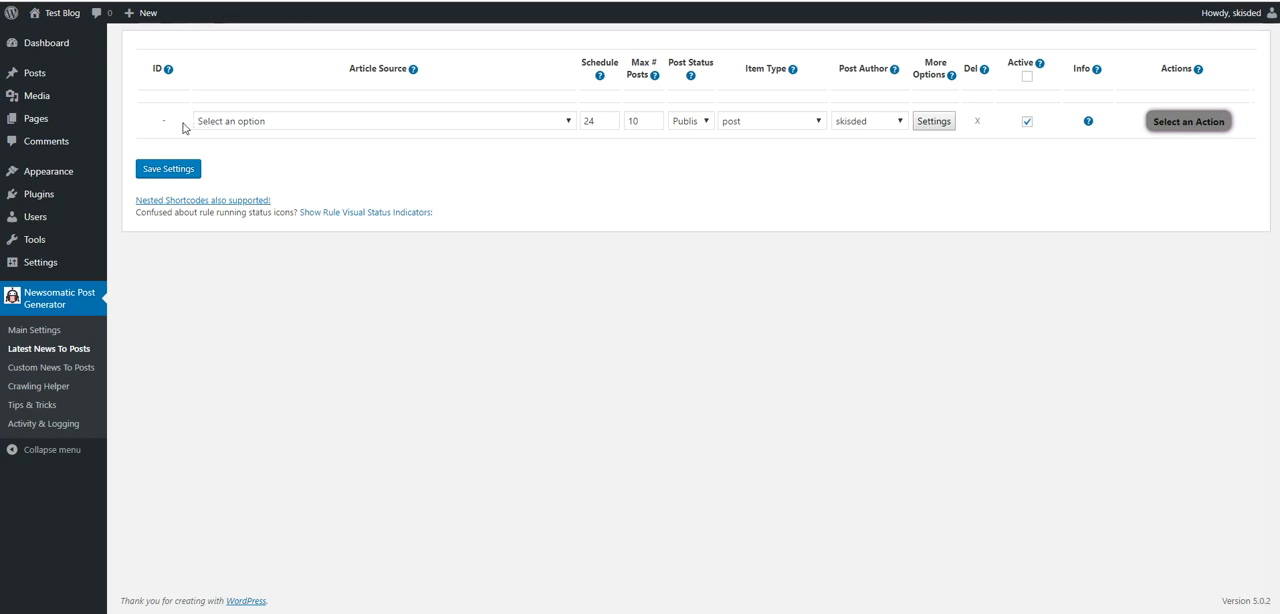
{"action": "mouse_move", "coordinate": [174, 128]}
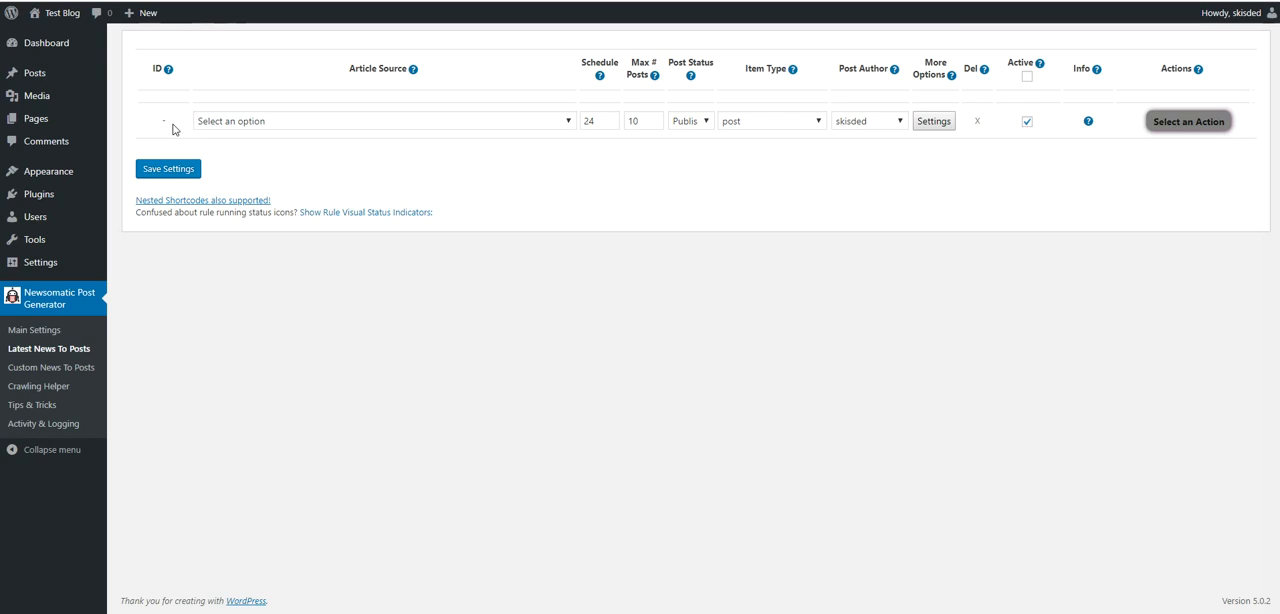
{"action": "mouse_move", "coordinate": [266, 120]}
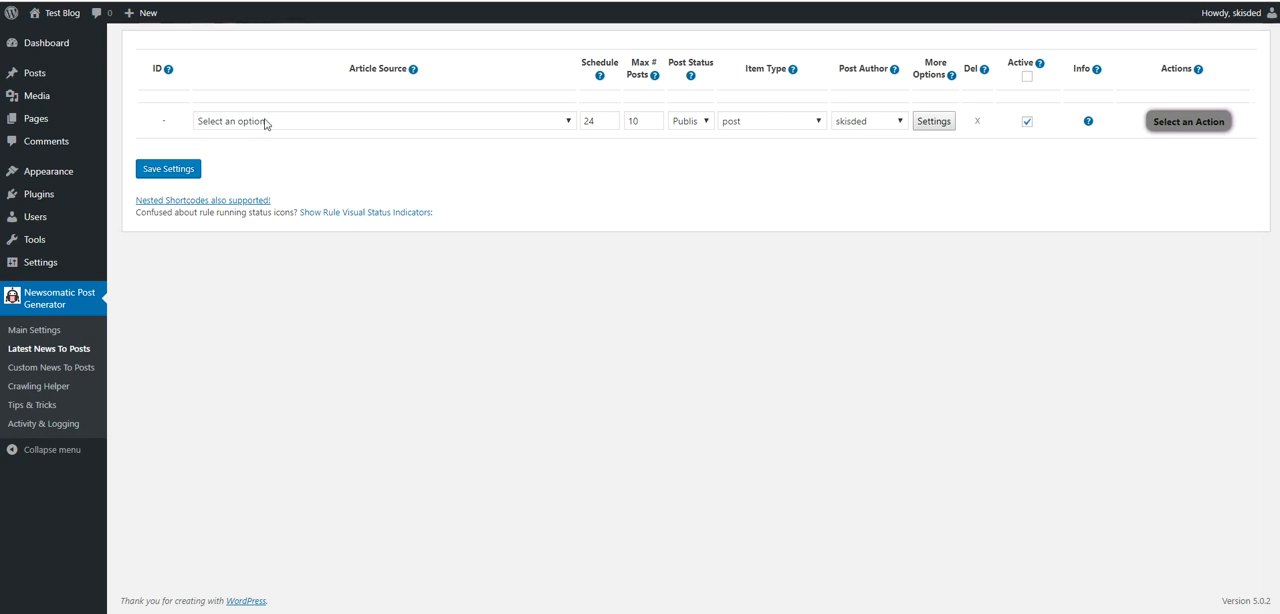
Choose 'Category – Gaming' as the rule's Article Source.
{"action": "left_click", "coordinate": [384, 120]}
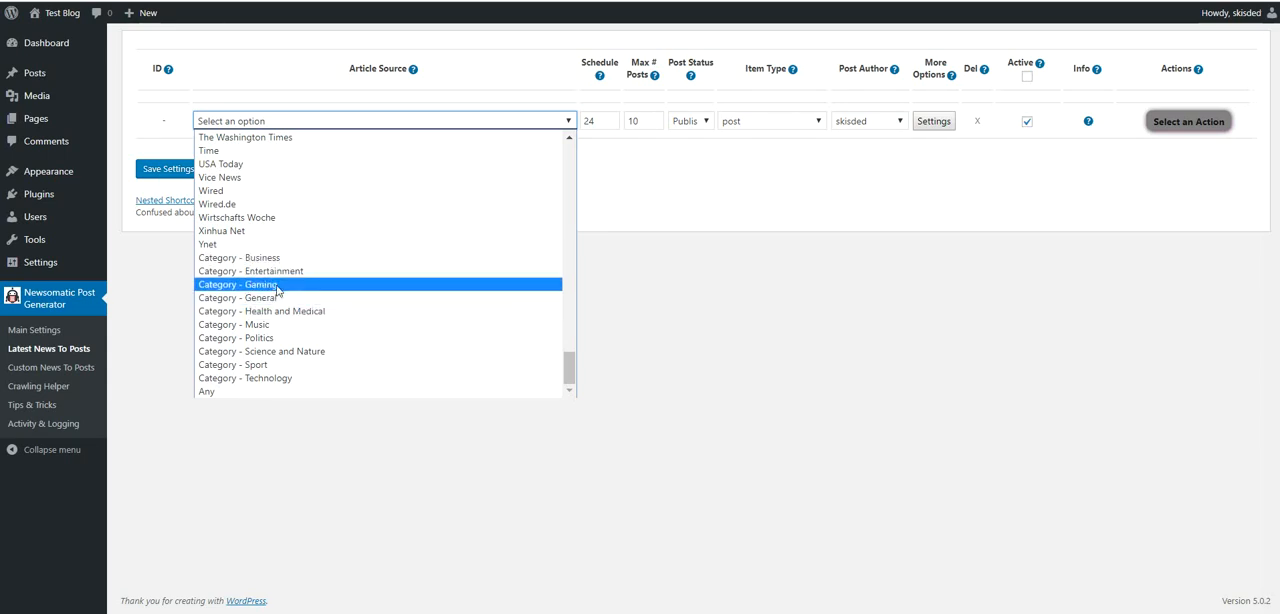
{"action": "left_click", "coordinate": [238, 284]}
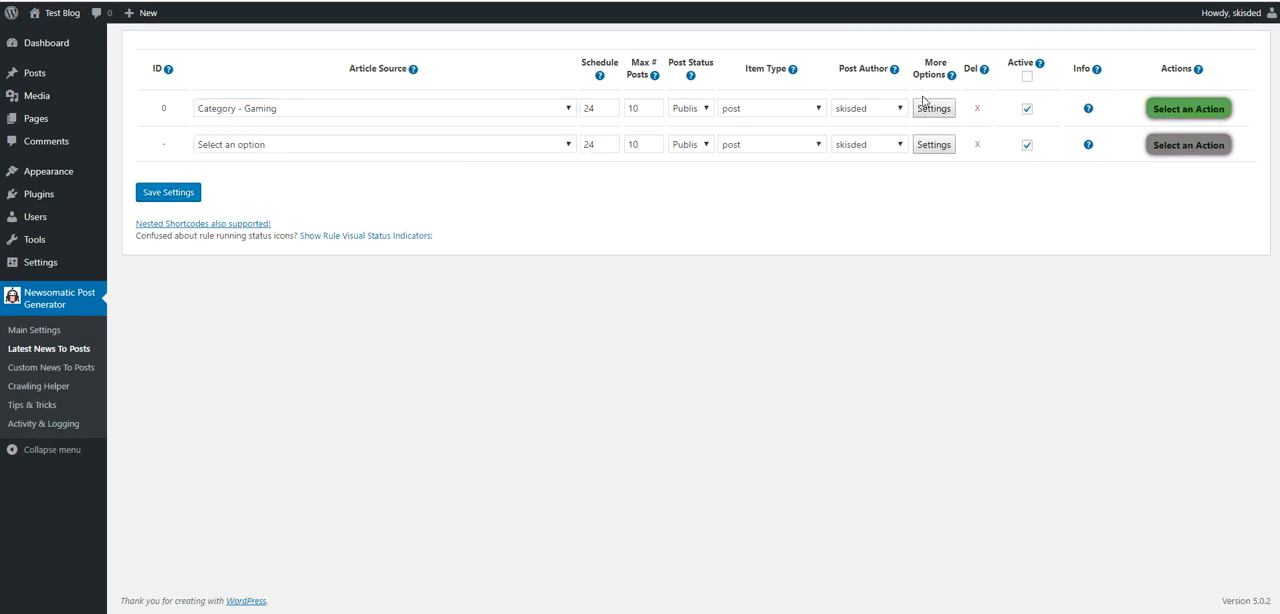
Set the Gaming rule's Search Query String to 'spider man', confirm it and run the rule.
{"action": "left_click", "coordinate": [932, 108]}
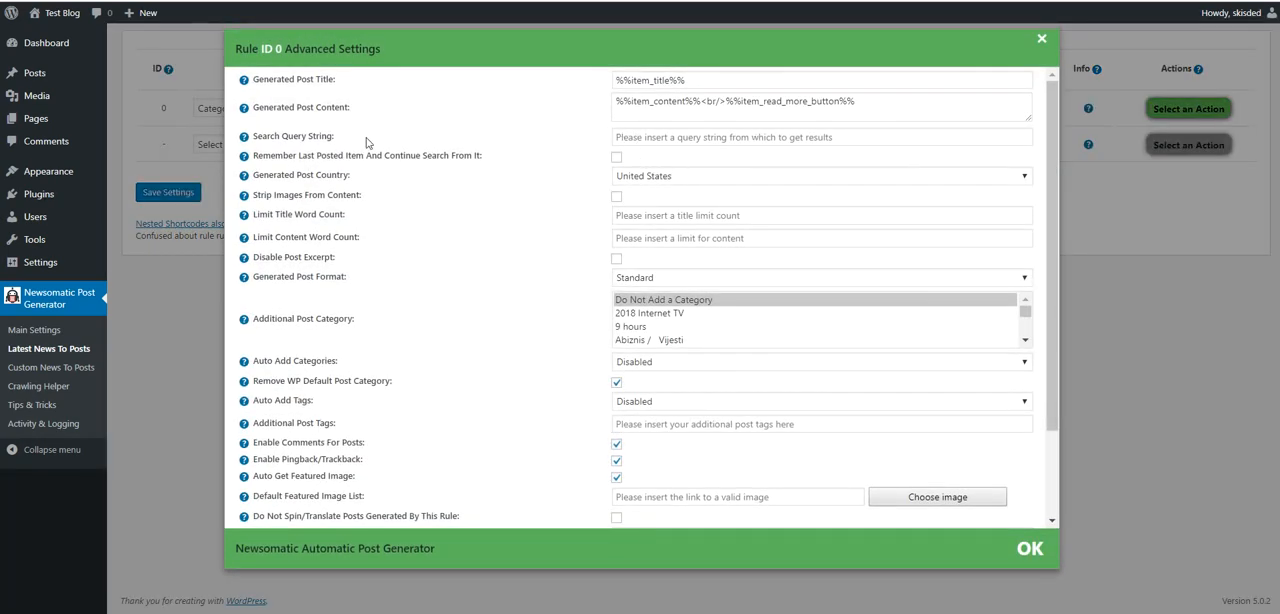
{"action": "left_click", "coordinate": [820, 136]}
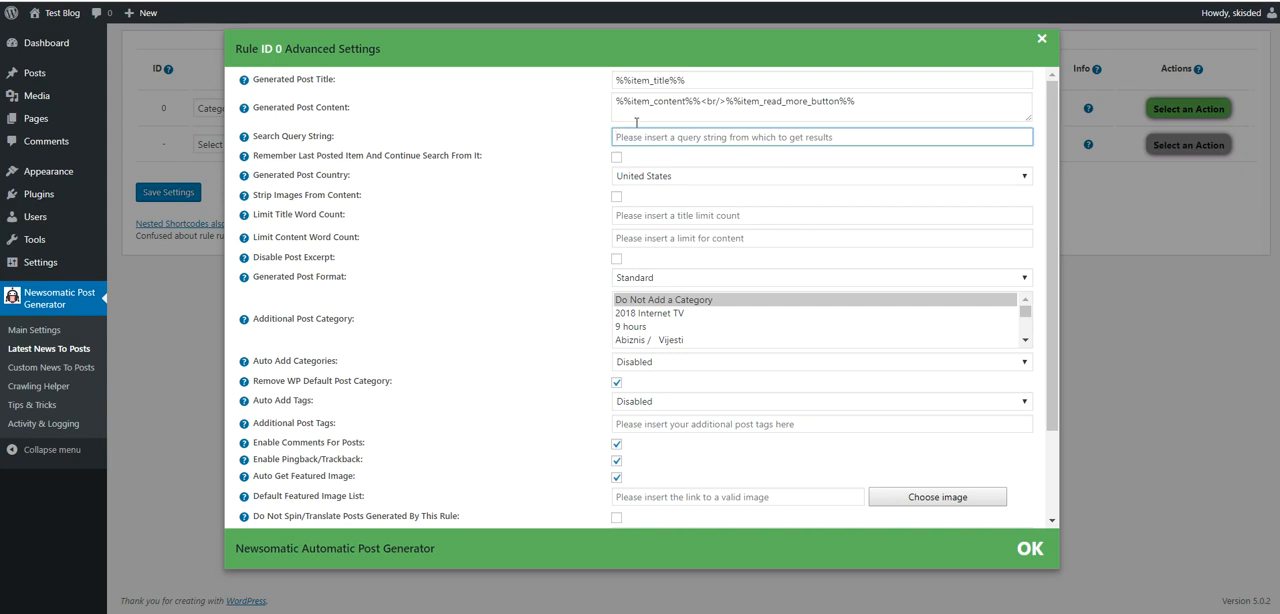
{"action": "type", "text": "s"}
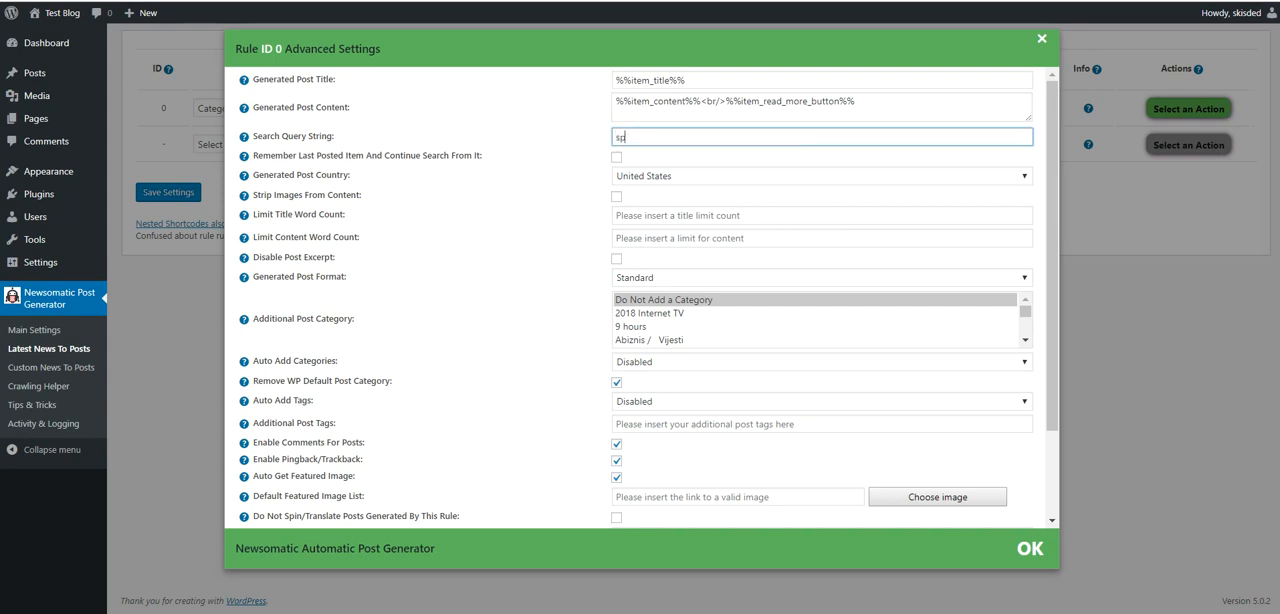
{"action": "type", "text": "pider"}
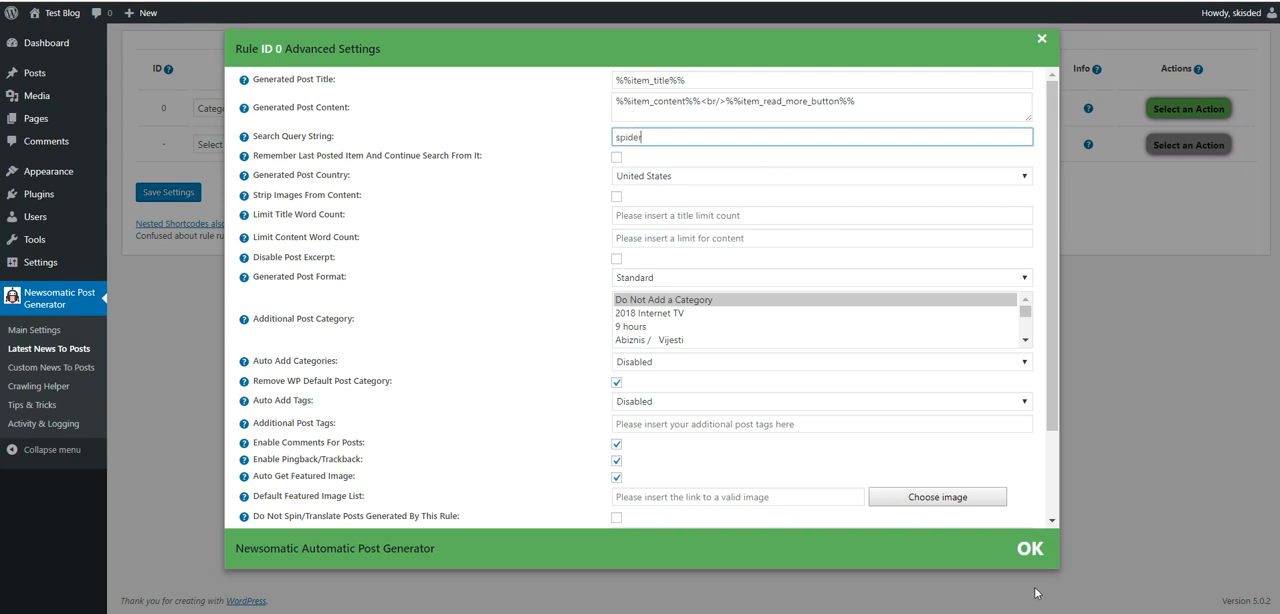
{"action": "type", "text": "man"}
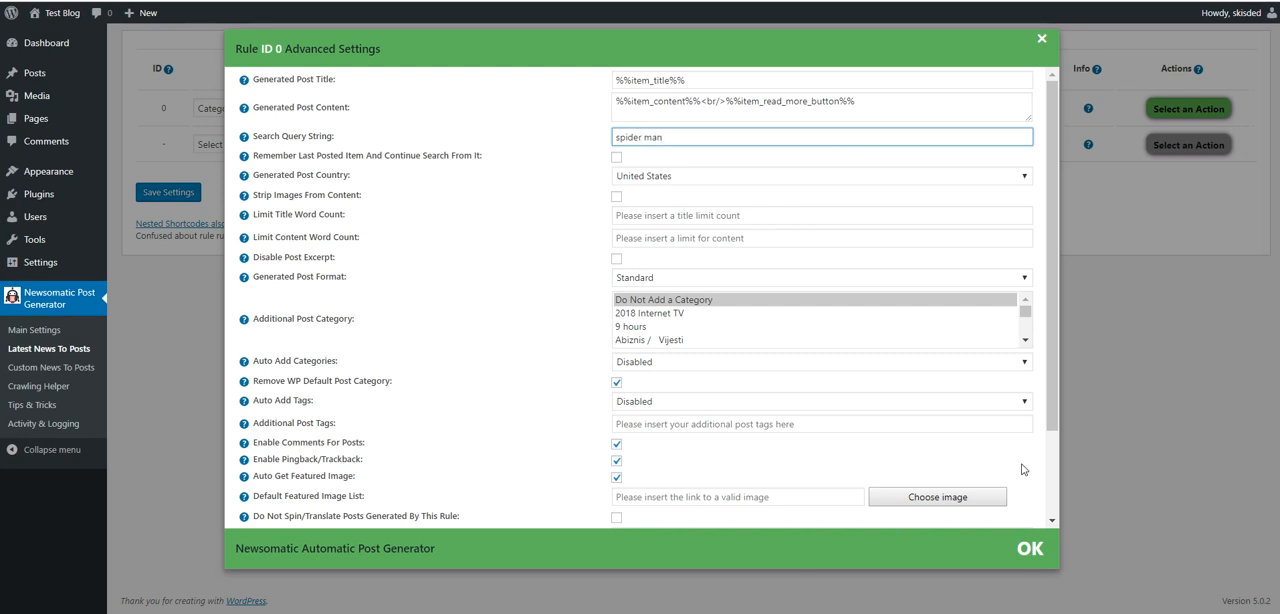
{"action": "left_click", "coordinate": [1028, 548]}
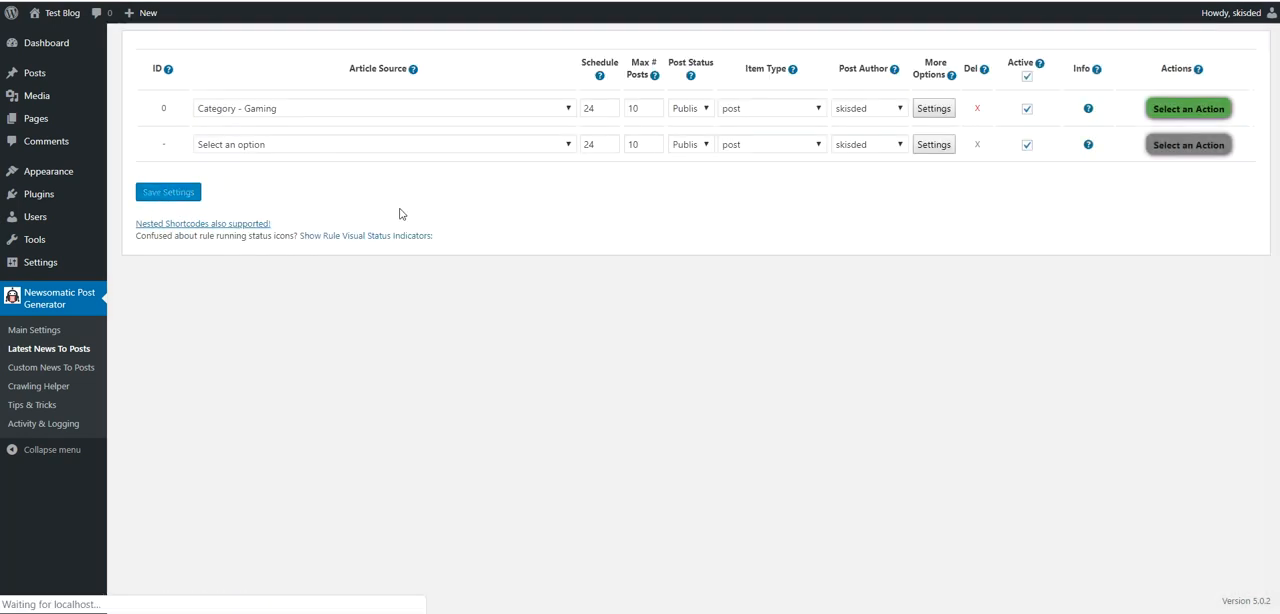
{"action": "left_click", "coordinate": [1188, 144]}
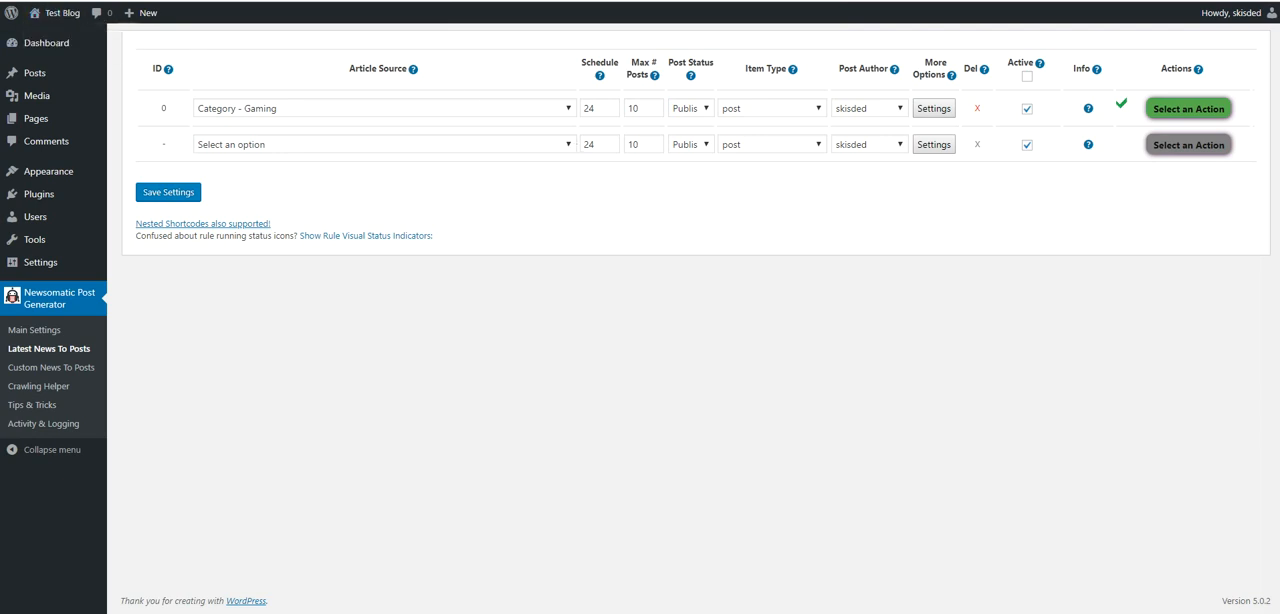
{"action": "left_click", "coordinate": [62, 12]}
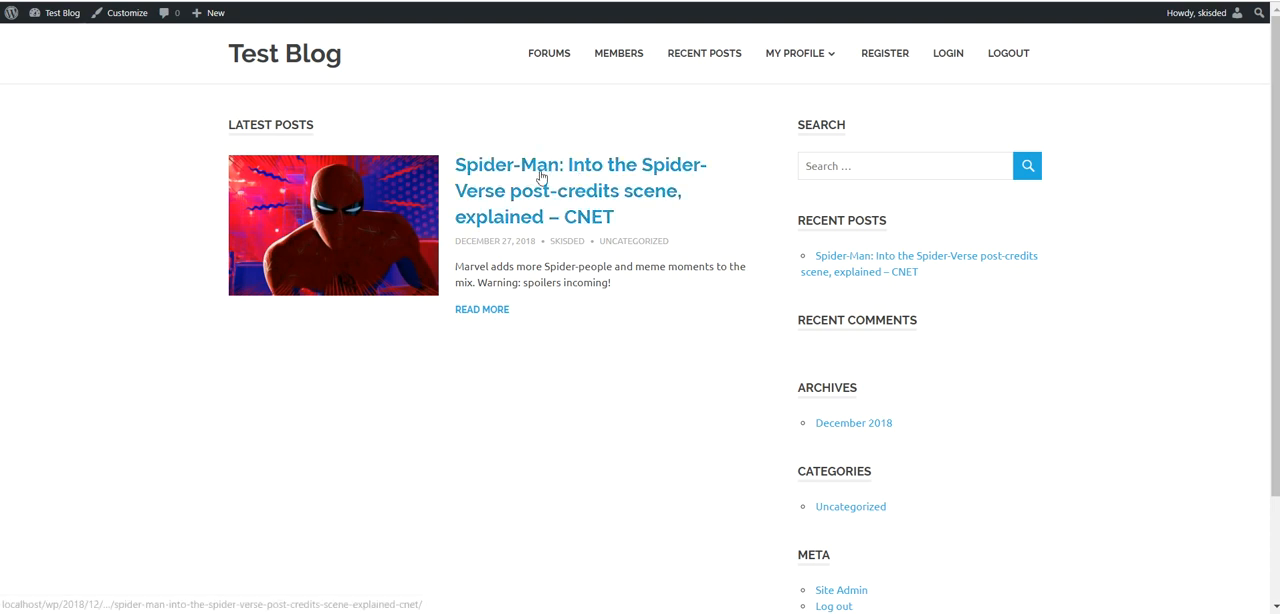
{"action": "mouse_move", "coordinate": [464, 224]}
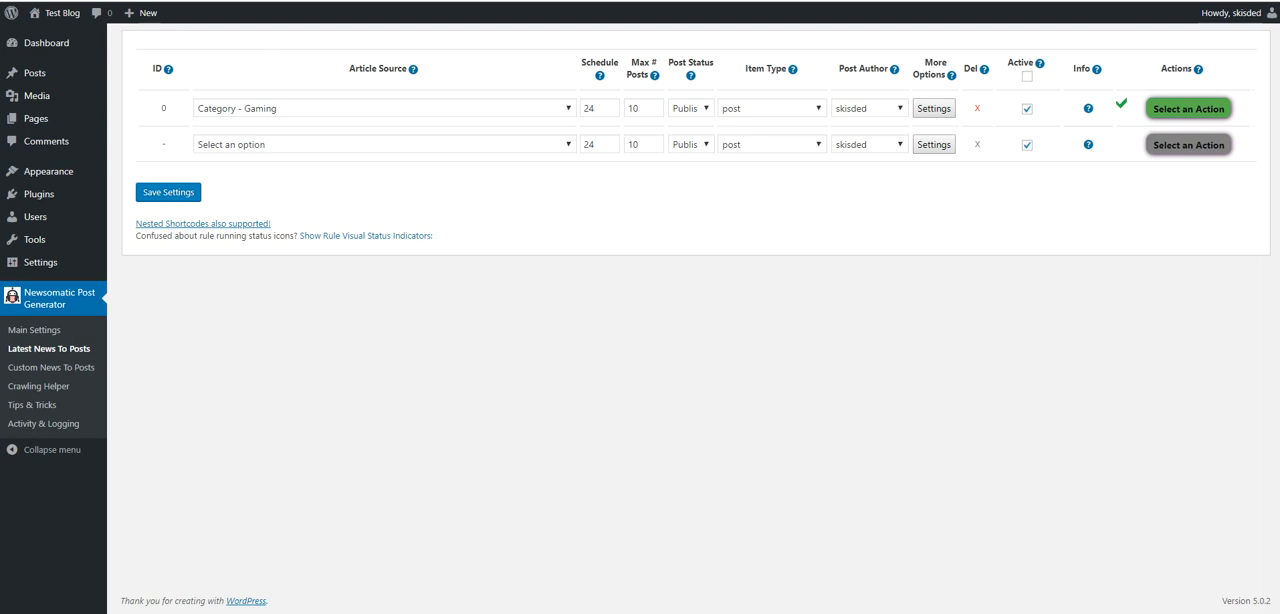
{"action": "mouse_move", "coordinate": [884, 102]}
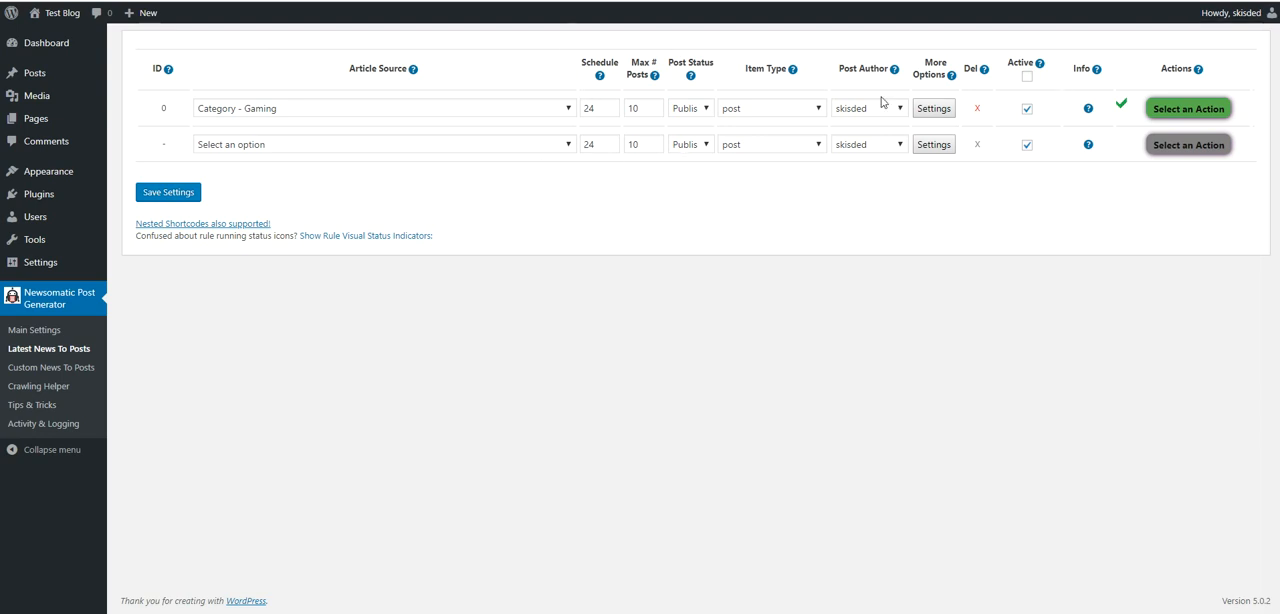
{"action": "mouse_move", "coordinate": [1188, 552]}
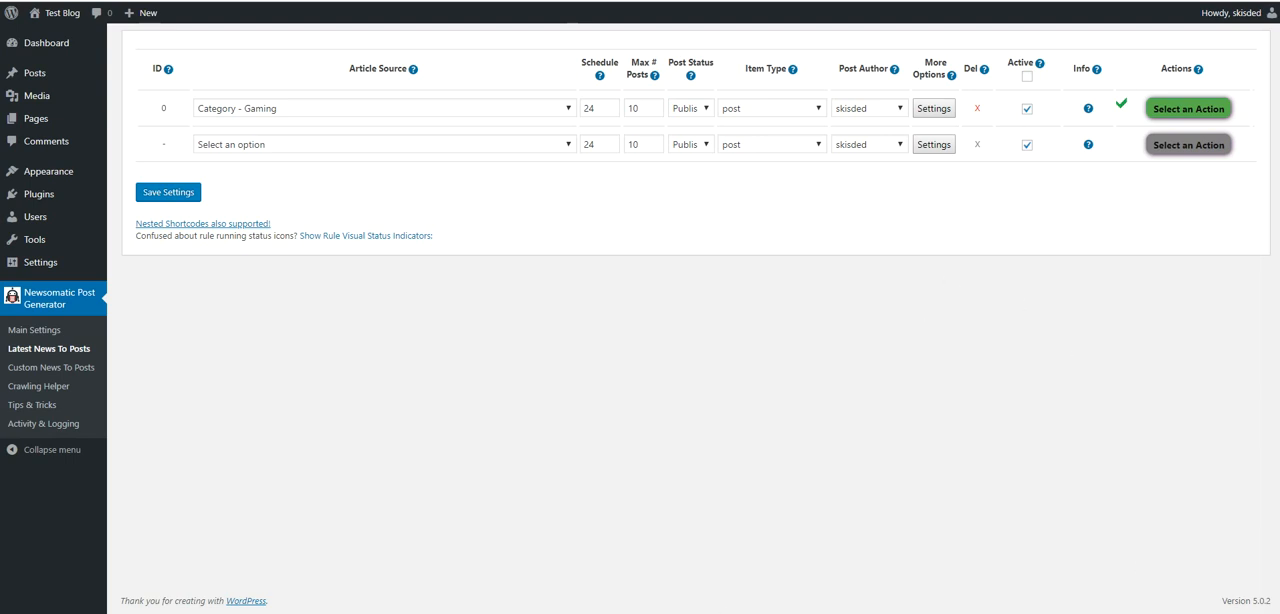
{"action": "mouse_move", "coordinate": [500, 132]}
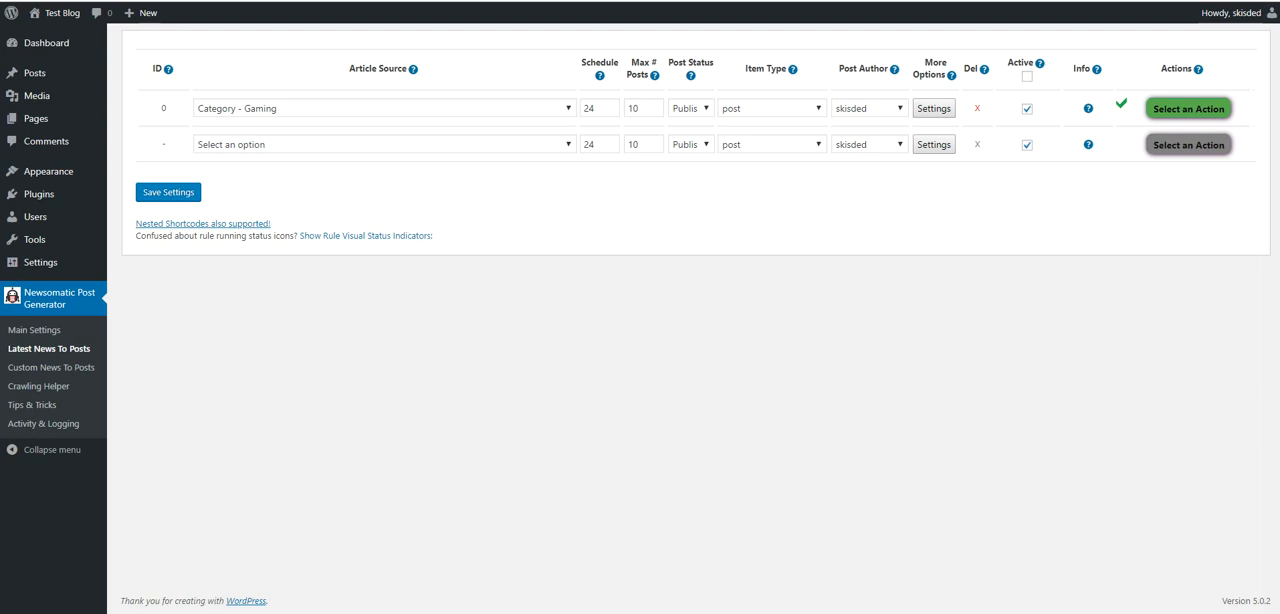
{"action": "left_click", "coordinate": [932, 108]}
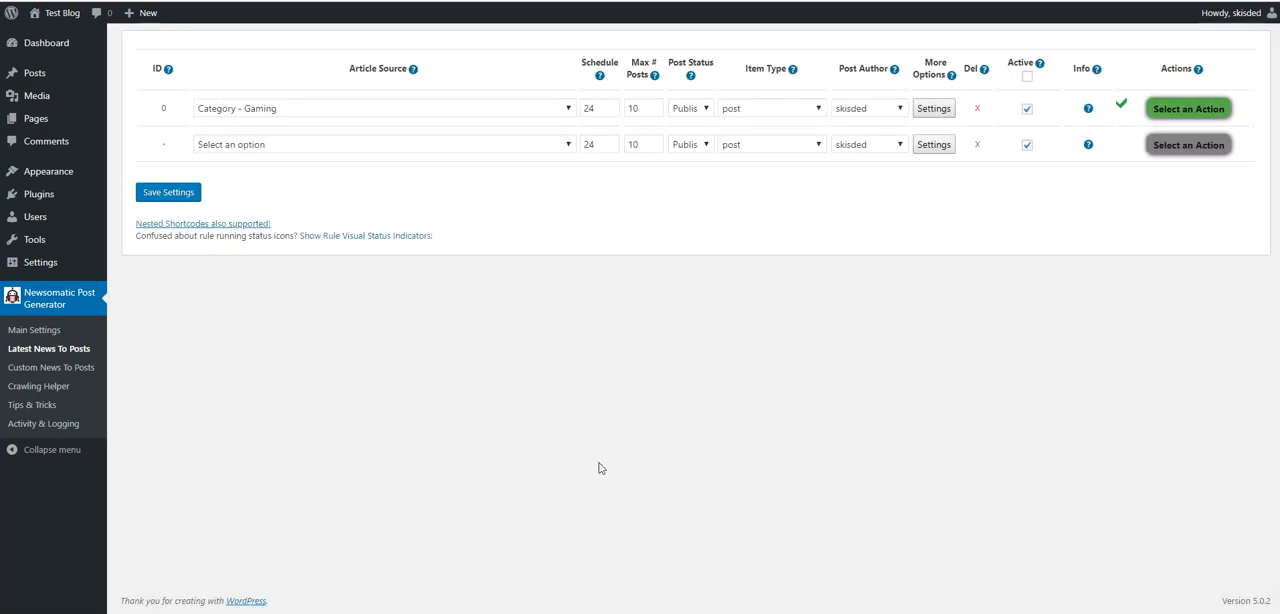
{"action": "mouse_move", "coordinate": [144, 352]}
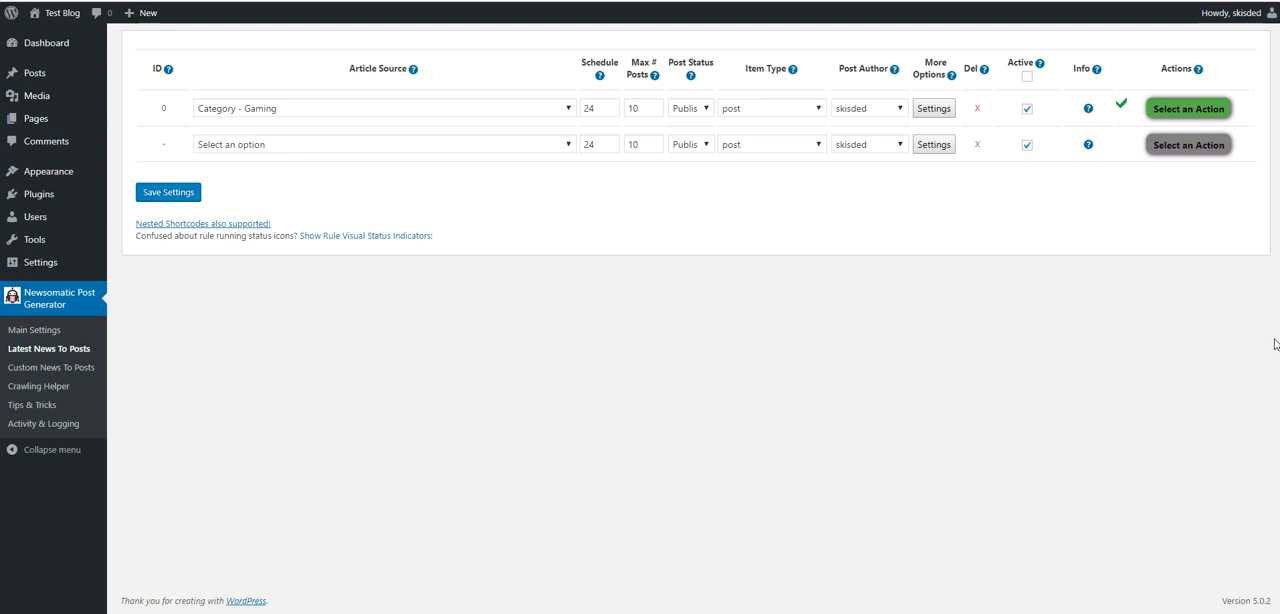
{"action": "mouse_move", "coordinate": [1256, 348]}
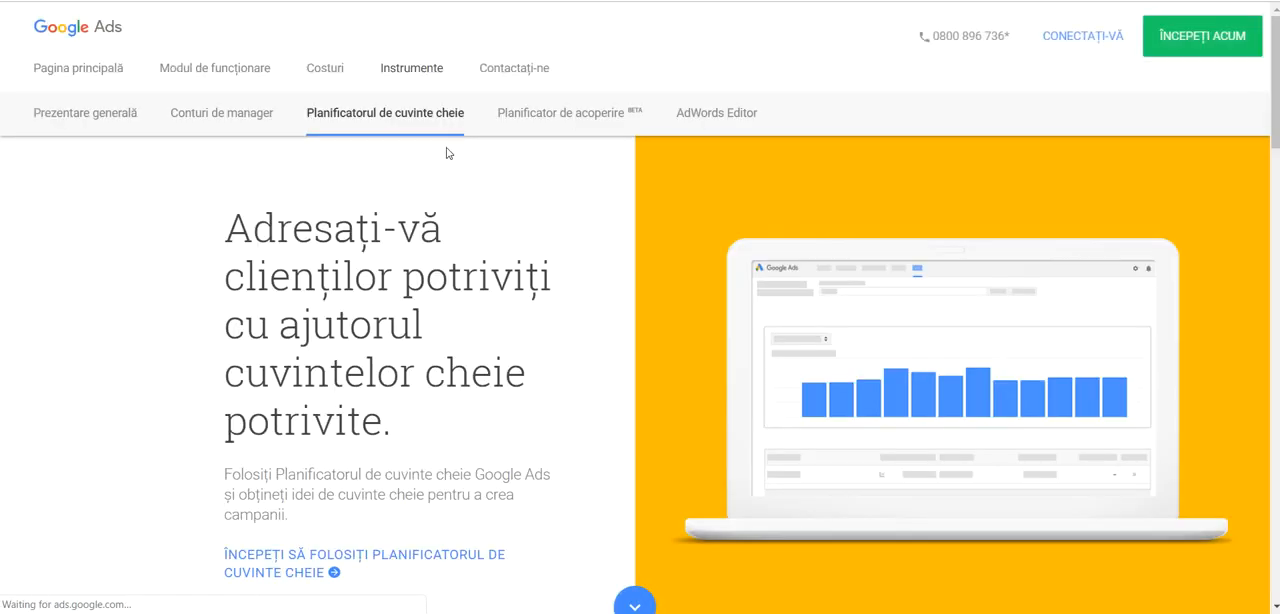
{"action": "mouse_move", "coordinate": [668, 70]}
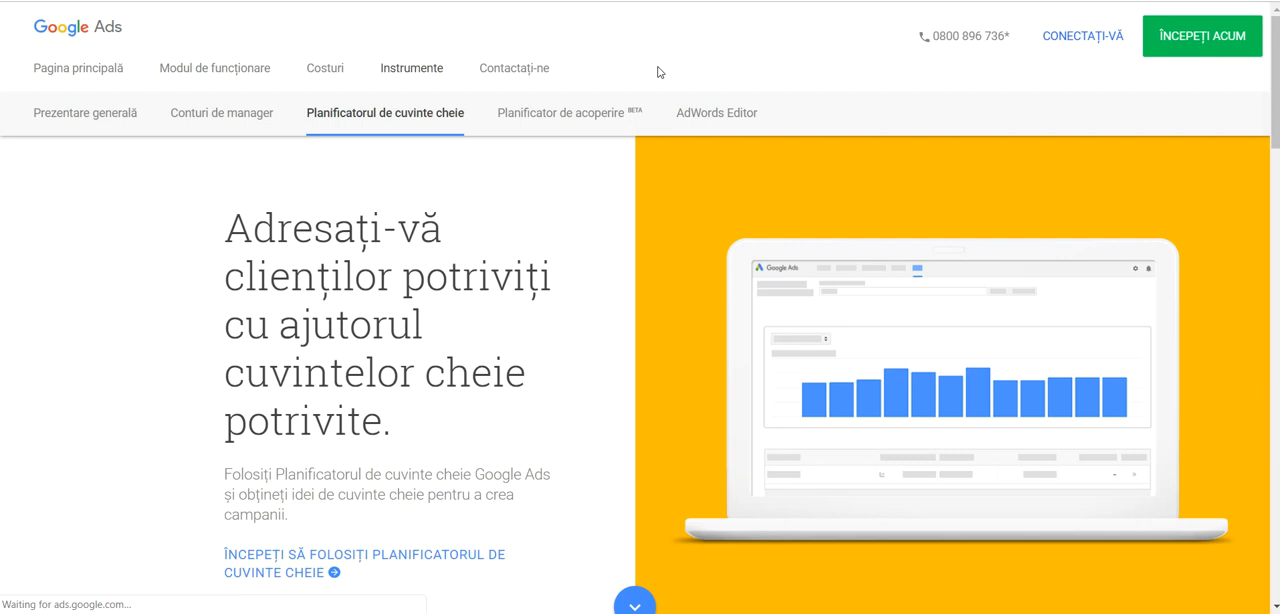
{"action": "mouse_move", "coordinate": [918, 78]}
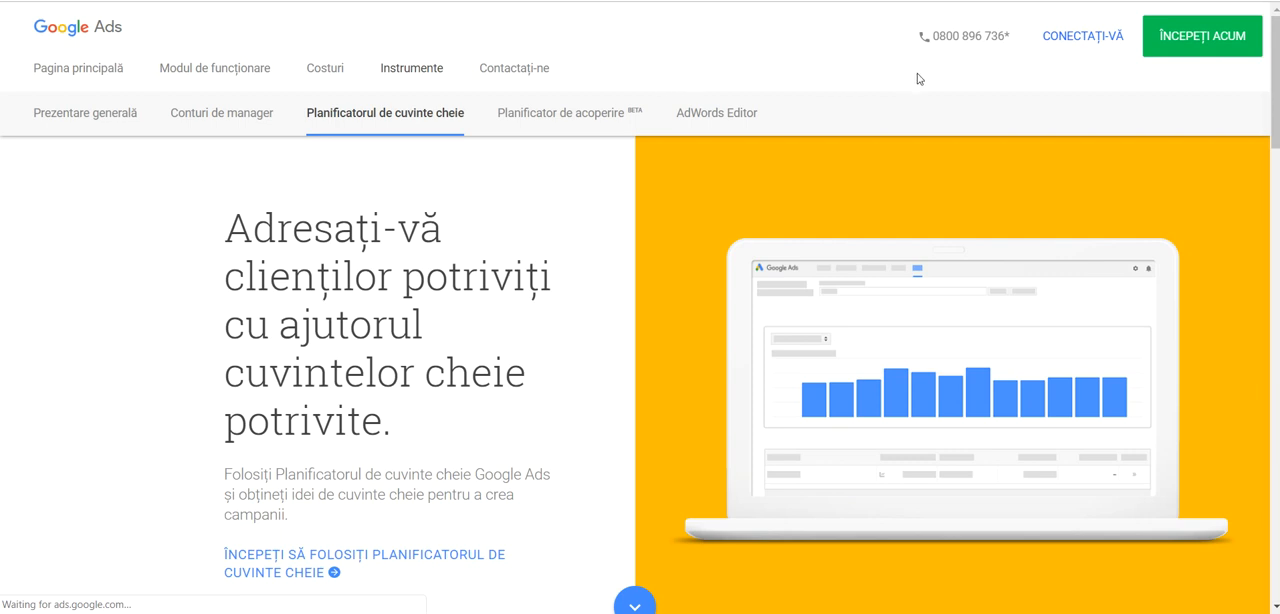
{"action": "mouse_move", "coordinate": [608, 210]}
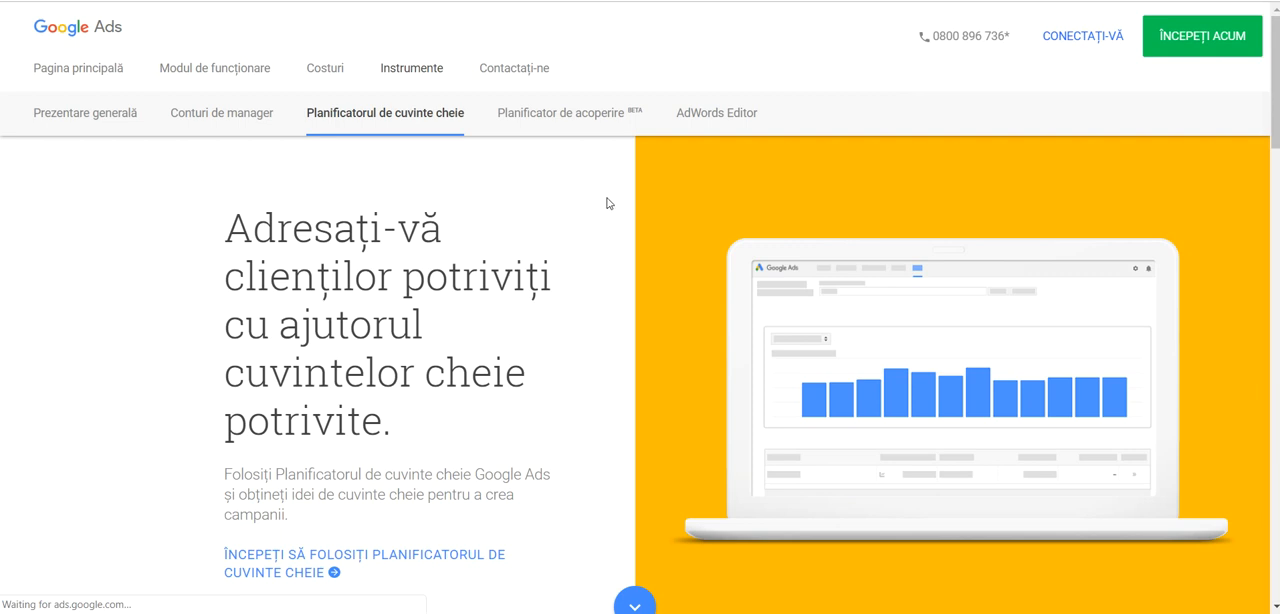
{"action": "mouse_move", "coordinate": [764, 32]}
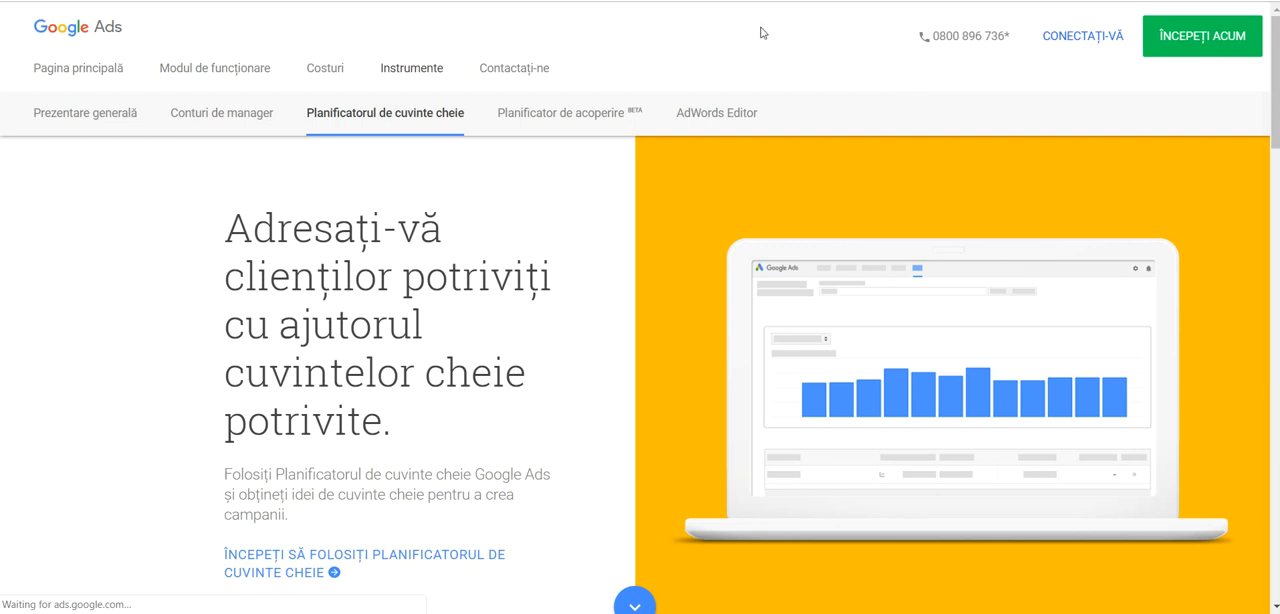
{"action": "mouse_move", "coordinate": [628, 228]}
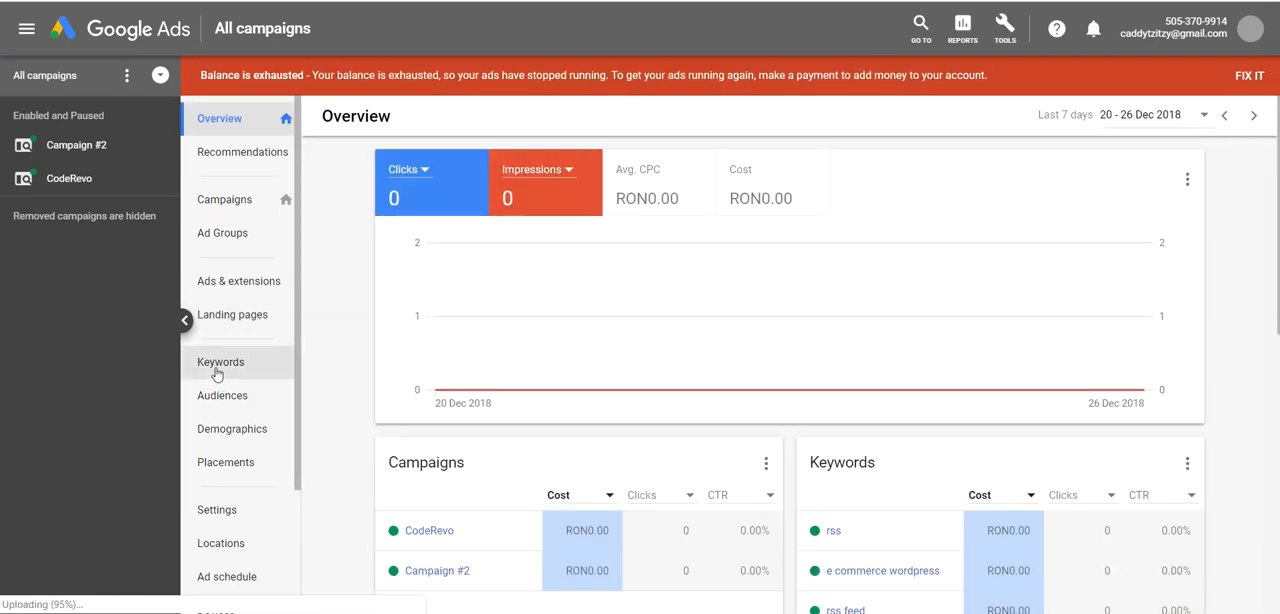
Show the Keywords section for all campaigns.
{"action": "left_click", "coordinate": [220, 362]}
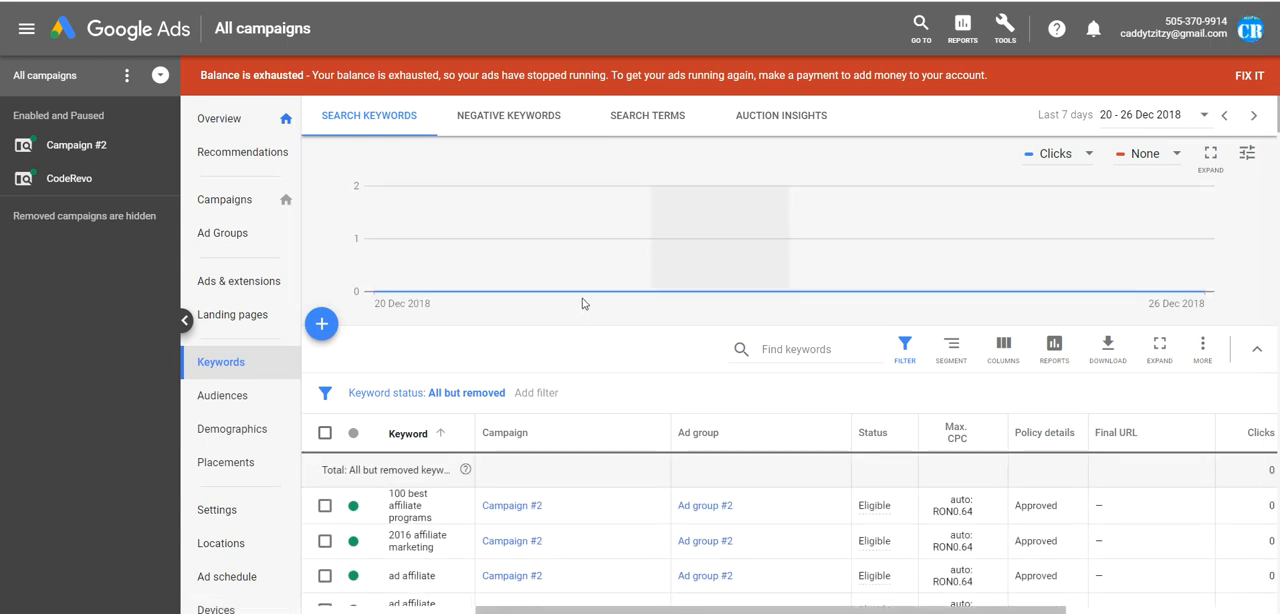
{"action": "mouse_move", "coordinate": [568, 306]}
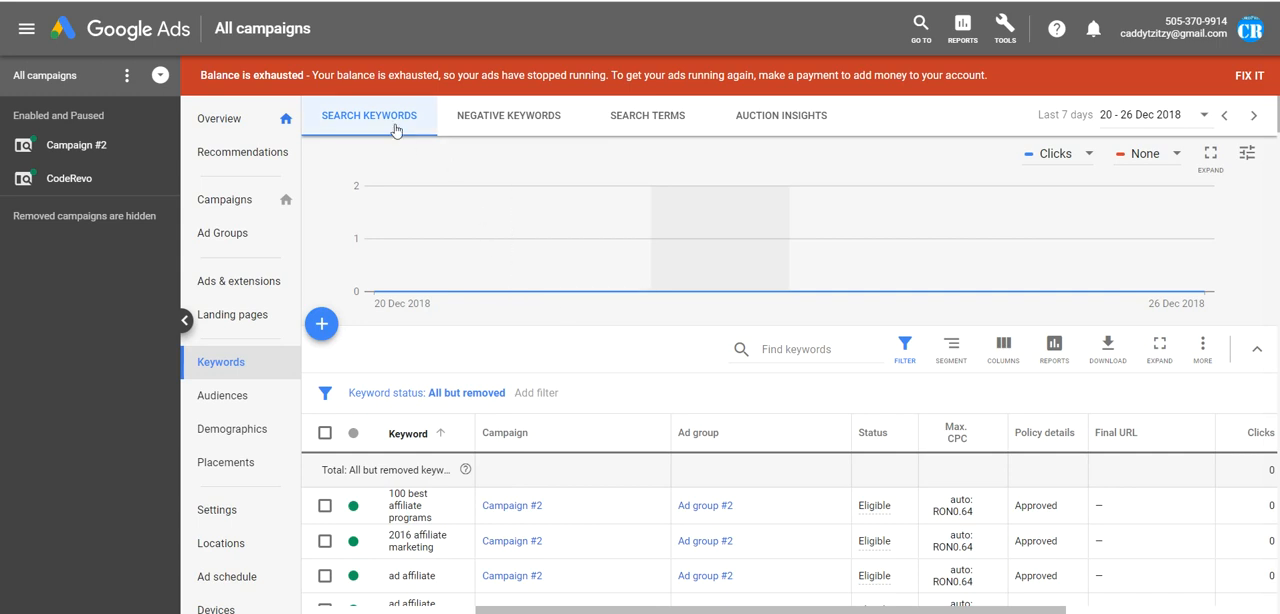
{"action": "mouse_move", "coordinate": [368, 122]}
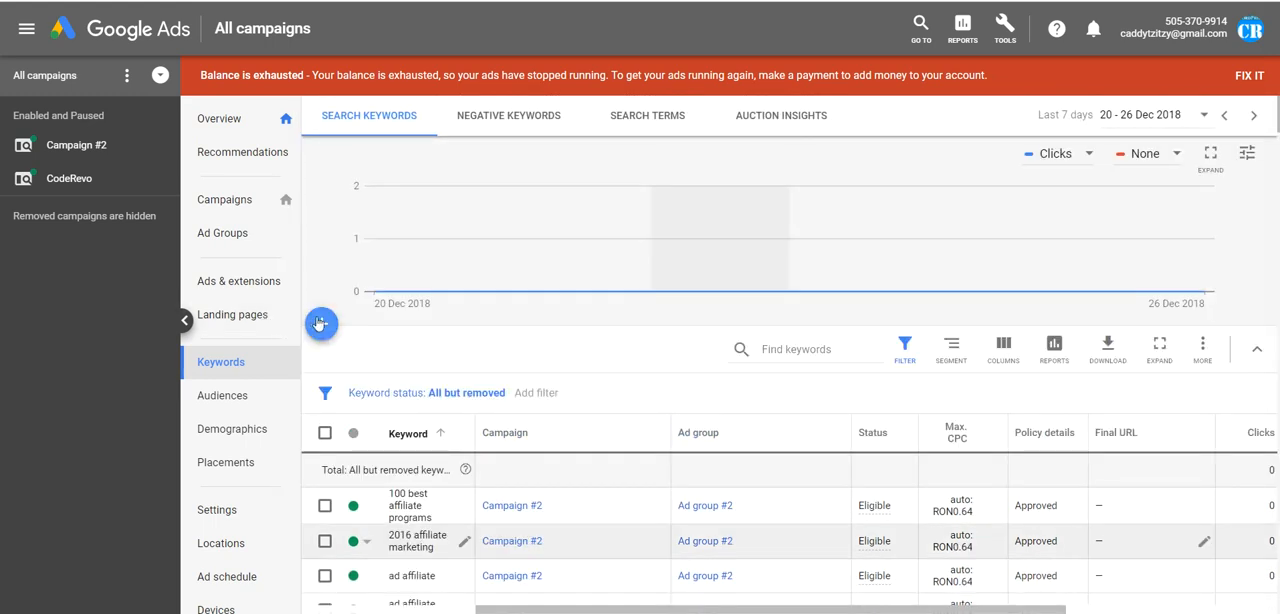
Start adding keywords and pick Campaign #2 > Ad group #2, listing keyword ideas.
{"action": "left_click", "coordinate": [320, 324]}
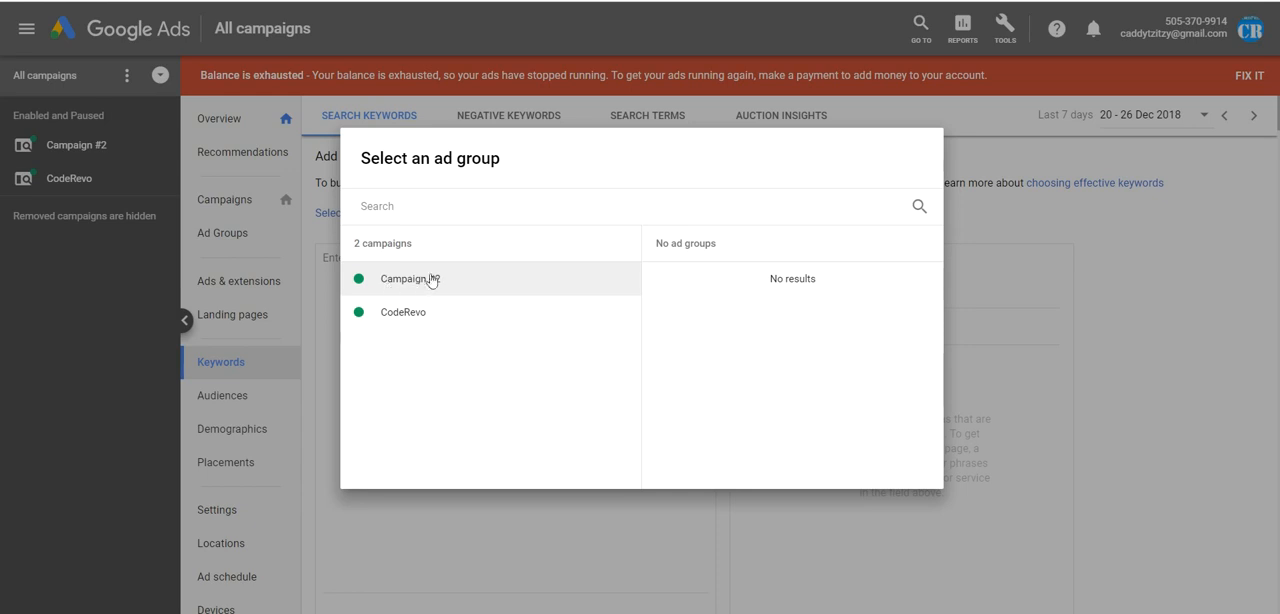
{"action": "left_click", "coordinate": [408, 278]}
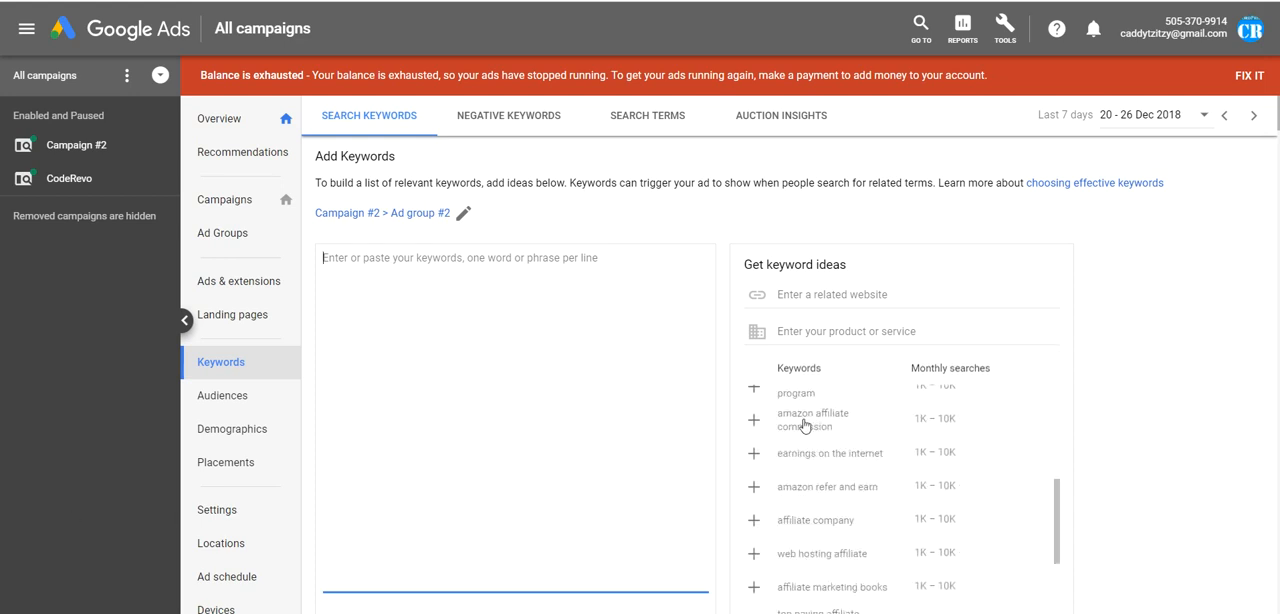
{"action": "scroll", "scroll_direction": "down", "scroll_amount": 3}
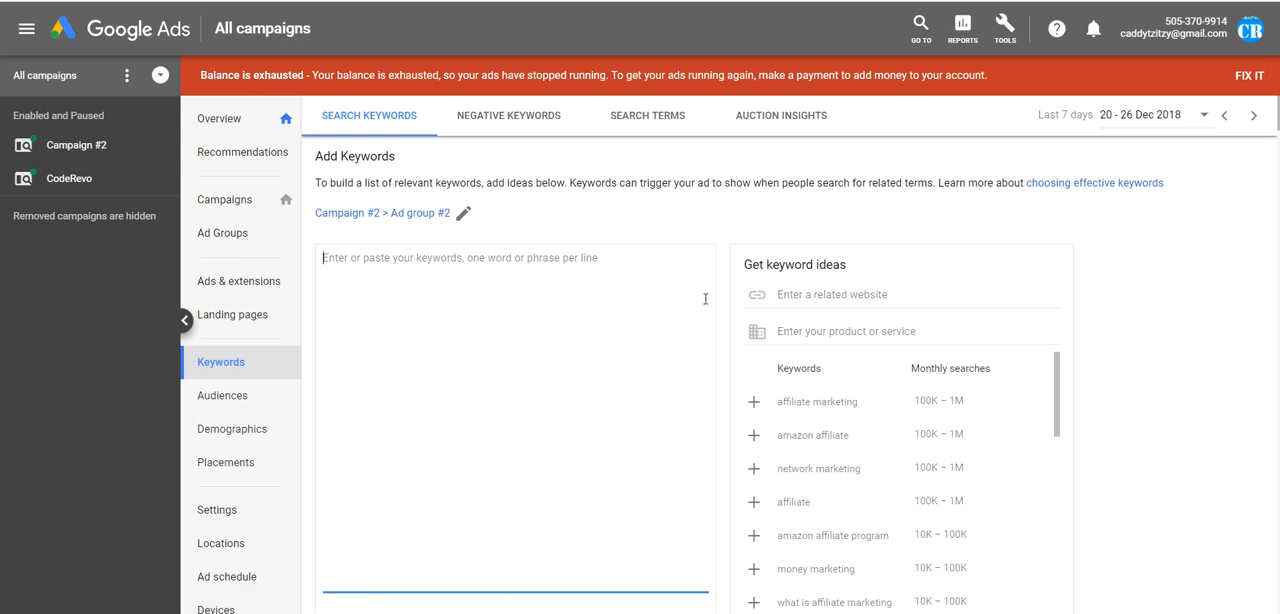
{"action": "type", "text": "http://wpinitiate.com/"}
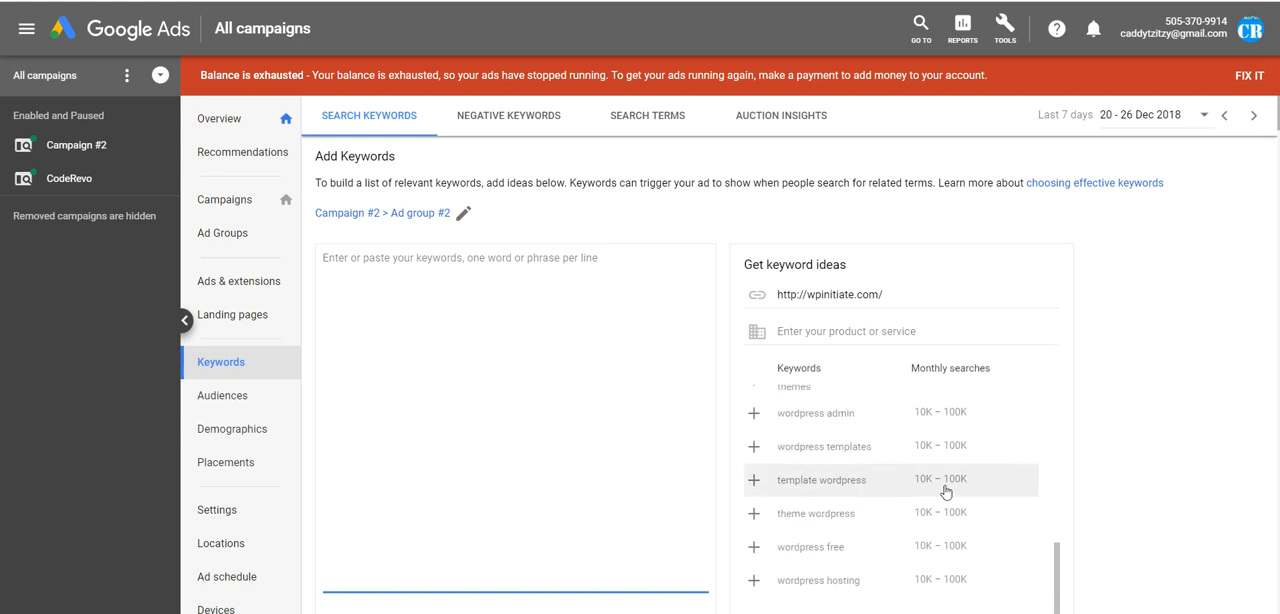
{"action": "mouse_move", "coordinate": [948, 508]}
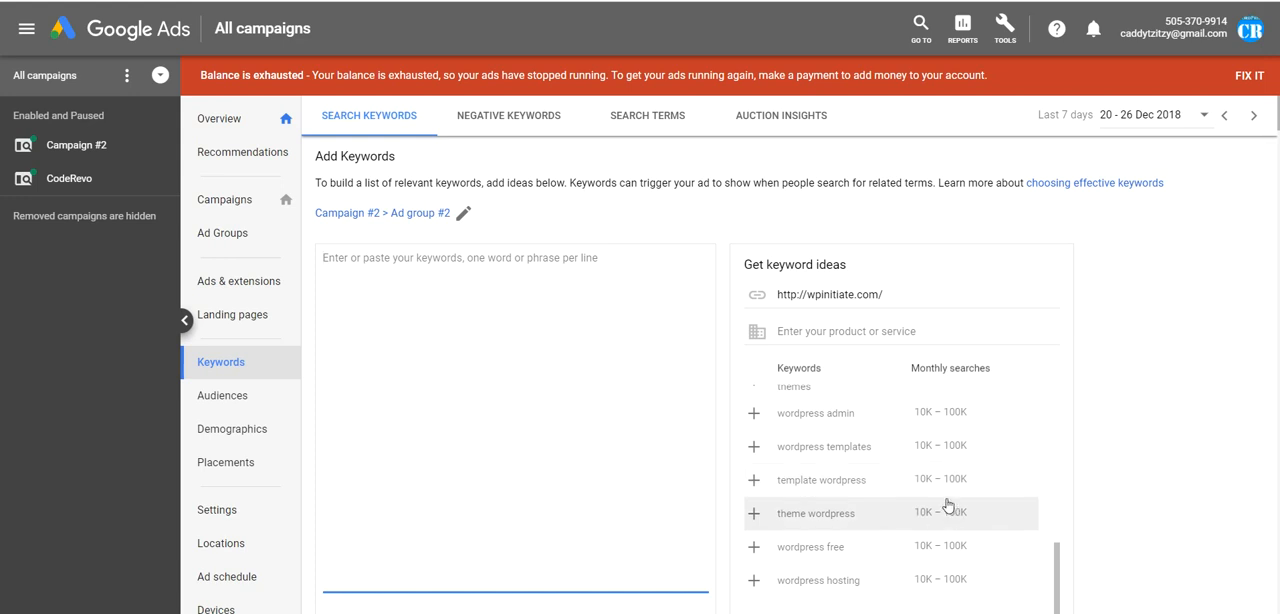
{"action": "mouse_move", "coordinate": [928, 514]}
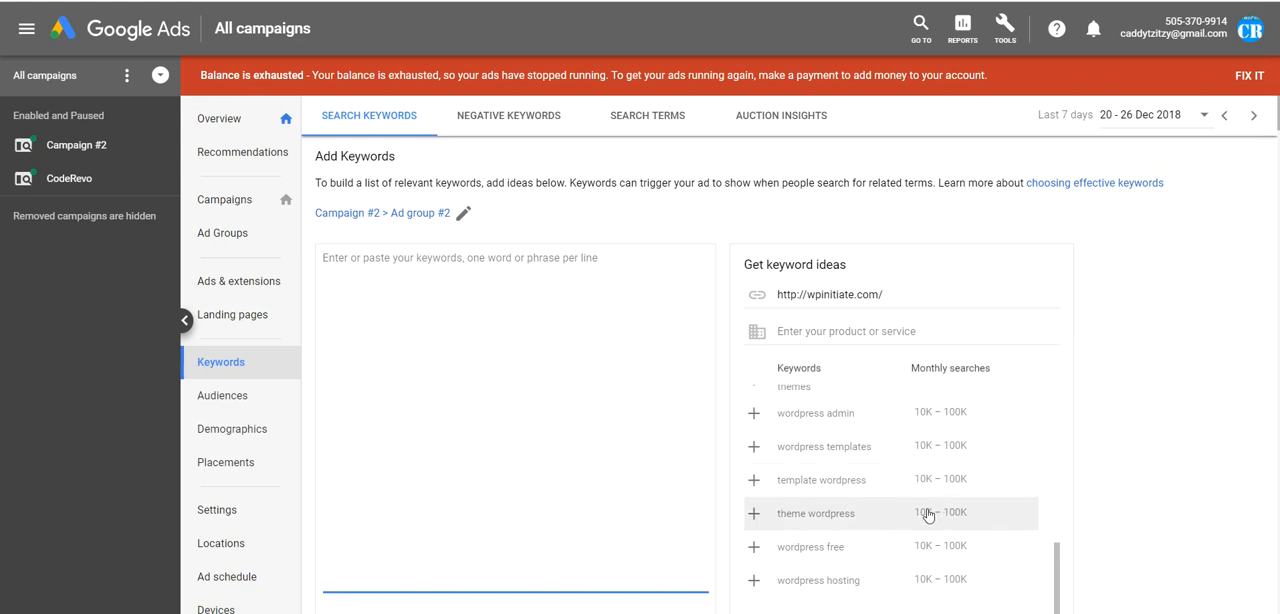
{"action": "scroll", "scroll_direction": "down", "scroll_amount": 3}
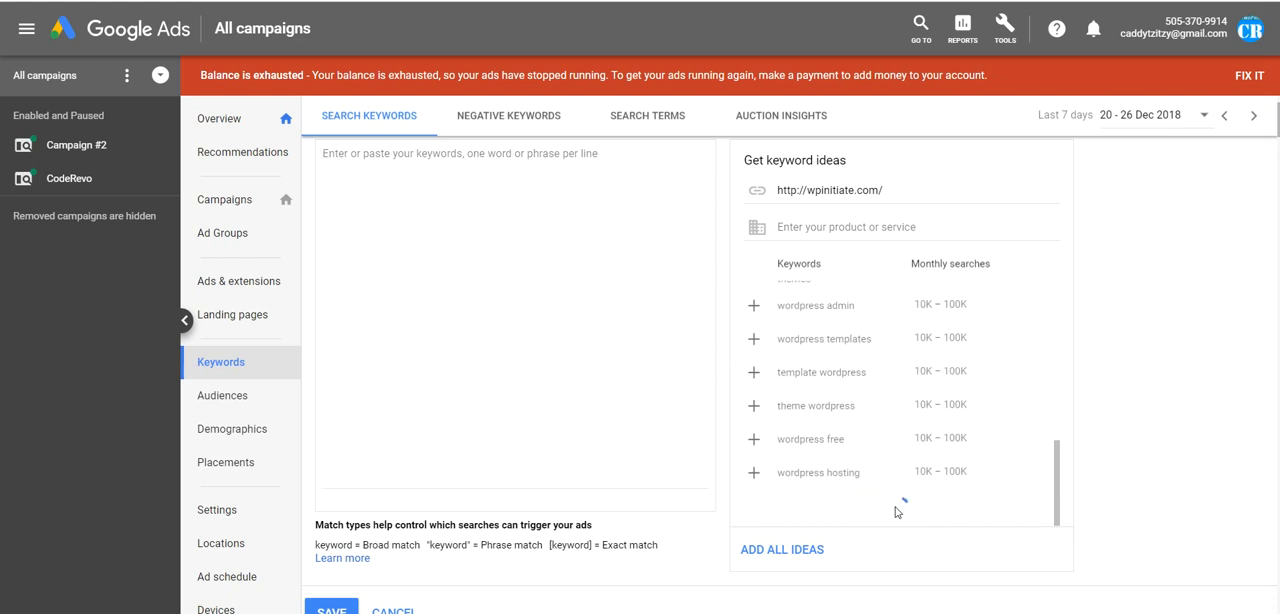
{"action": "scroll", "scroll_direction": "down", "scroll_amount": 3}
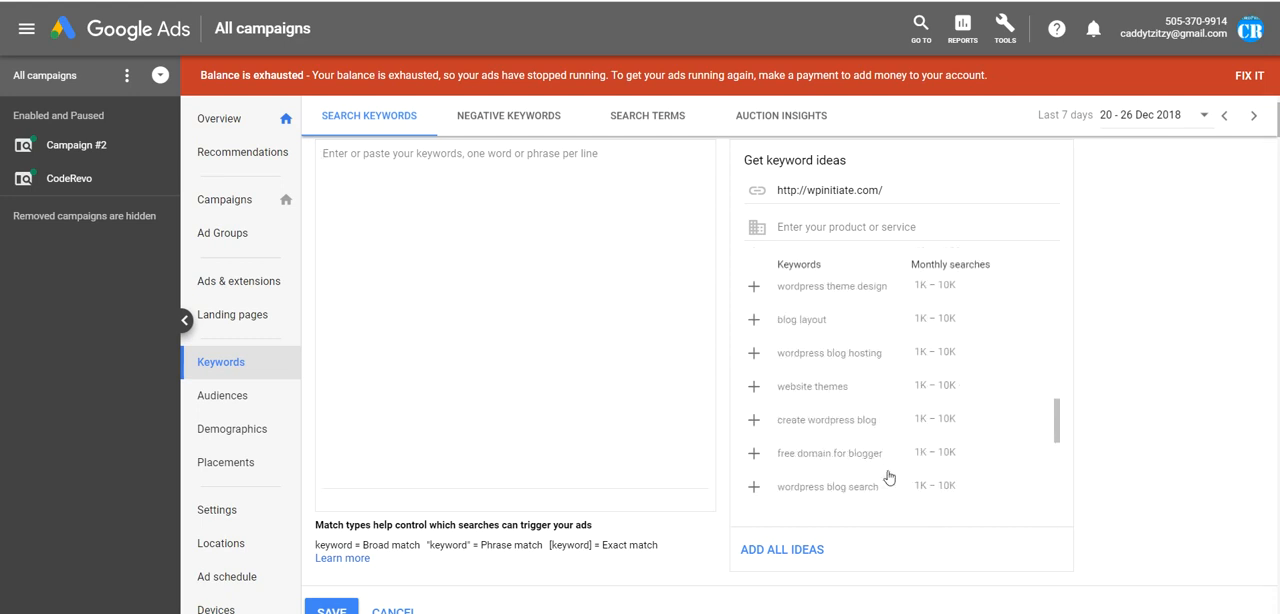
{"action": "scroll", "scroll_direction": "down", "scroll_amount": 3}
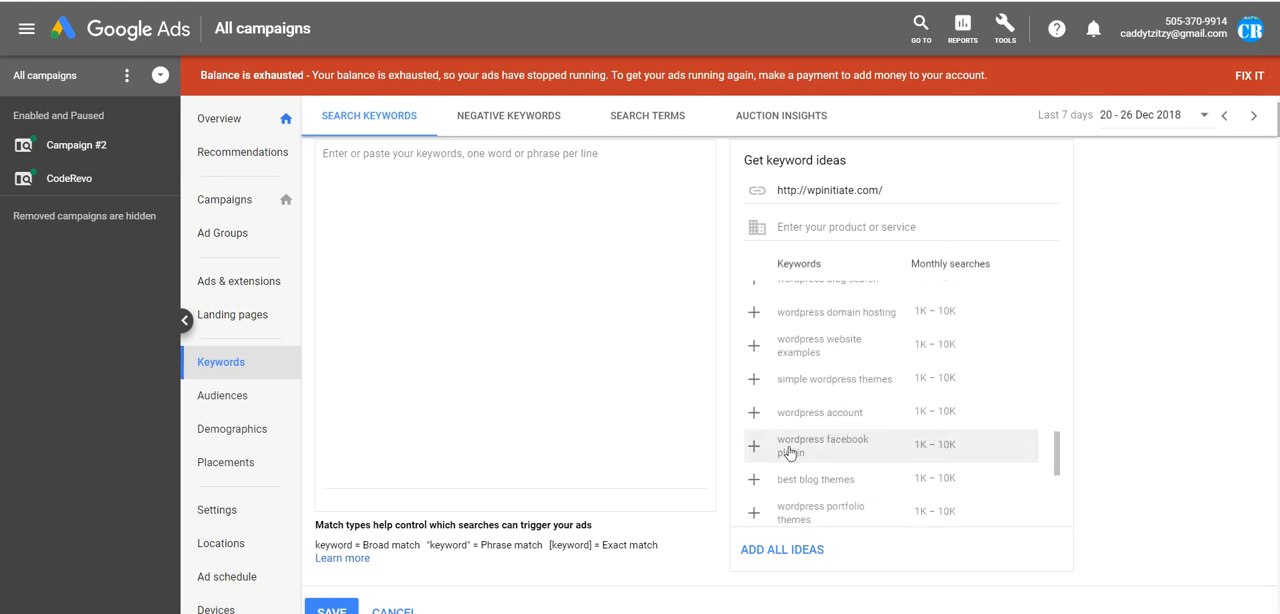
{"action": "mouse_move", "coordinate": [804, 352]}
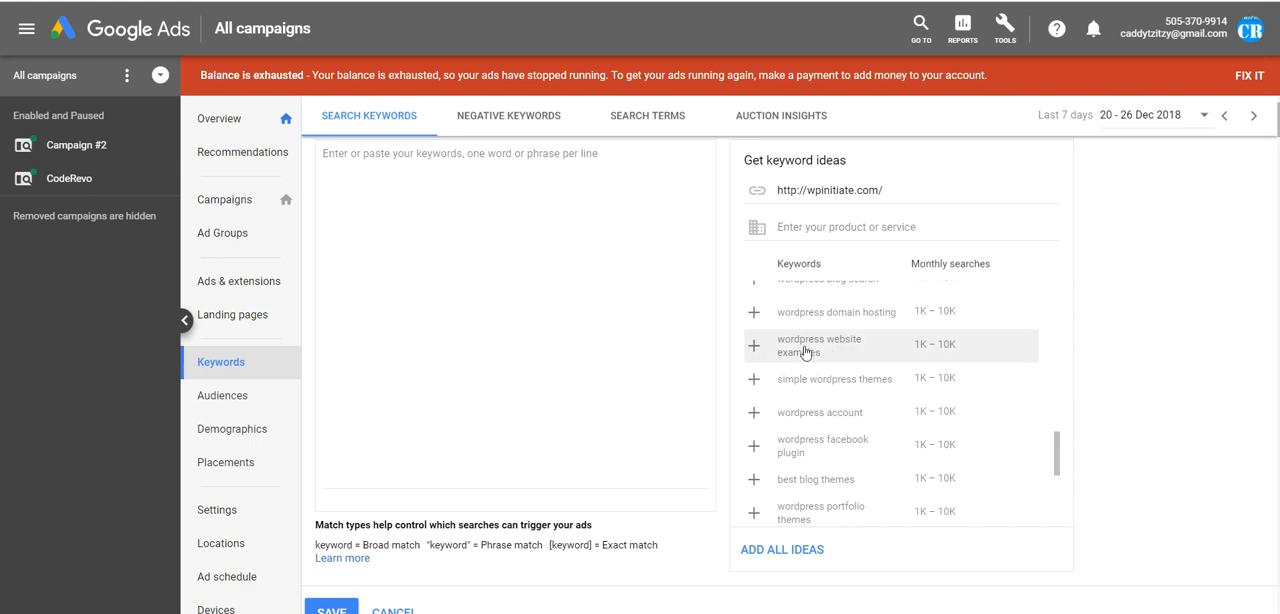
{"action": "mouse_move", "coordinate": [798, 460]}
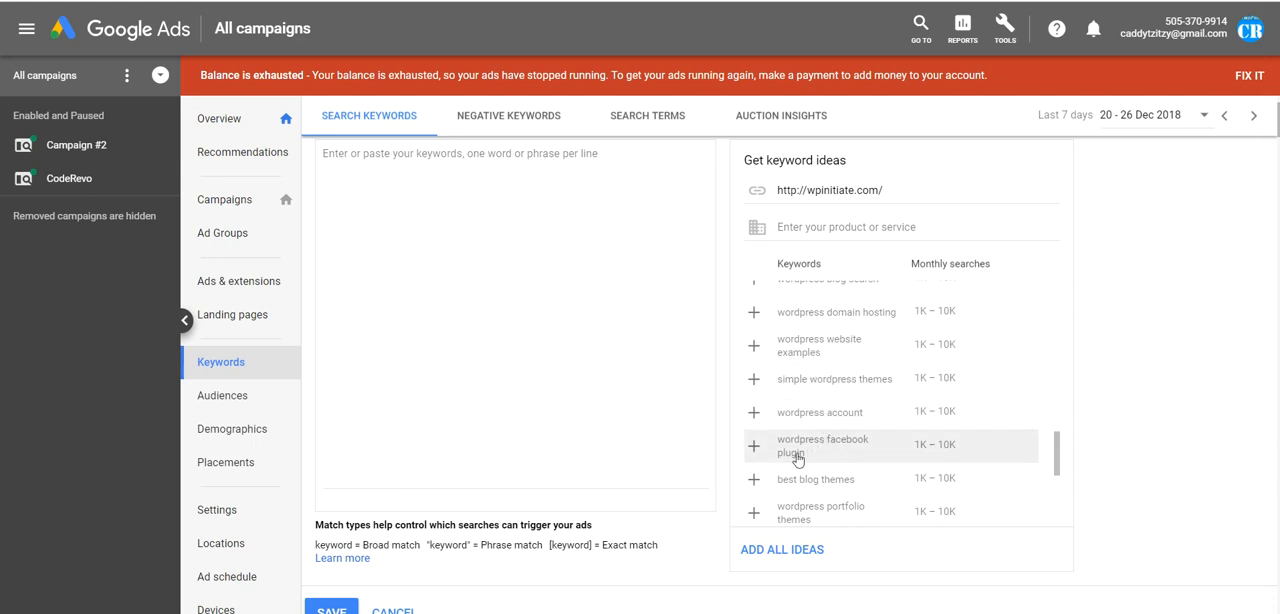
{"action": "mouse_move", "coordinate": [812, 460]}
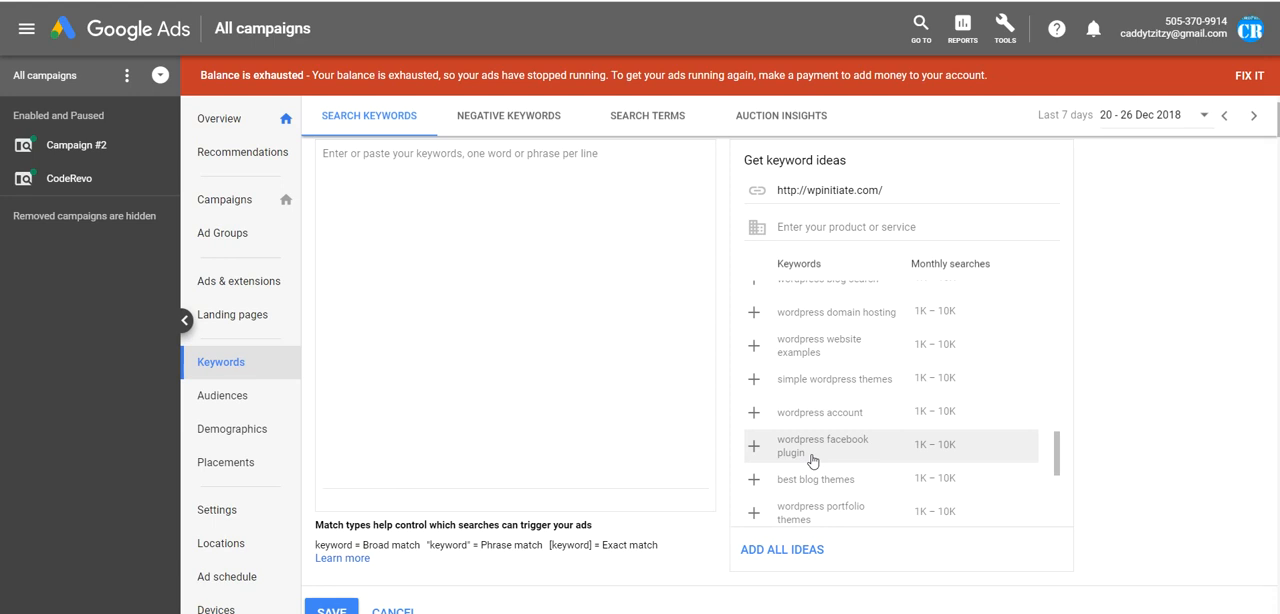
{"action": "mouse_move", "coordinate": [848, 448]}
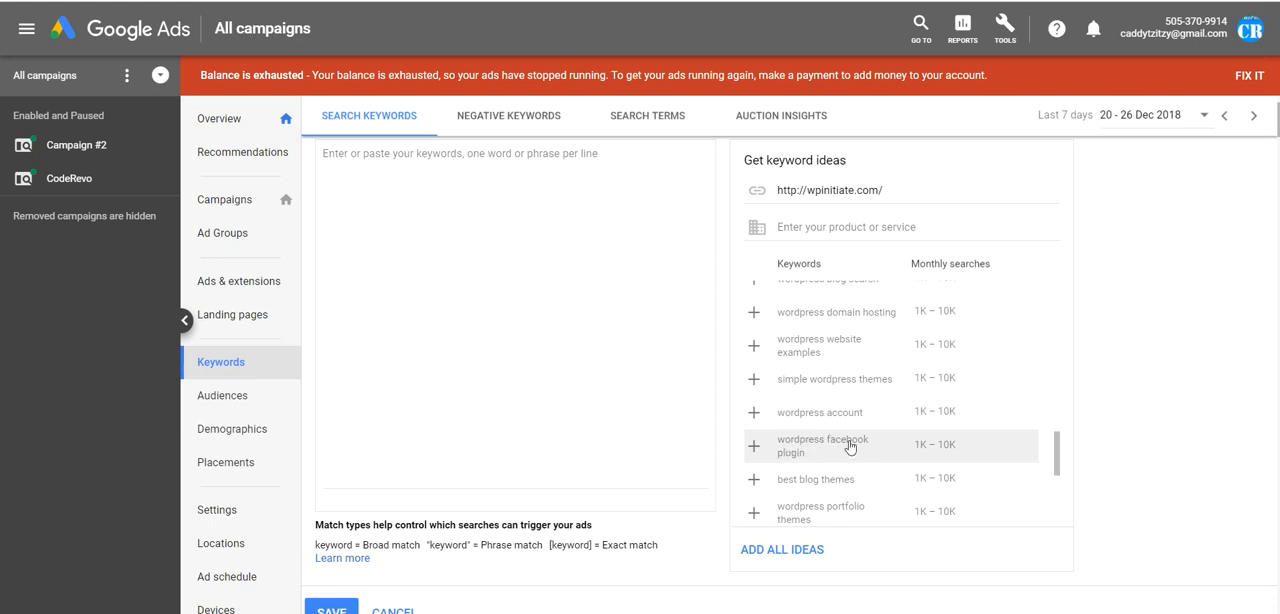
{"action": "mouse_move", "coordinate": [814, 448]}
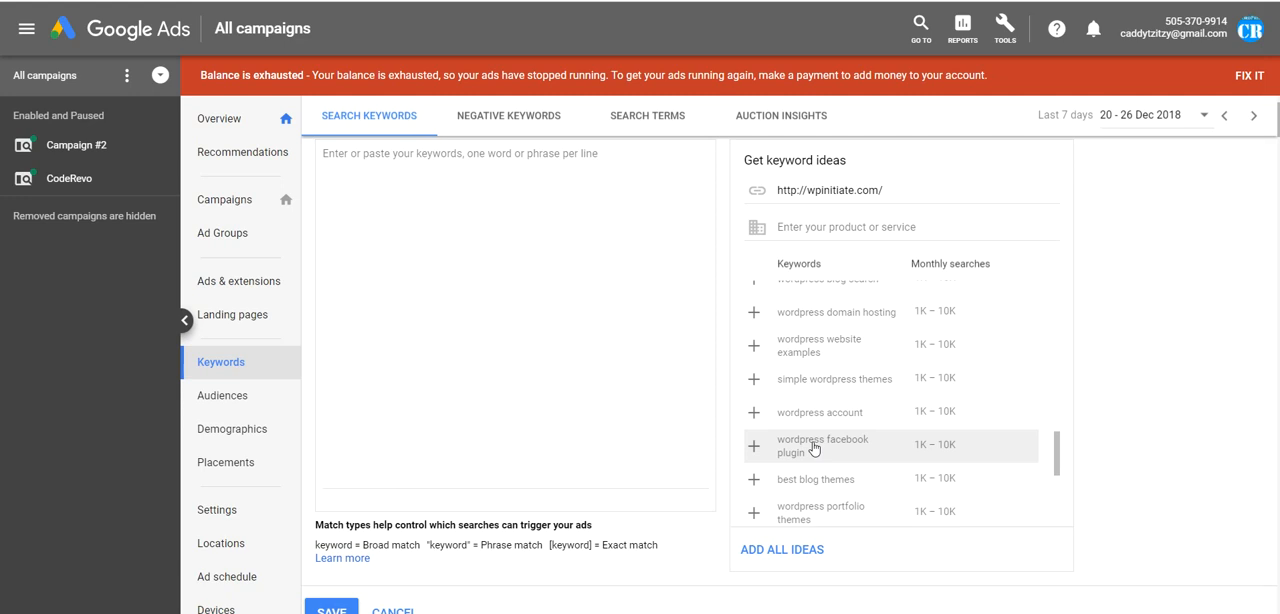
{"action": "scroll", "scroll_direction": "down", "scroll_amount": 3}
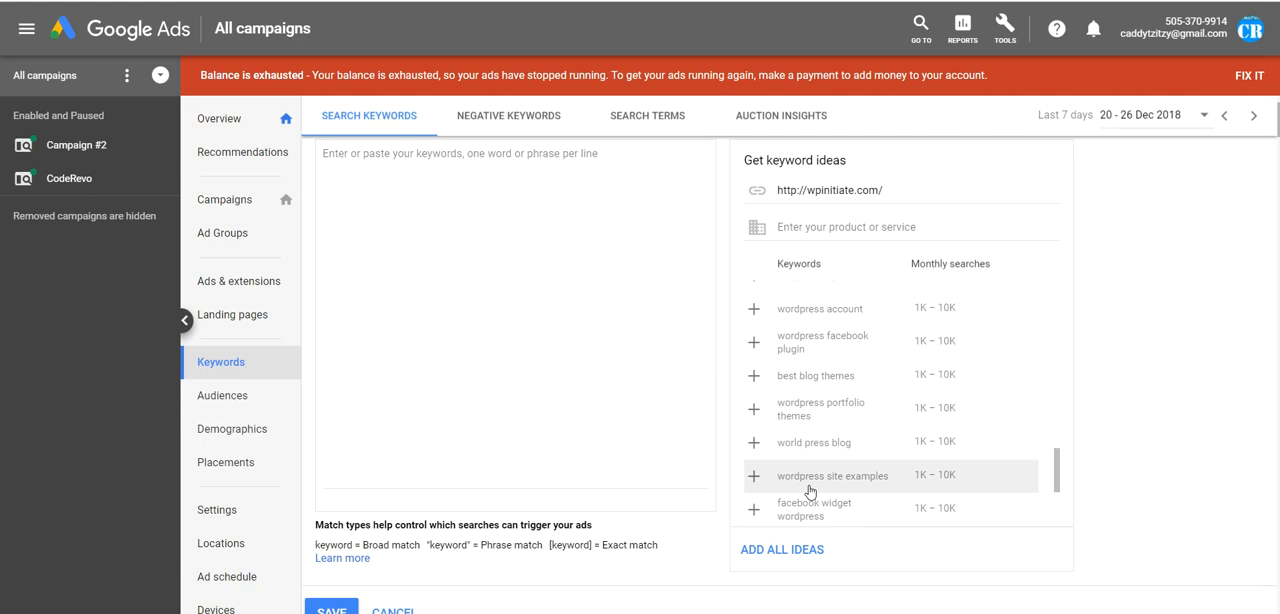
{"action": "scroll", "scroll_direction": "down", "scroll_amount": 3}
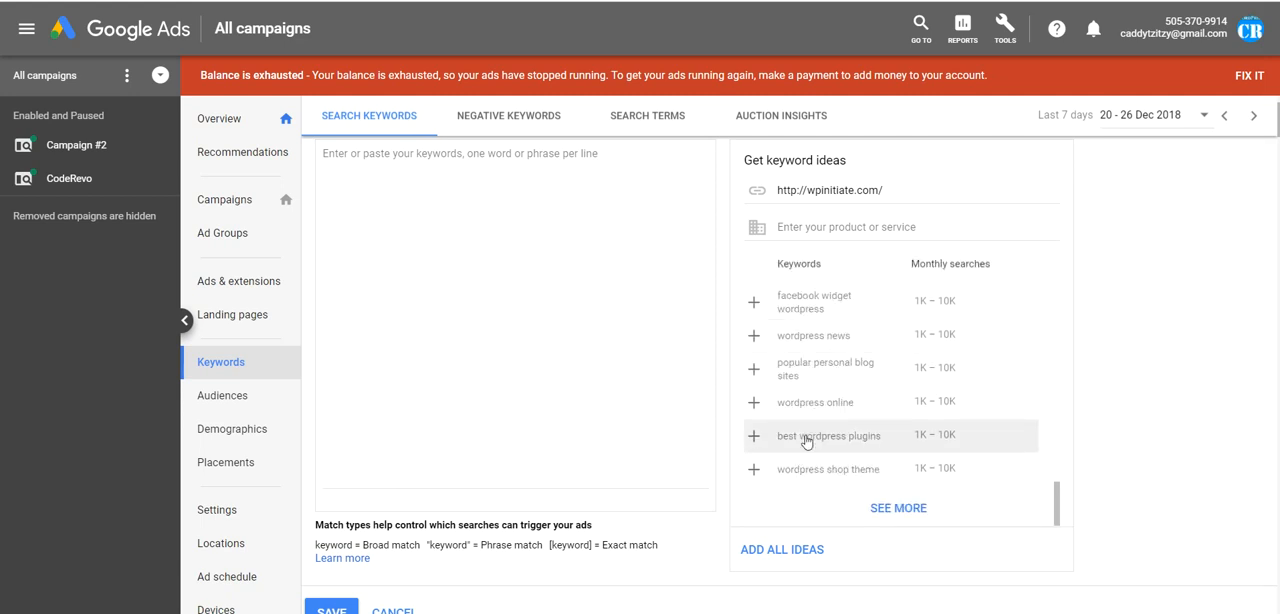
{"action": "mouse_move", "coordinate": [836, 428]}
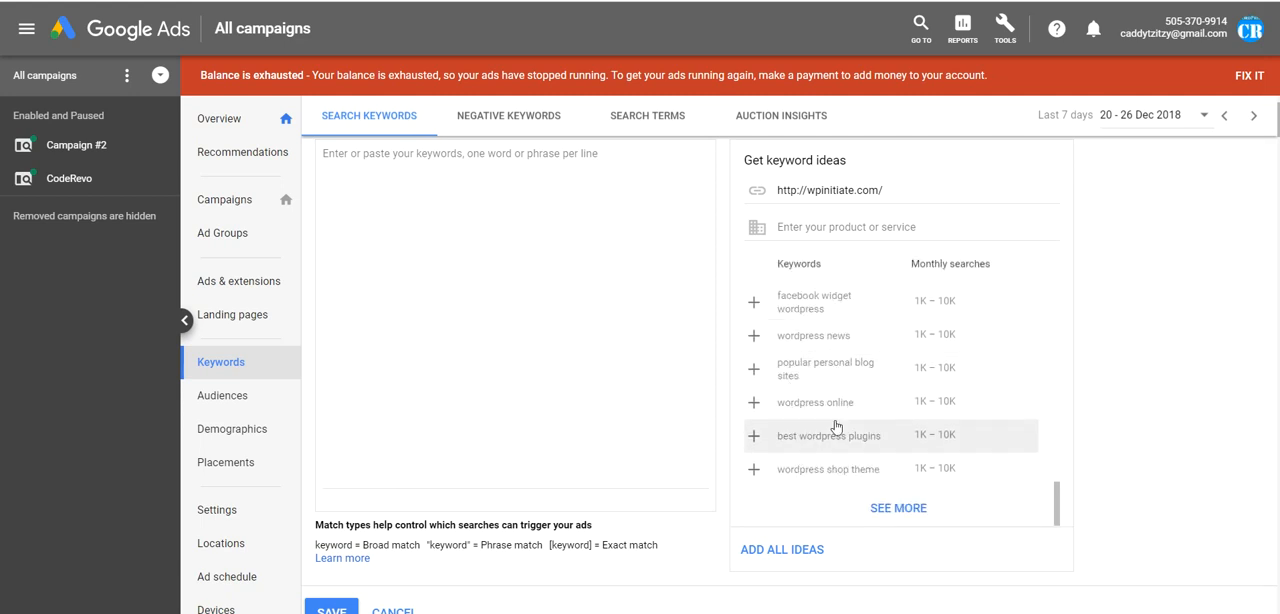
{"action": "mouse_move", "coordinate": [816, 368]}
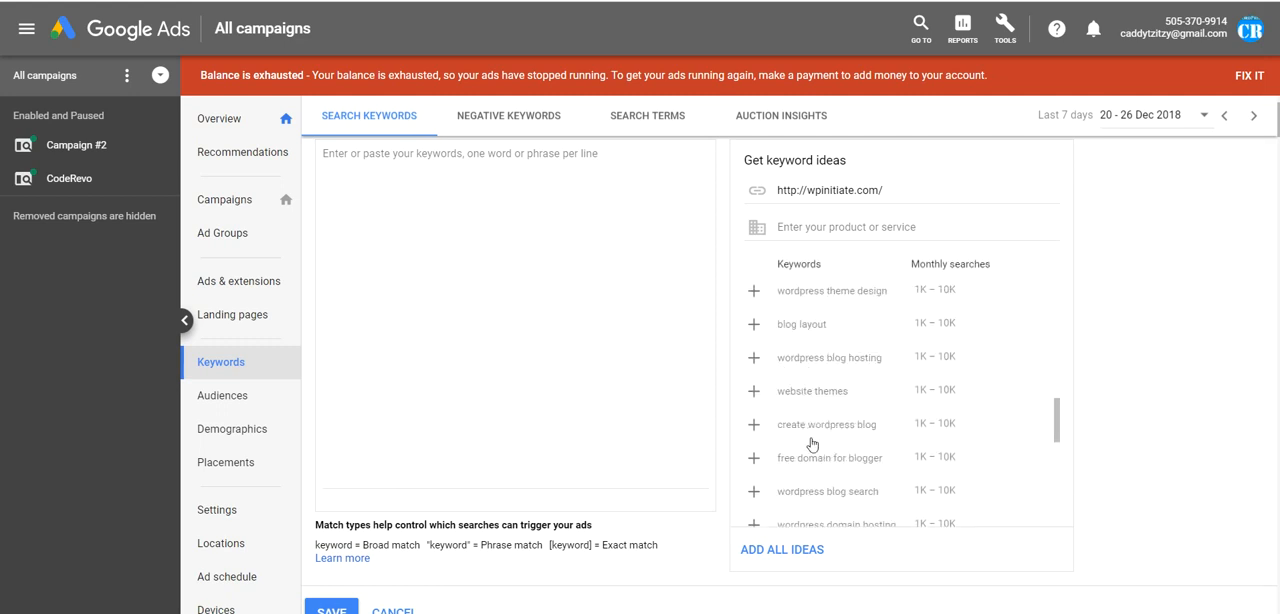
{"action": "scroll", "scroll_direction": "down", "scroll_amount": 3}
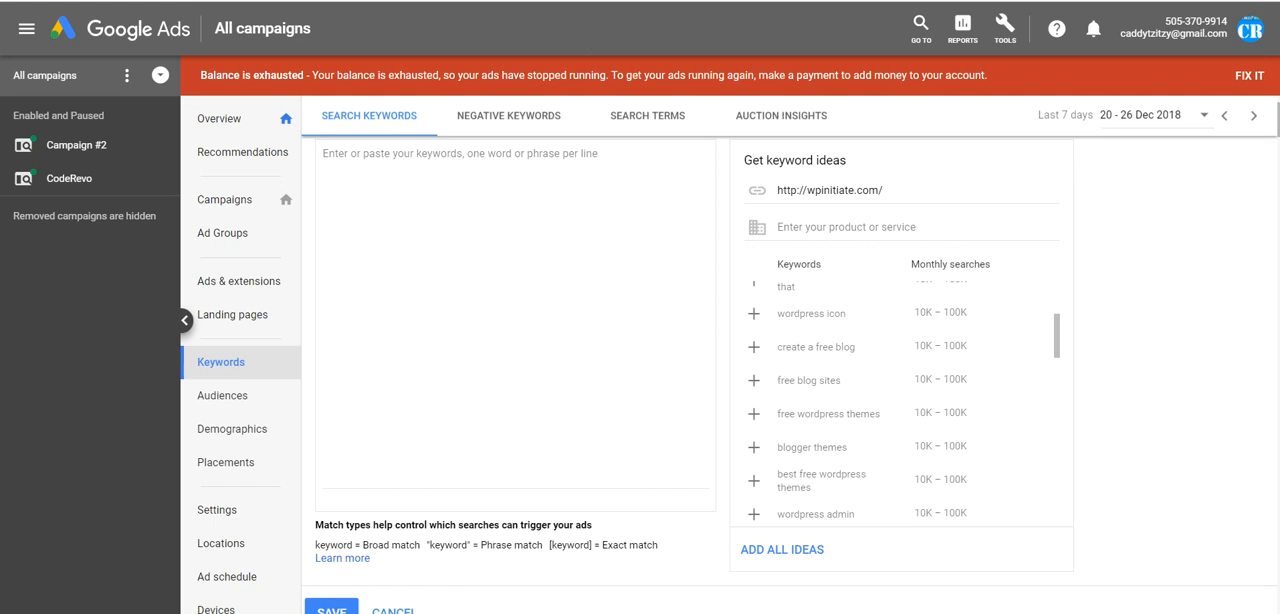
{"action": "mouse_move", "coordinate": [788, 408]}
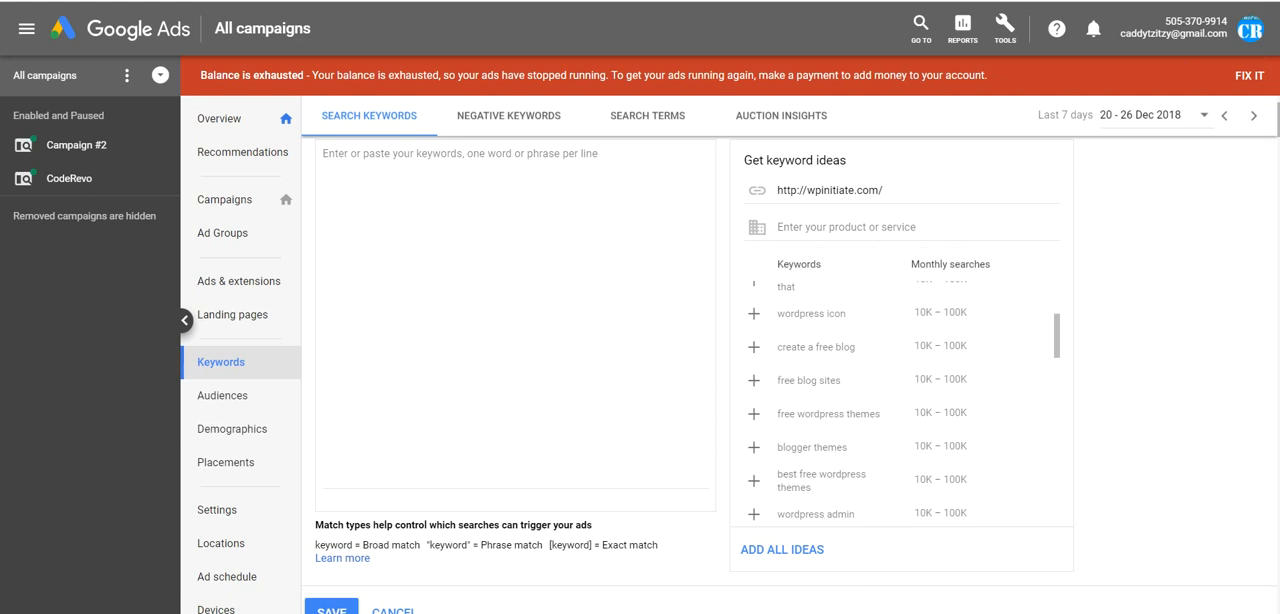
{"action": "mouse_move", "coordinate": [462, 438]}
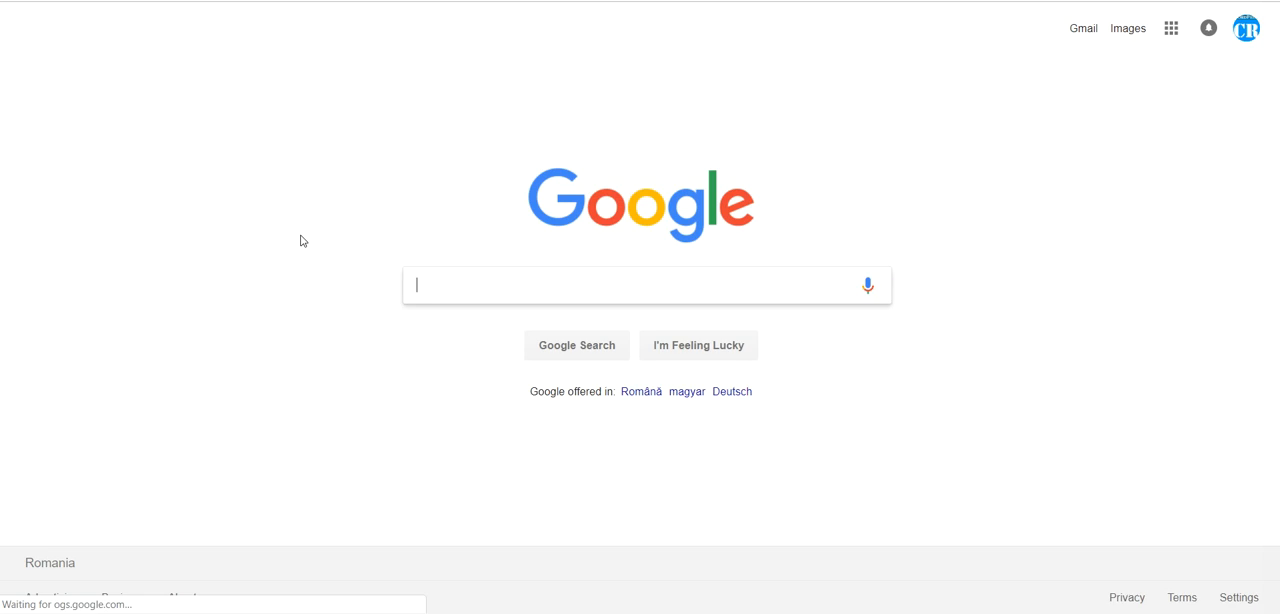
{"action": "mouse_move", "coordinate": [968, 420]}
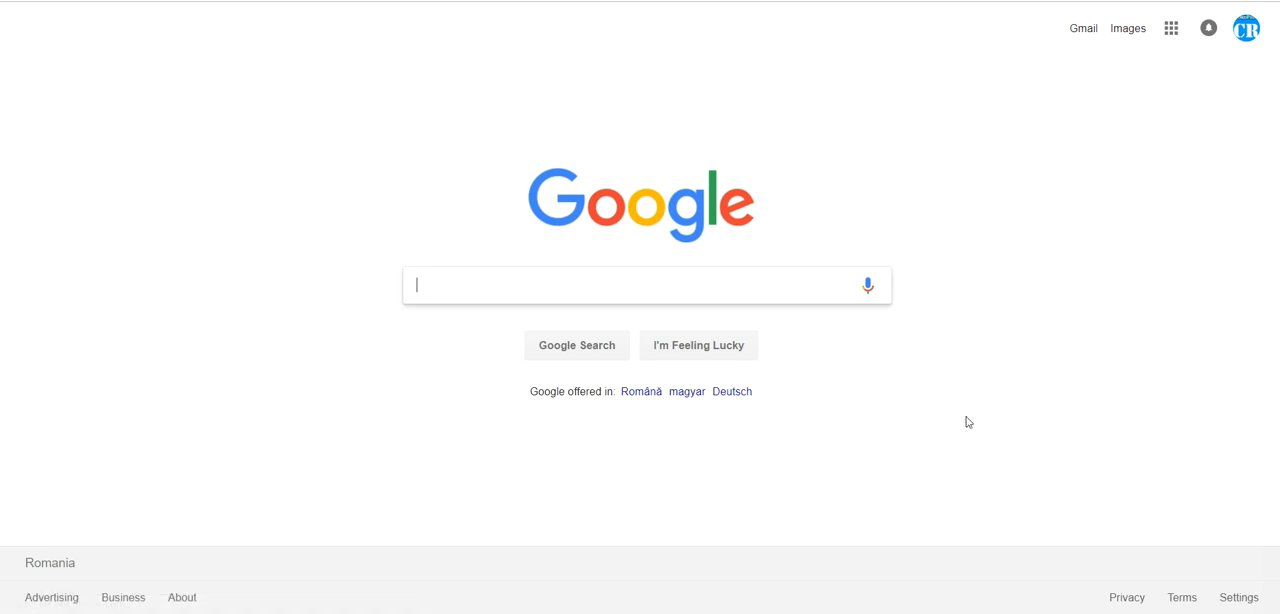
Search Google for allinanchor:plugin,theme by replacing wordpress in the earlier allinanchor query.
{"action": "type", "text": "allin"}
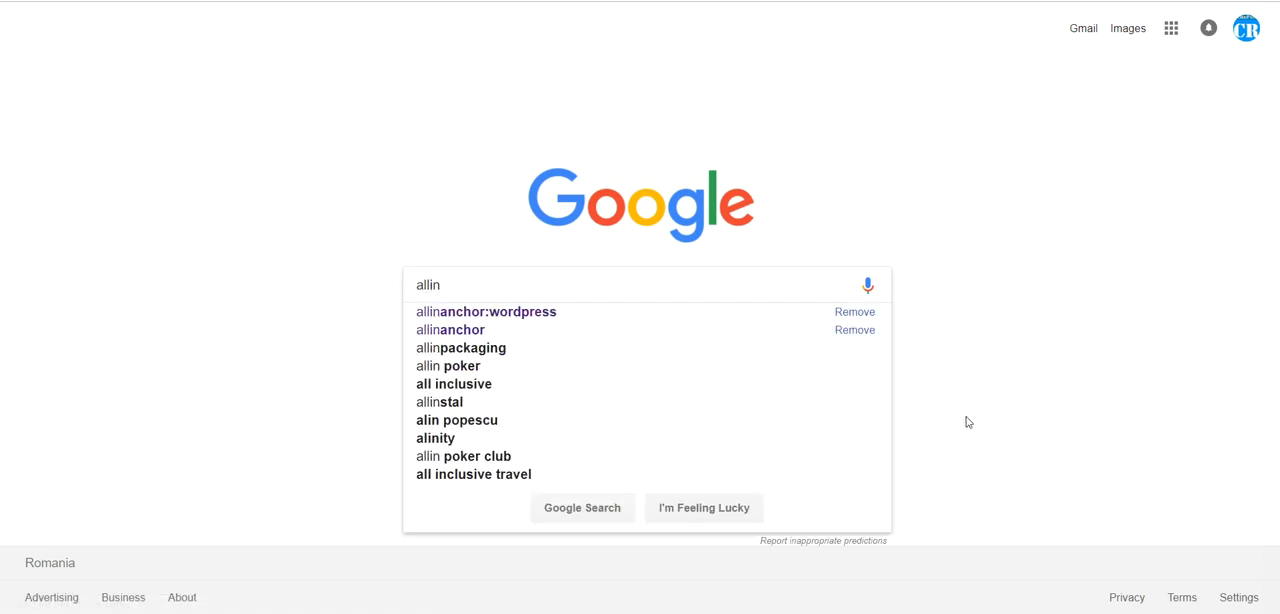
{"action": "left_click", "coordinate": [486, 312]}
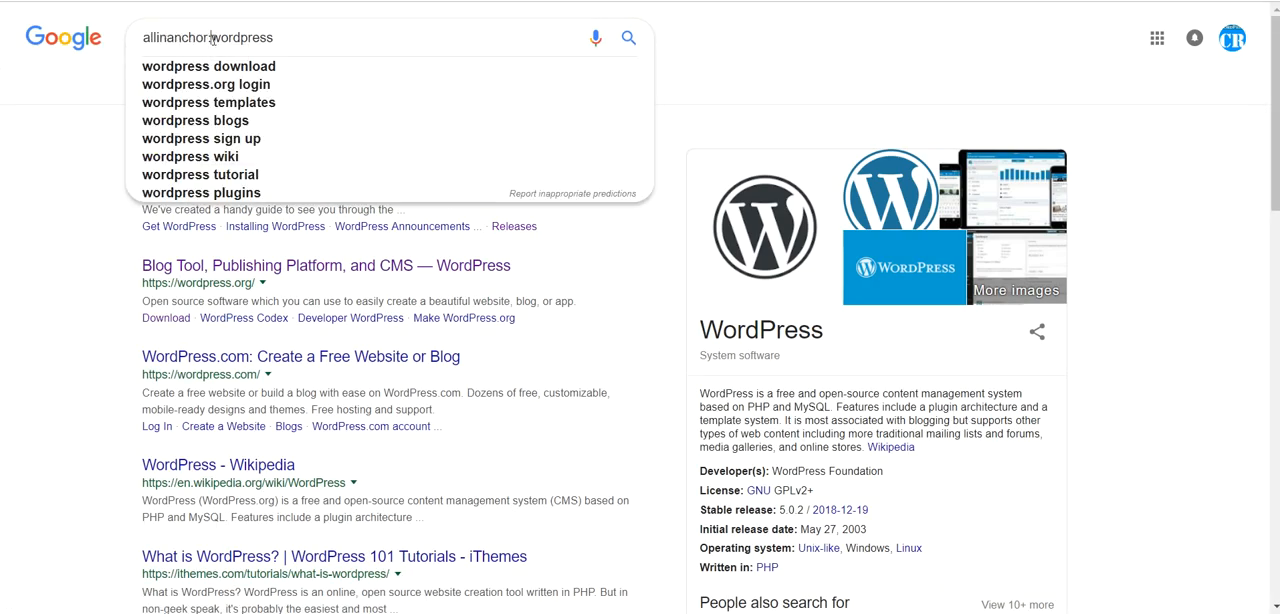
{"action": "double_click", "coordinate": [244, 36]}
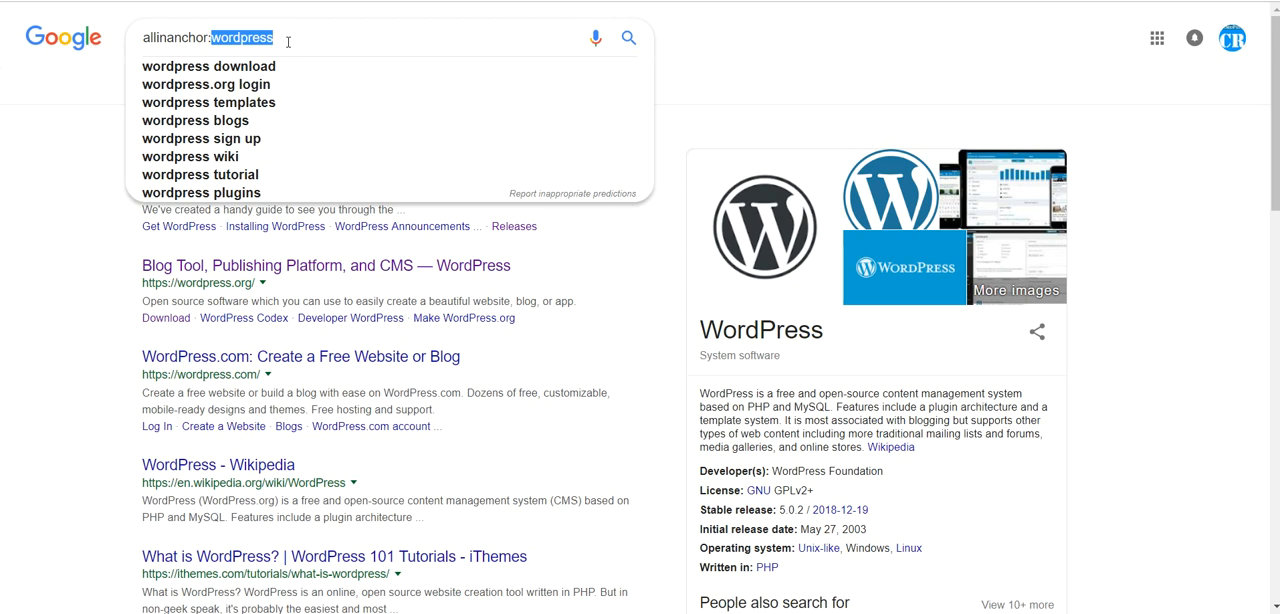
{"action": "type", "text": "plugin"}
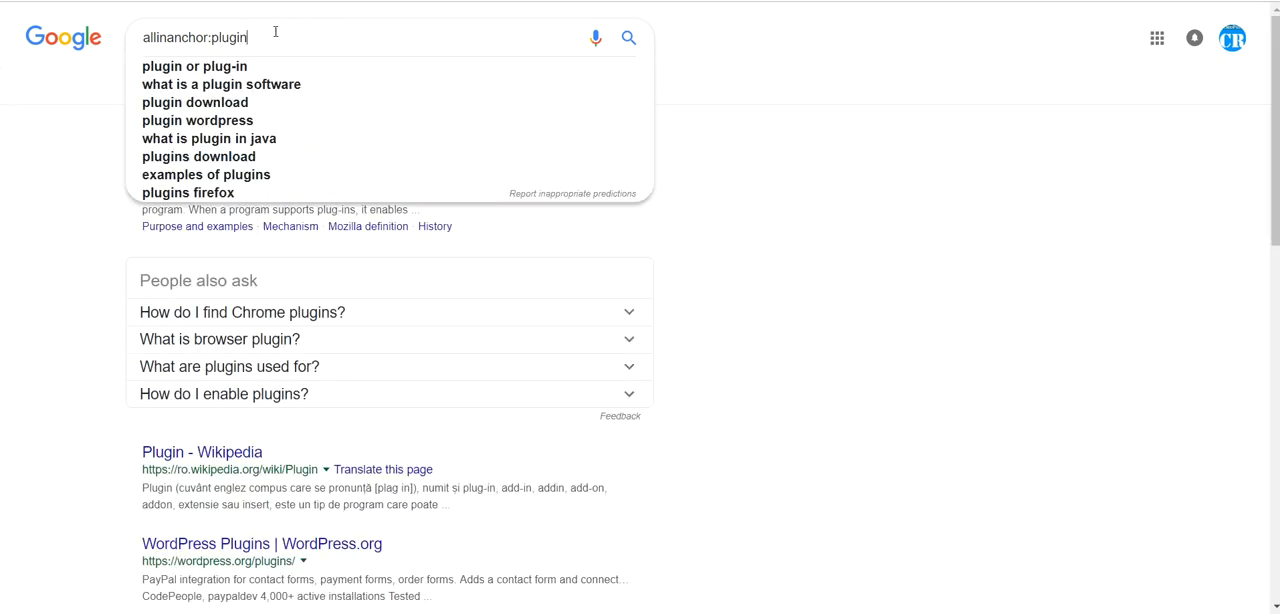
{"action": "type", "text": "."}
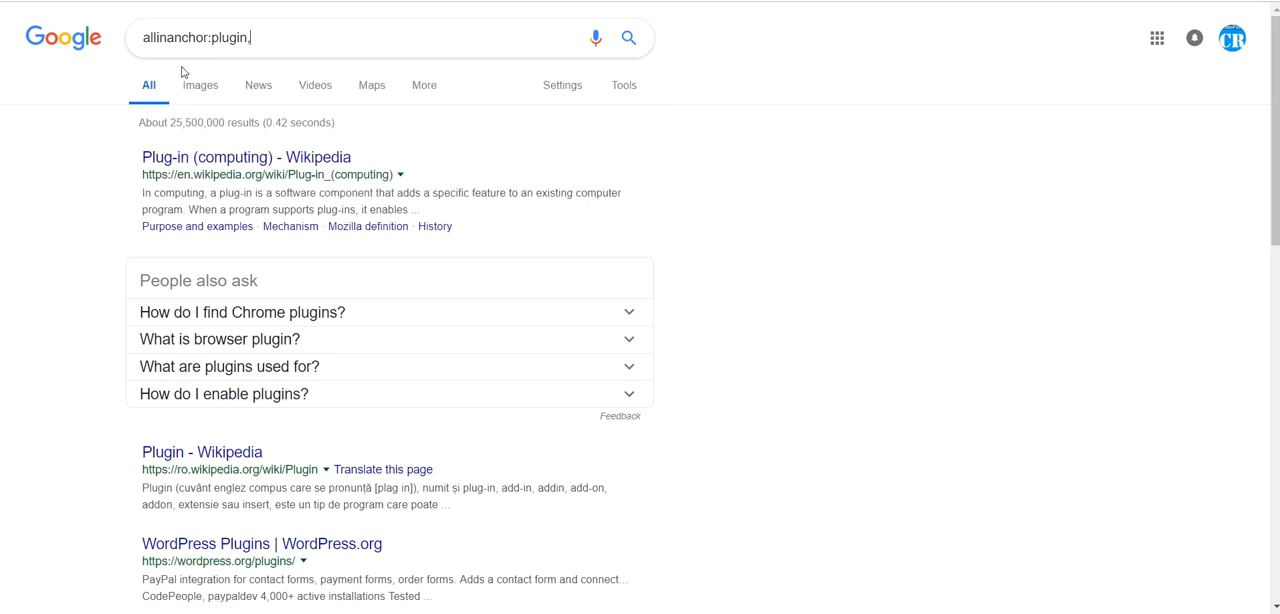
{"action": "mouse_move", "coordinate": [144, 80]}
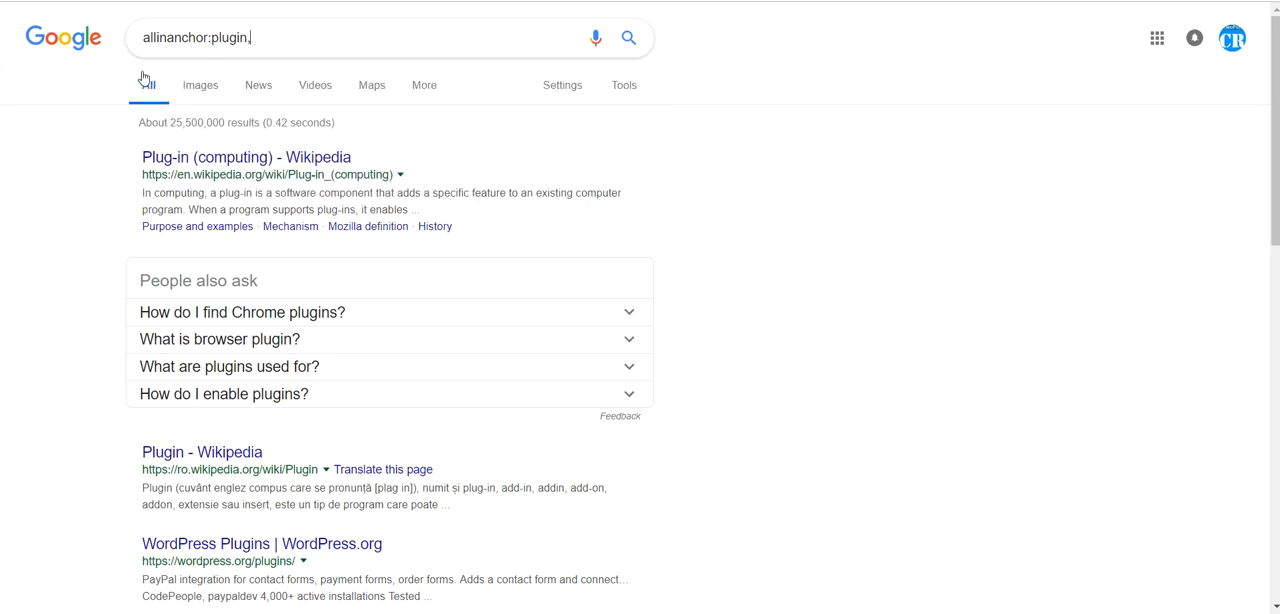
{"action": "type", "text": "theme"}
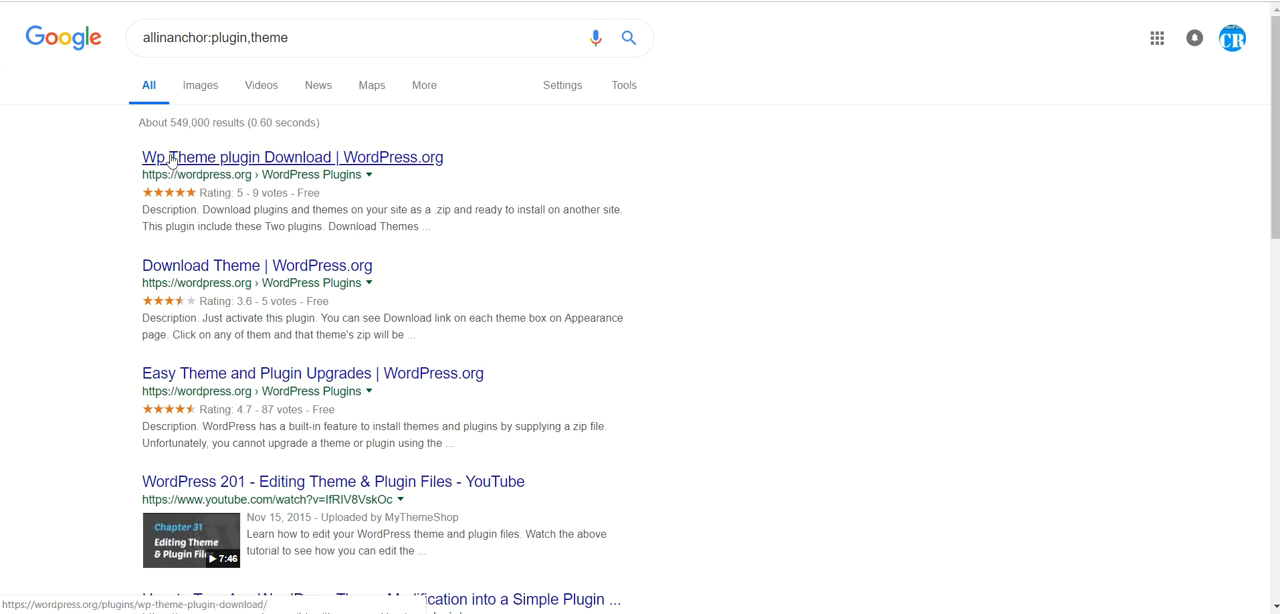
{"action": "scroll", "scroll_direction": "down", "scroll_amount": 3}
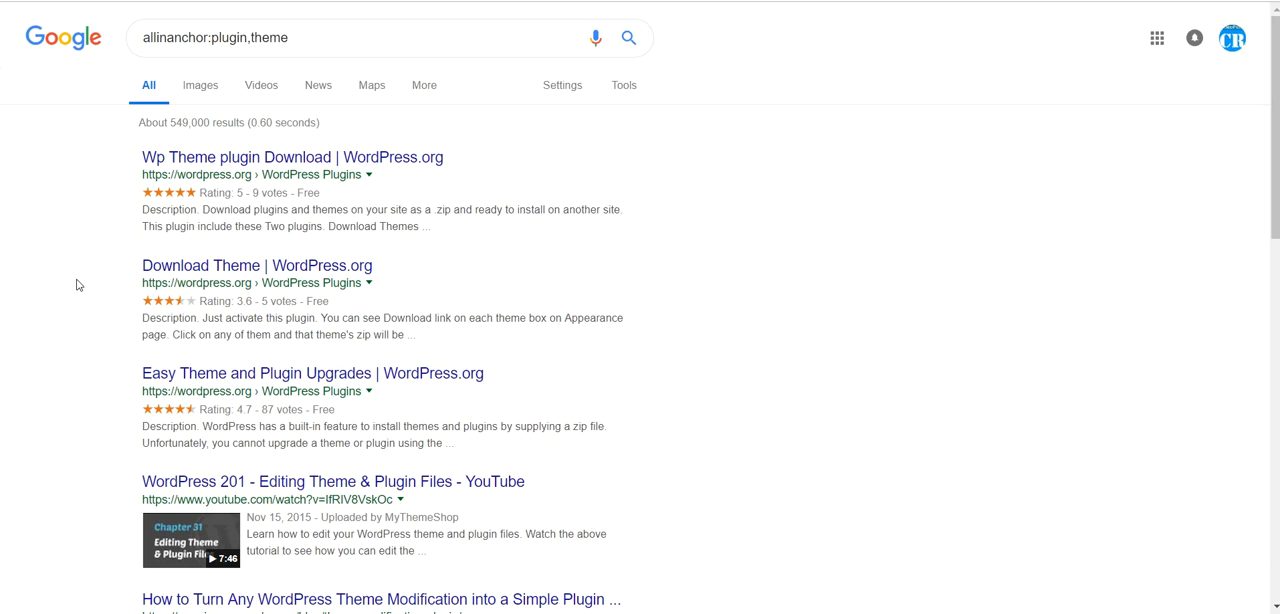
{"action": "mouse_move", "coordinate": [260, 42]}
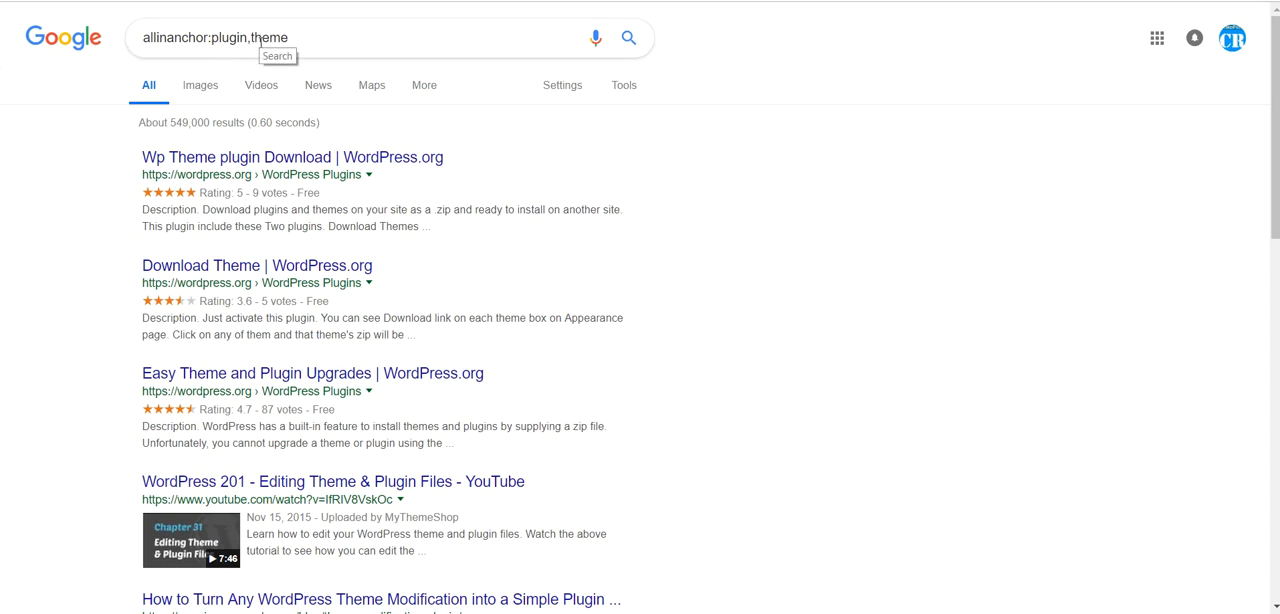
{"action": "mouse_move", "coordinate": [4, 302]}
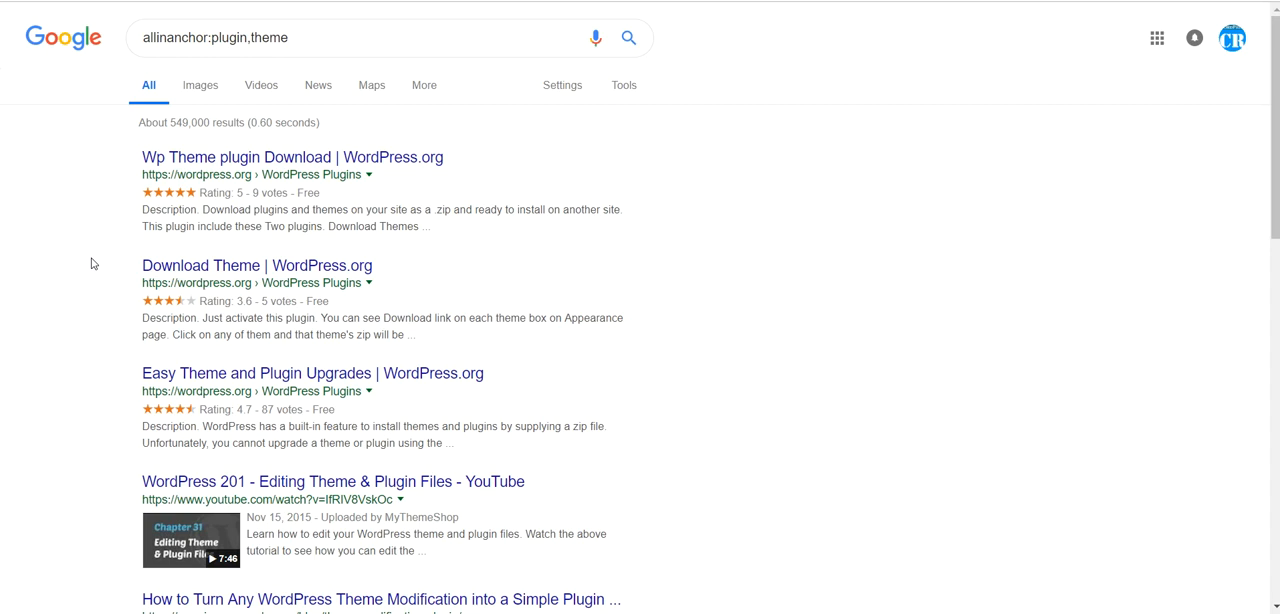
{"action": "scroll", "scroll_direction": "down", "scroll_amount": 3}
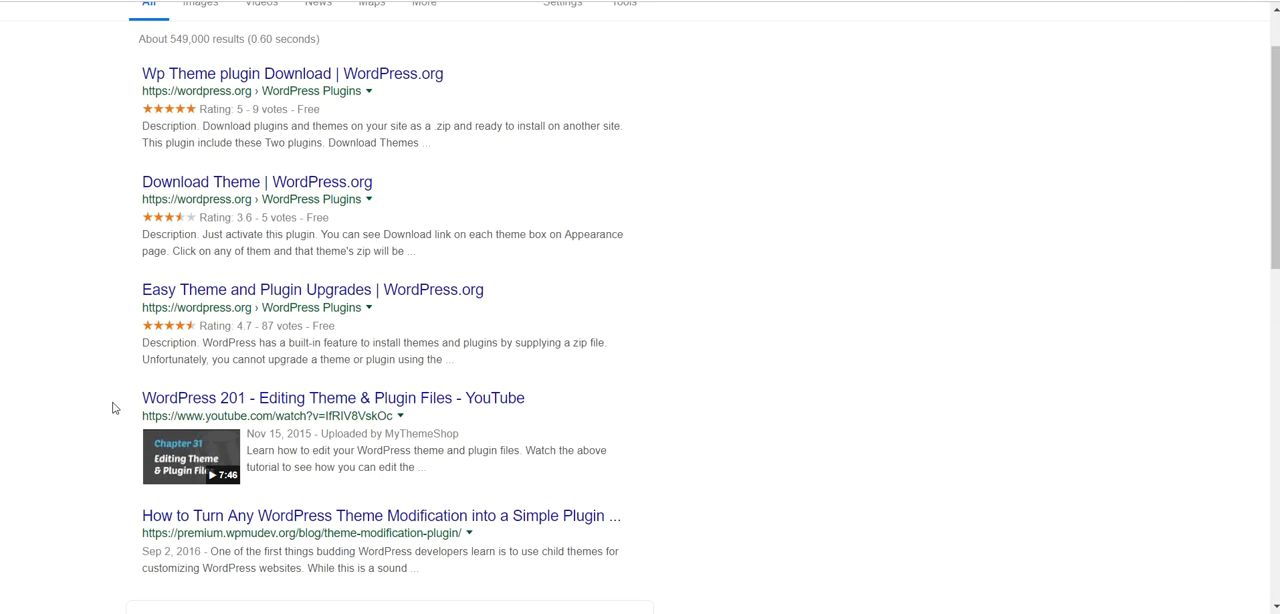
{"action": "mouse_move", "coordinate": [1152, 426]}
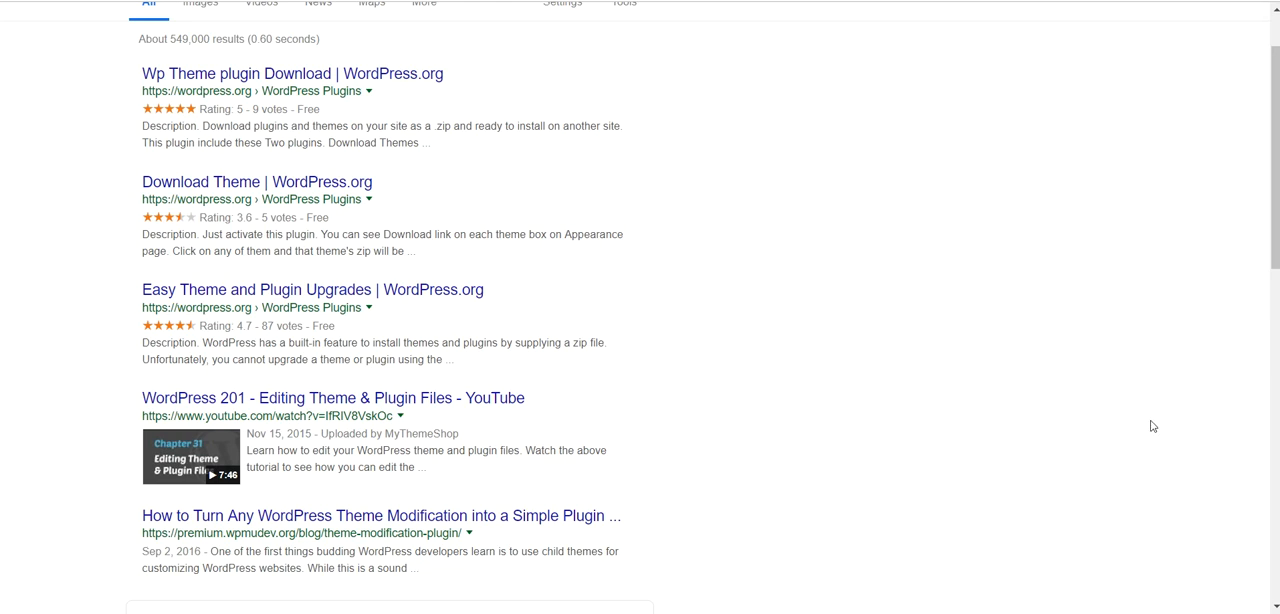
{"action": "mouse_move", "coordinate": [764, 472]}
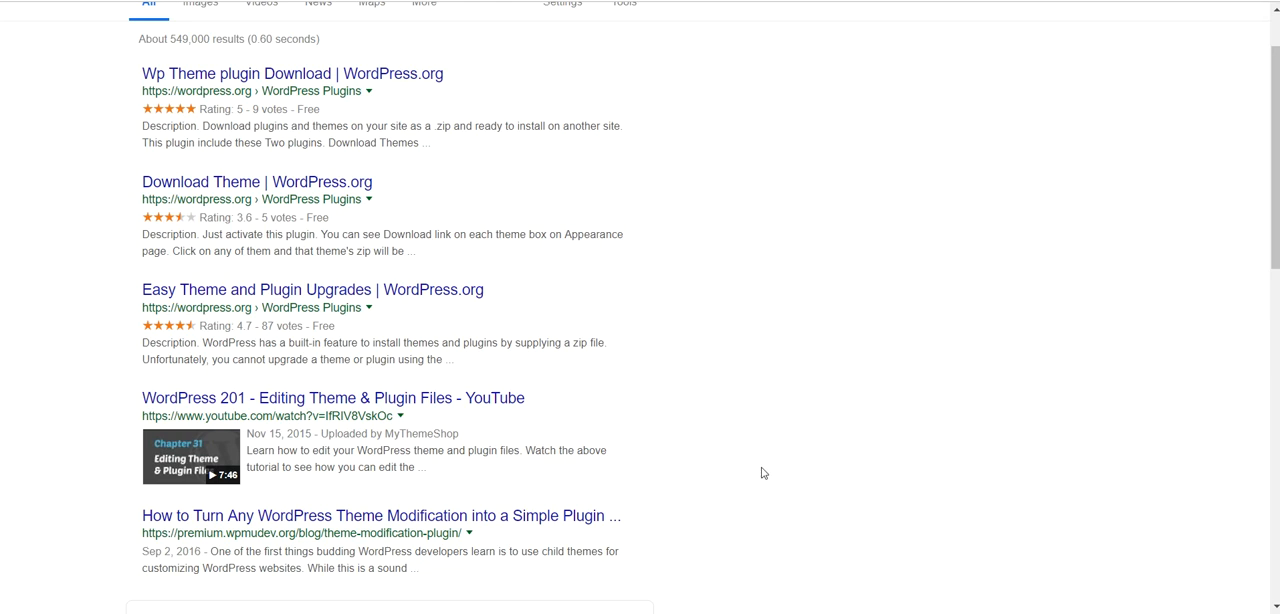
{"action": "mouse_move", "coordinate": [760, 472]}
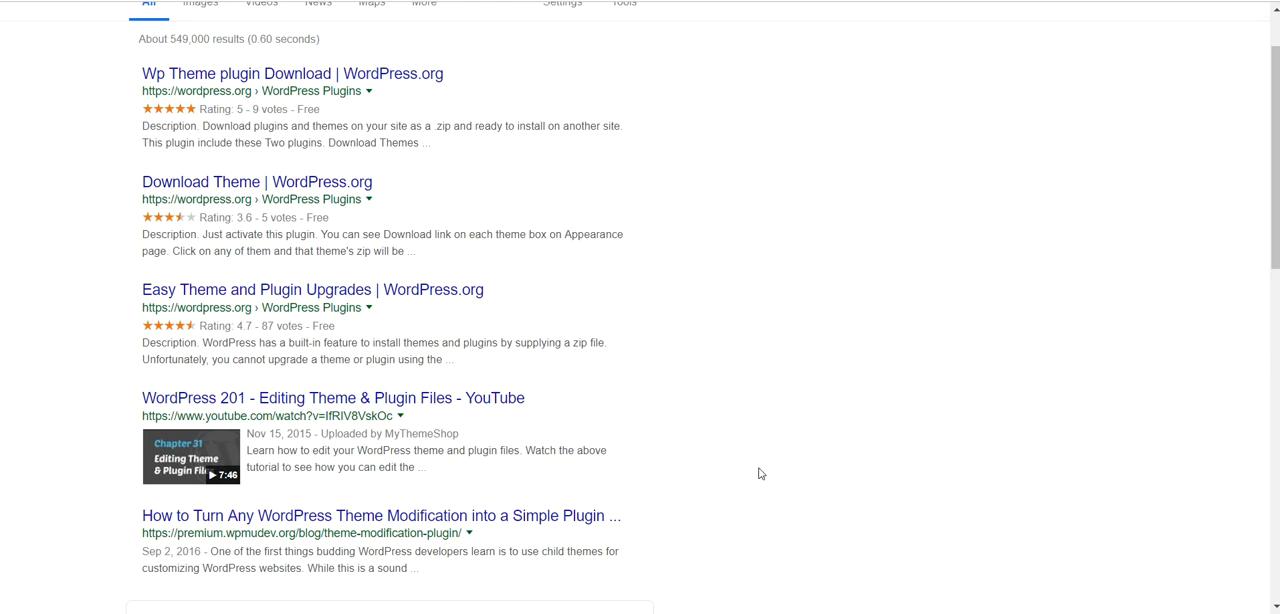
{"action": "mouse_move", "coordinate": [926, 392]}
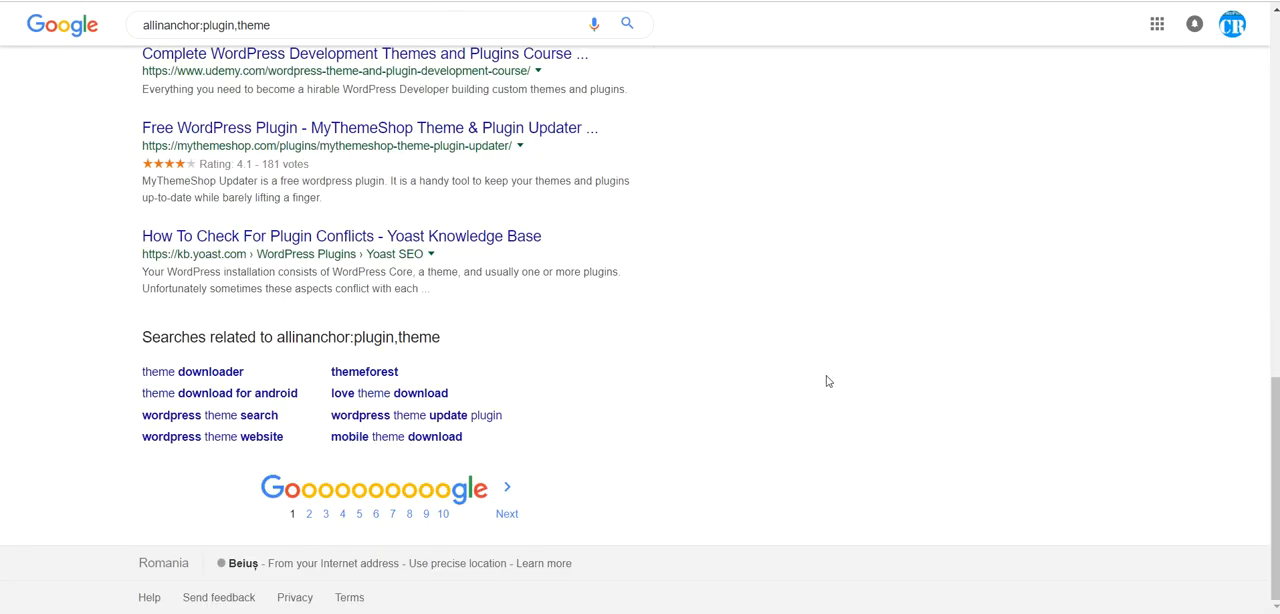
{"action": "mouse_move", "coordinate": [792, 390]}
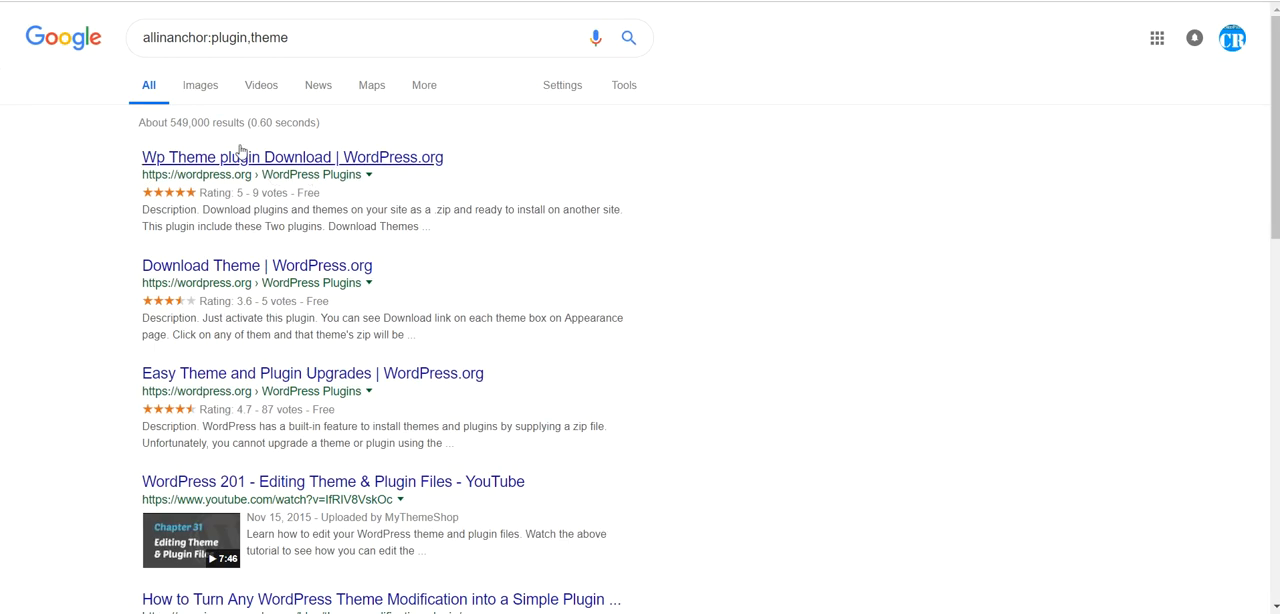
{"action": "double_click", "coordinate": [186, 122]}
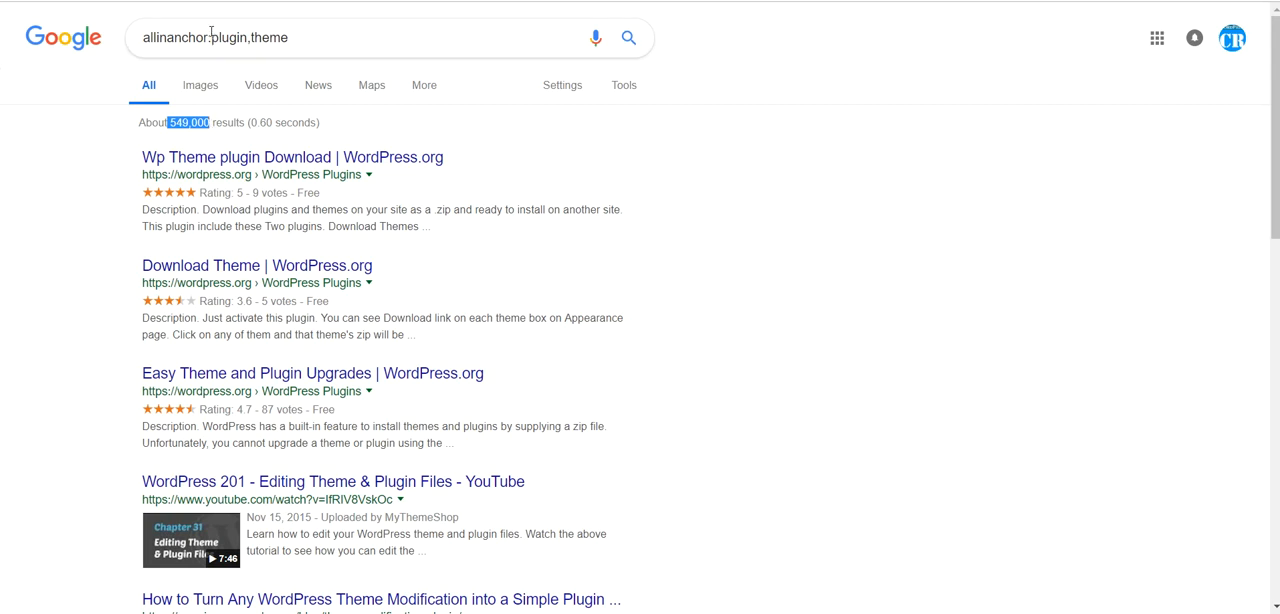
{"action": "left_click", "coordinate": [250, 36]}
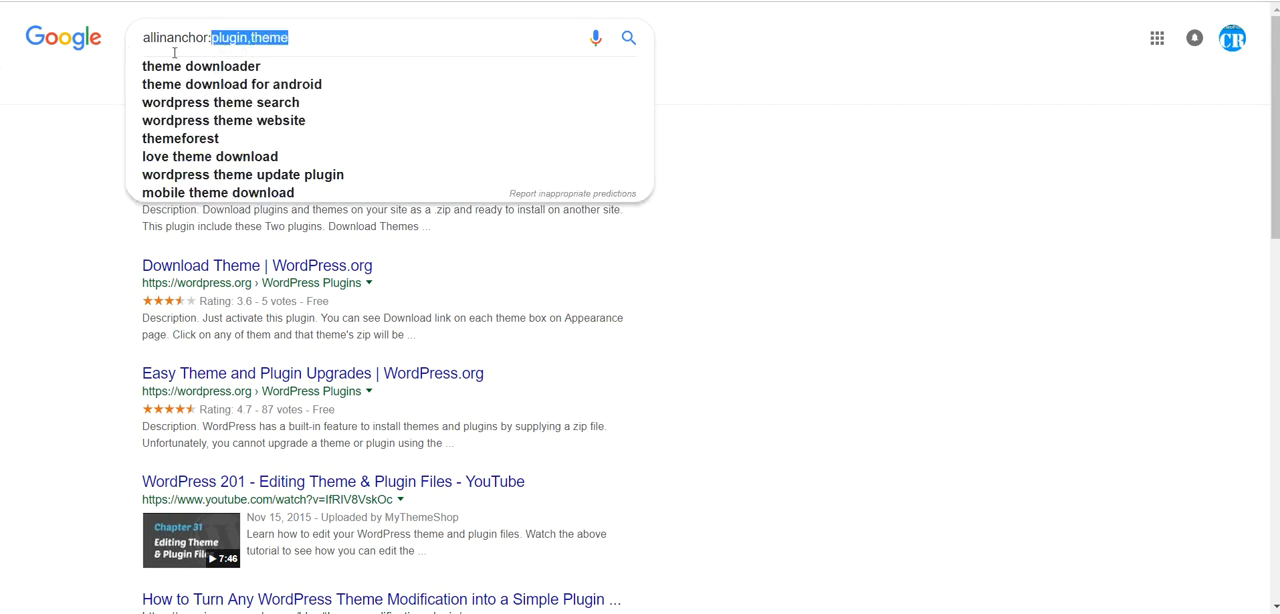
{"action": "mouse_move", "coordinate": [118, 288]}
{"action": "type", "text": "autoblo"}
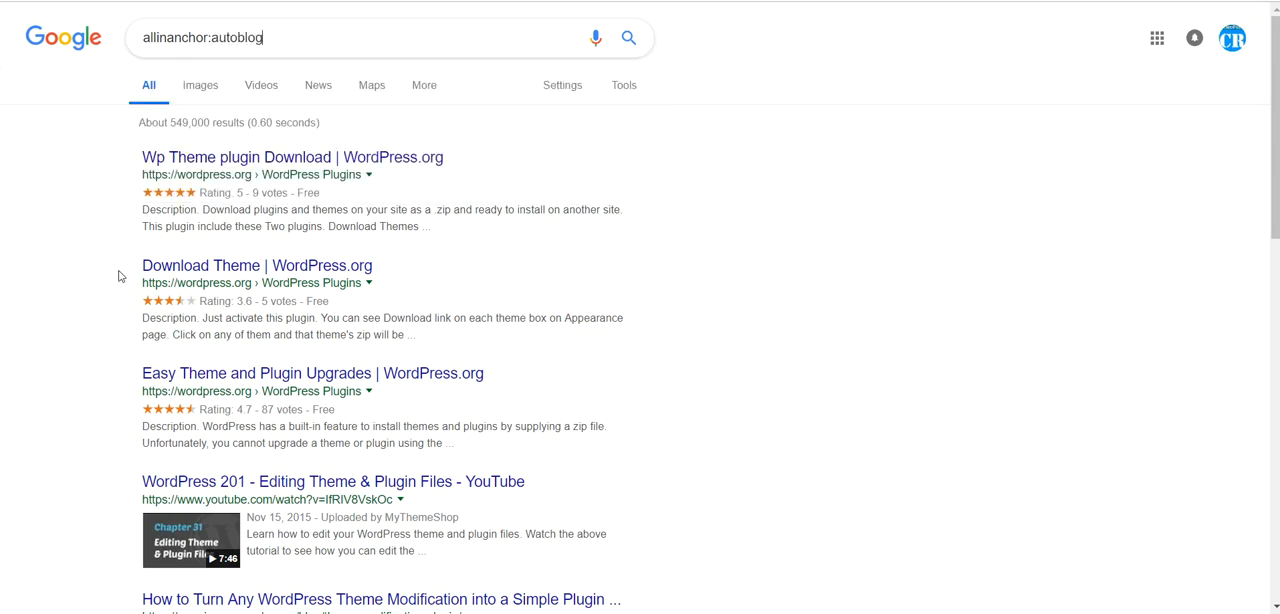
Run the Google search for allinanchor:autoblog.
{"action": "key", "text": "enter"}
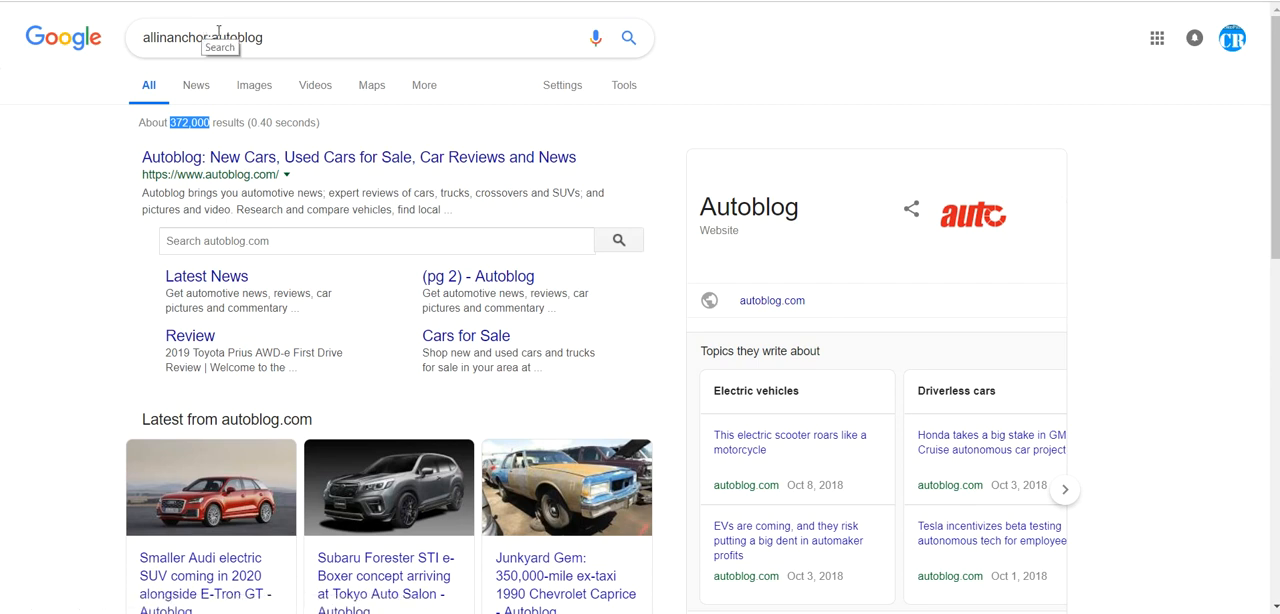
{"action": "mouse_move", "coordinate": [220, 28]}
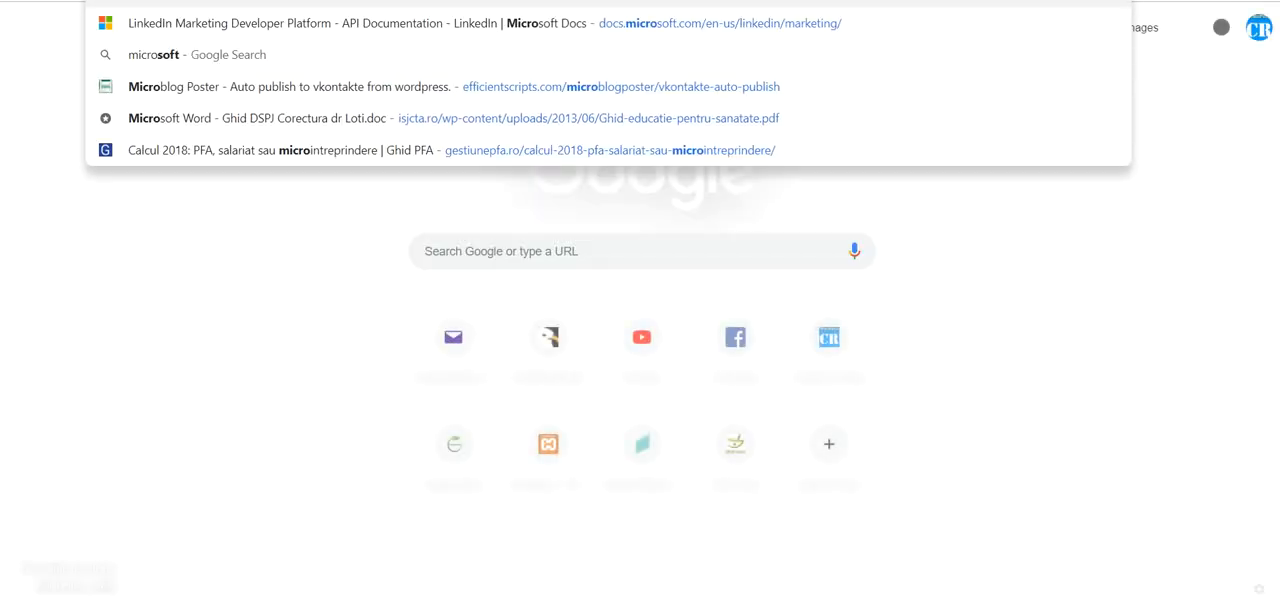
Go to the Micro Niche Finder site and look over its landing page.
{"action": "type", "text": "micro niche fi"}
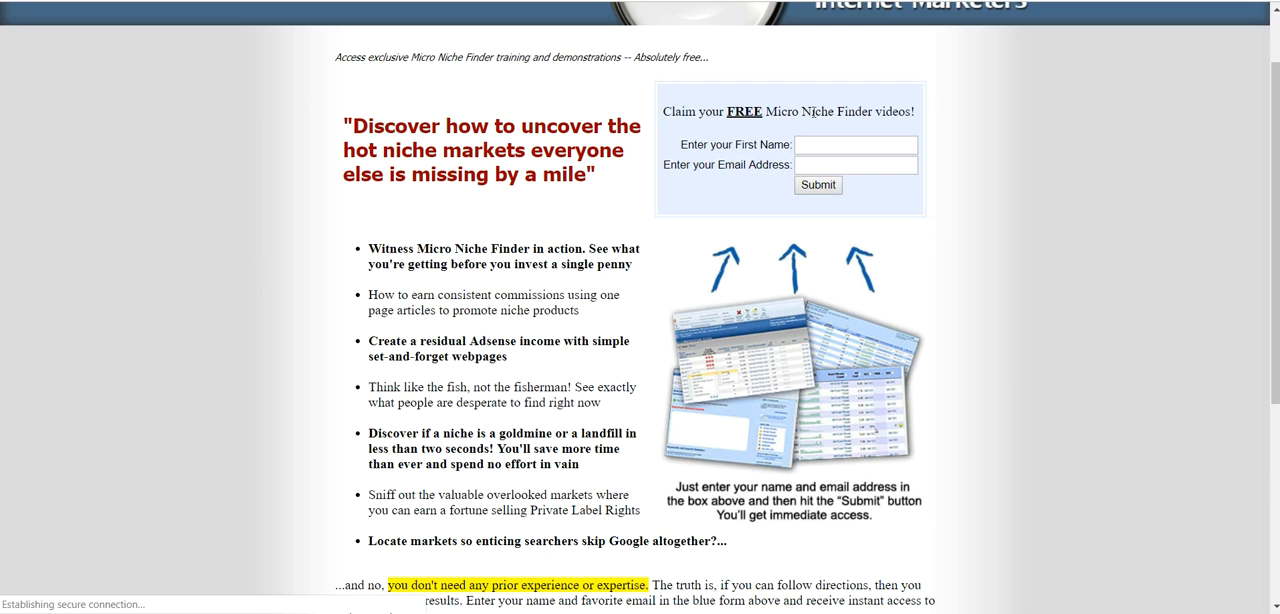
{"action": "scroll", "scroll_direction": "down", "scroll_amount": 3}
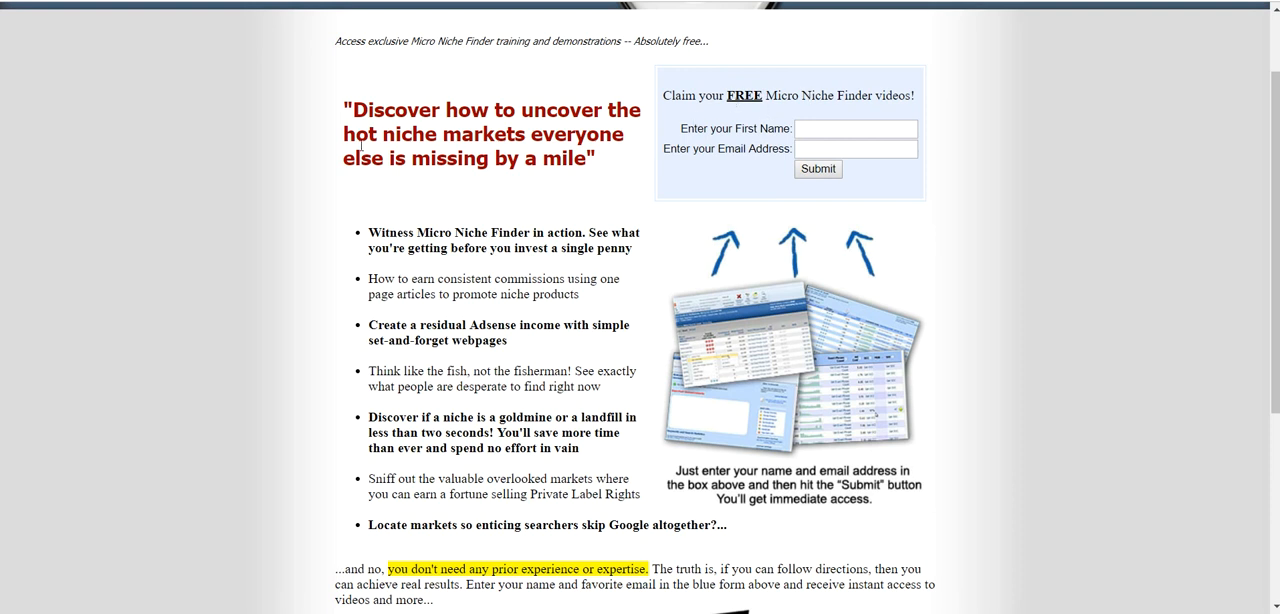
{"action": "mouse_move", "coordinate": [294, 164]}
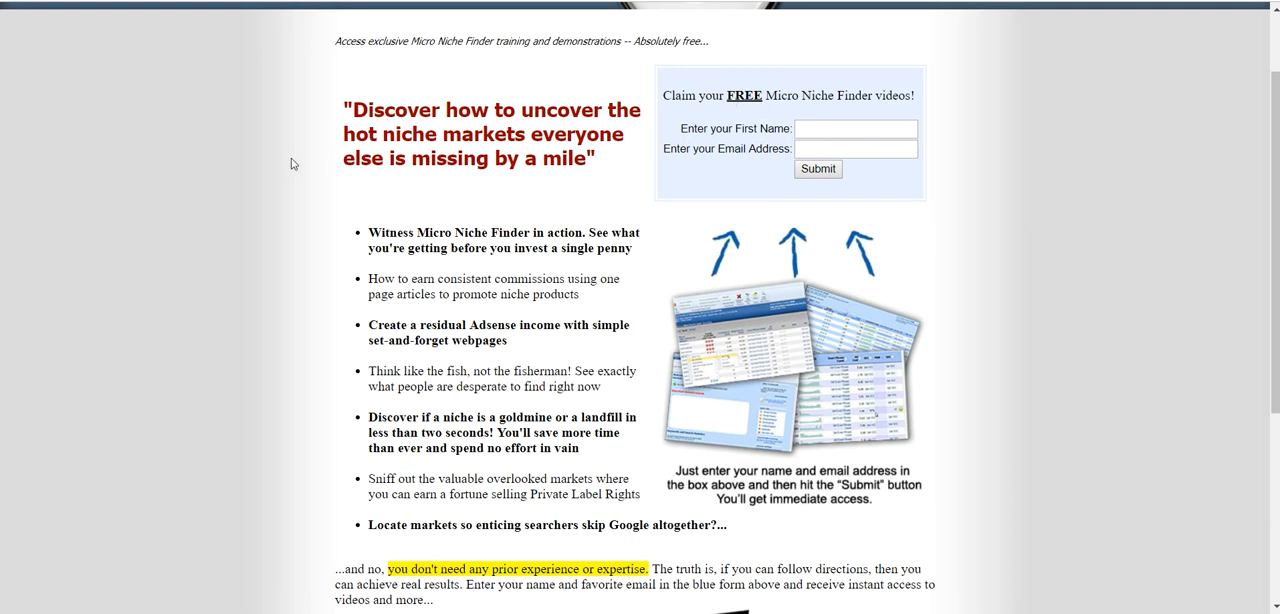
{"action": "mouse_move", "coordinate": [336, 190]}
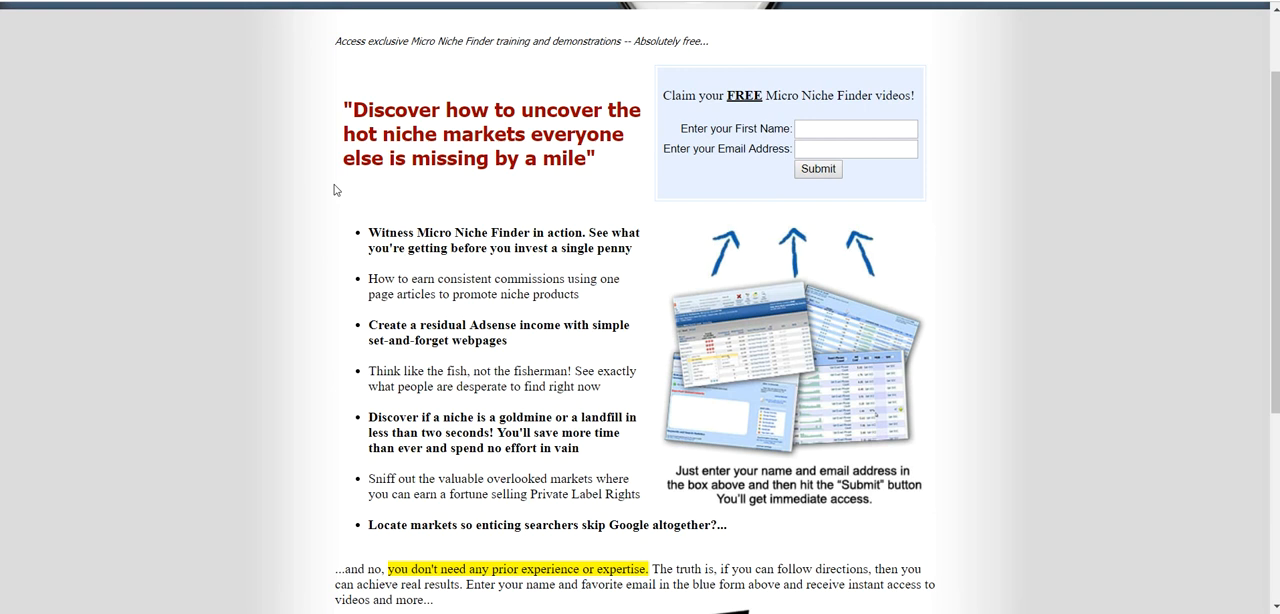
{"action": "scroll", "scroll_direction": "down", "scroll_amount": 3}
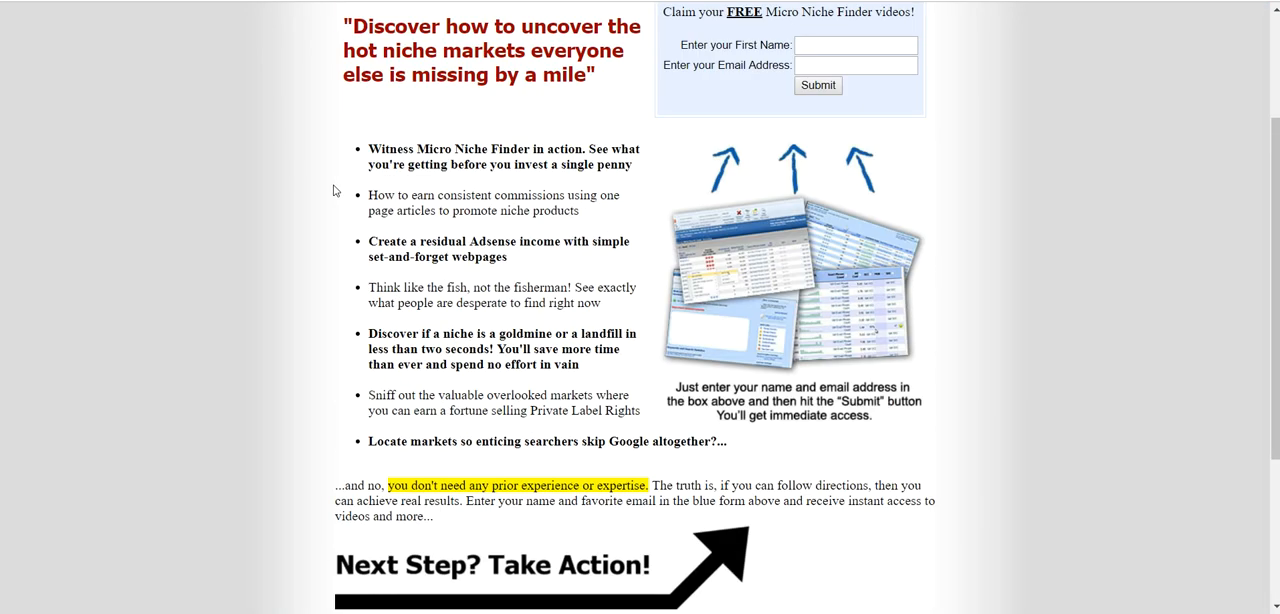
{"action": "scroll", "scroll_direction": "up", "scroll_amount": 3}
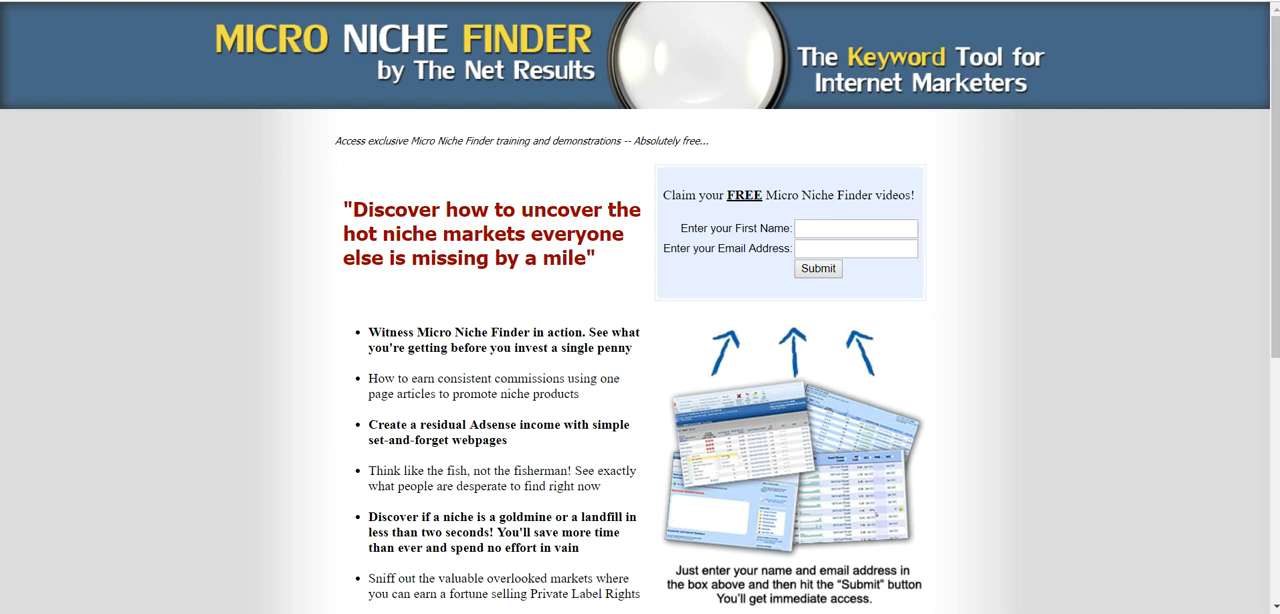
{"action": "mouse_move", "coordinate": [314, 568]}
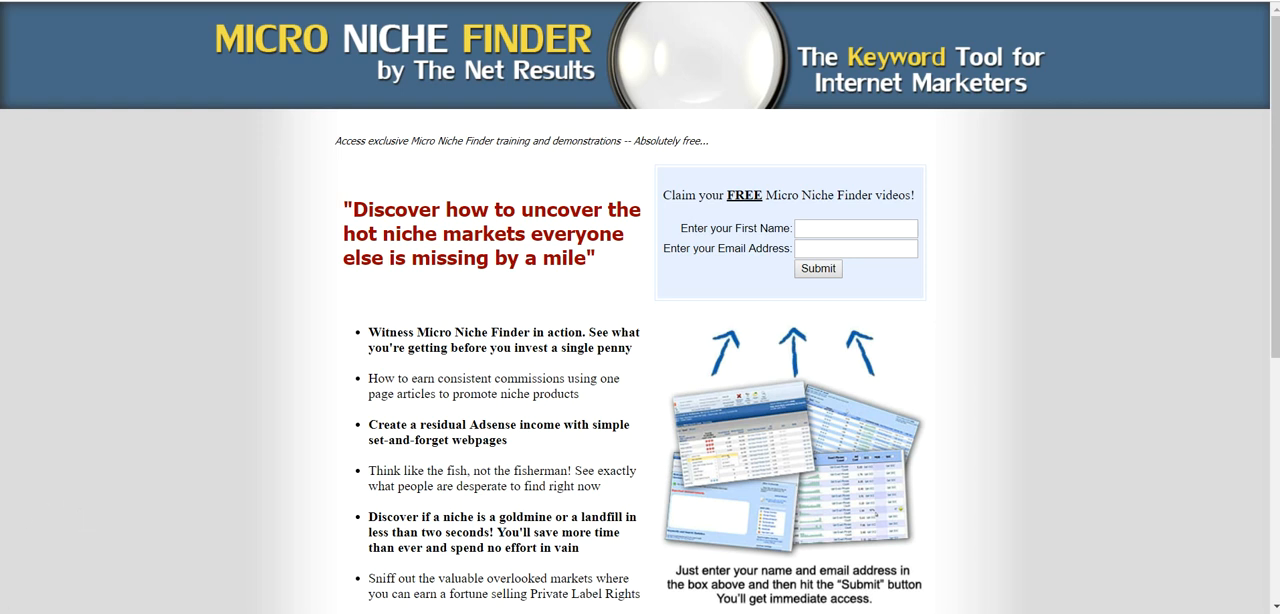
{"action": "mouse_move", "coordinate": [140, 512]}
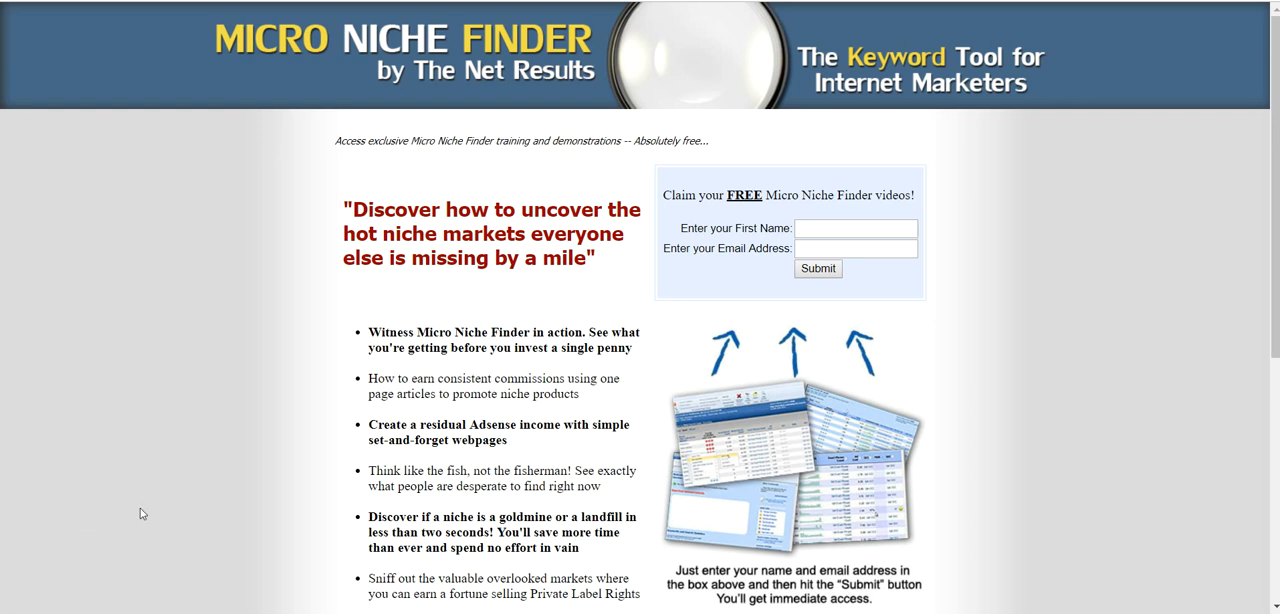